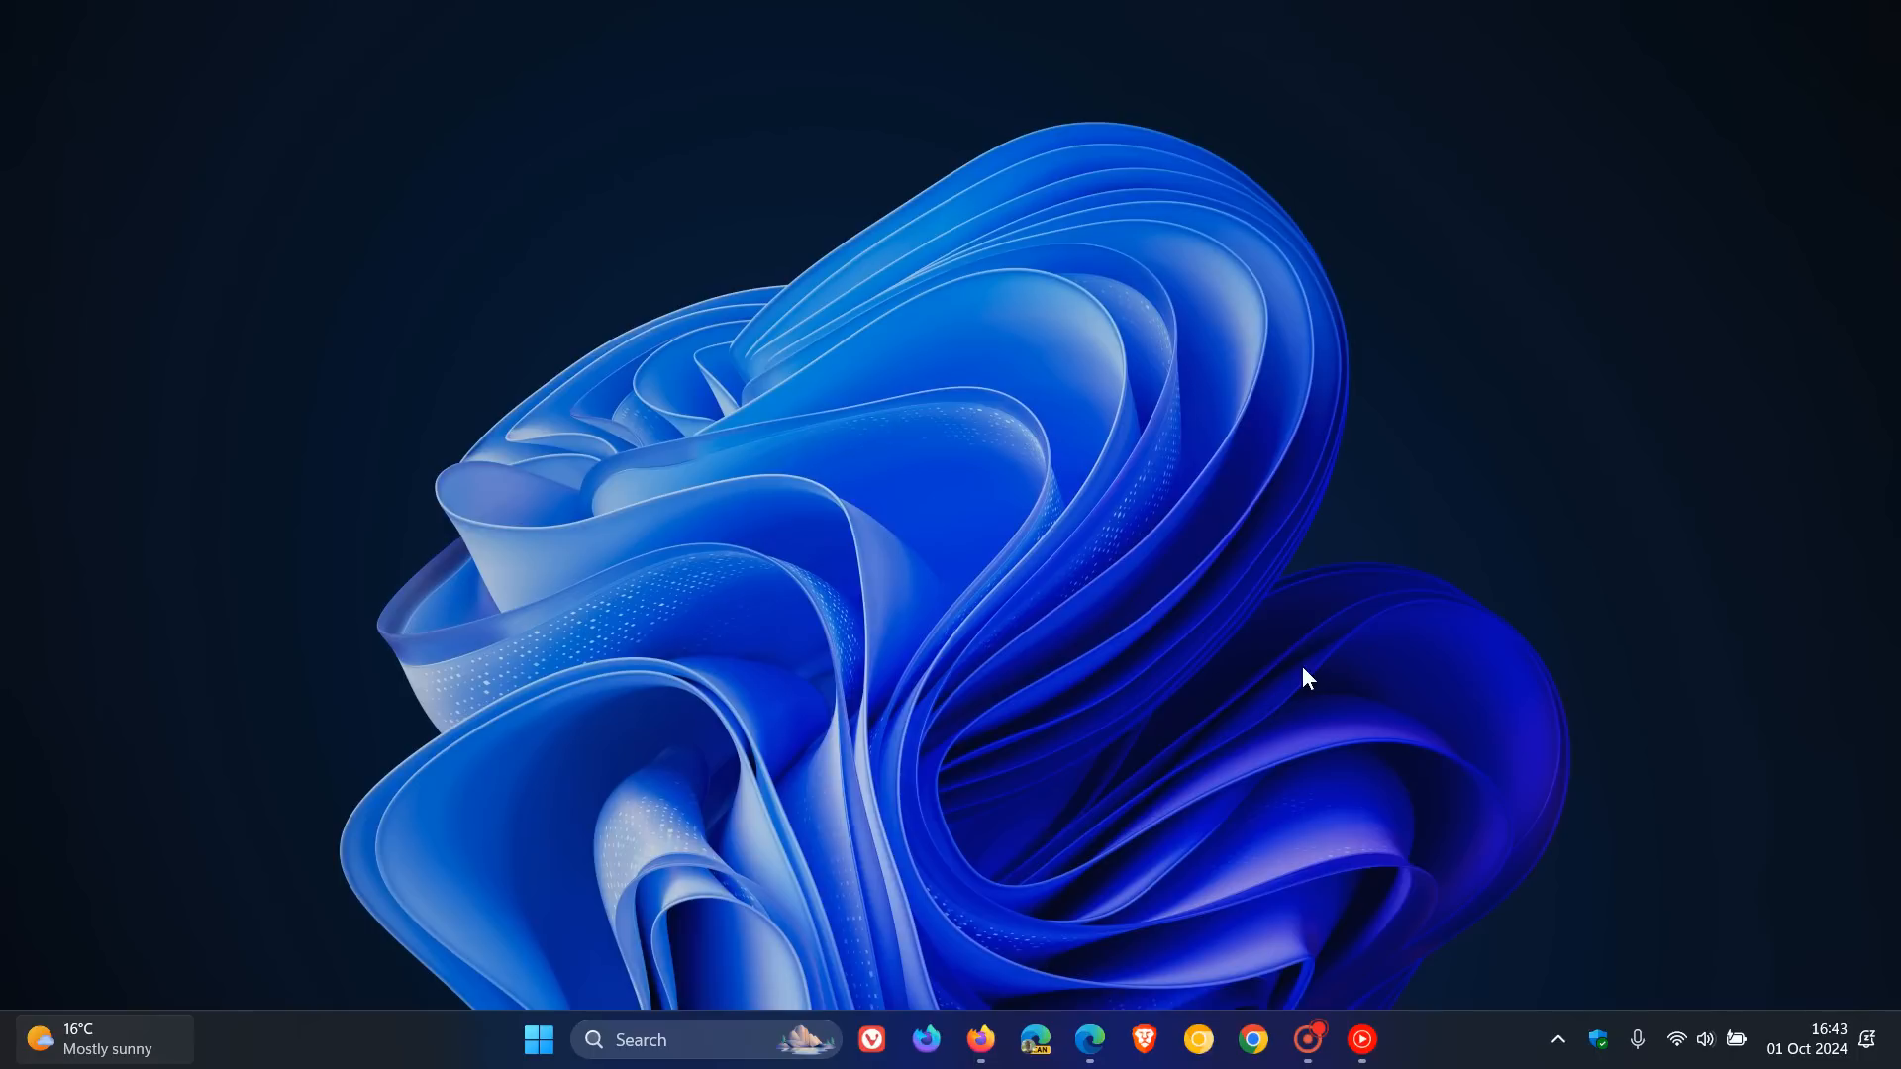
pyautogui.moveTo(1104, 592)
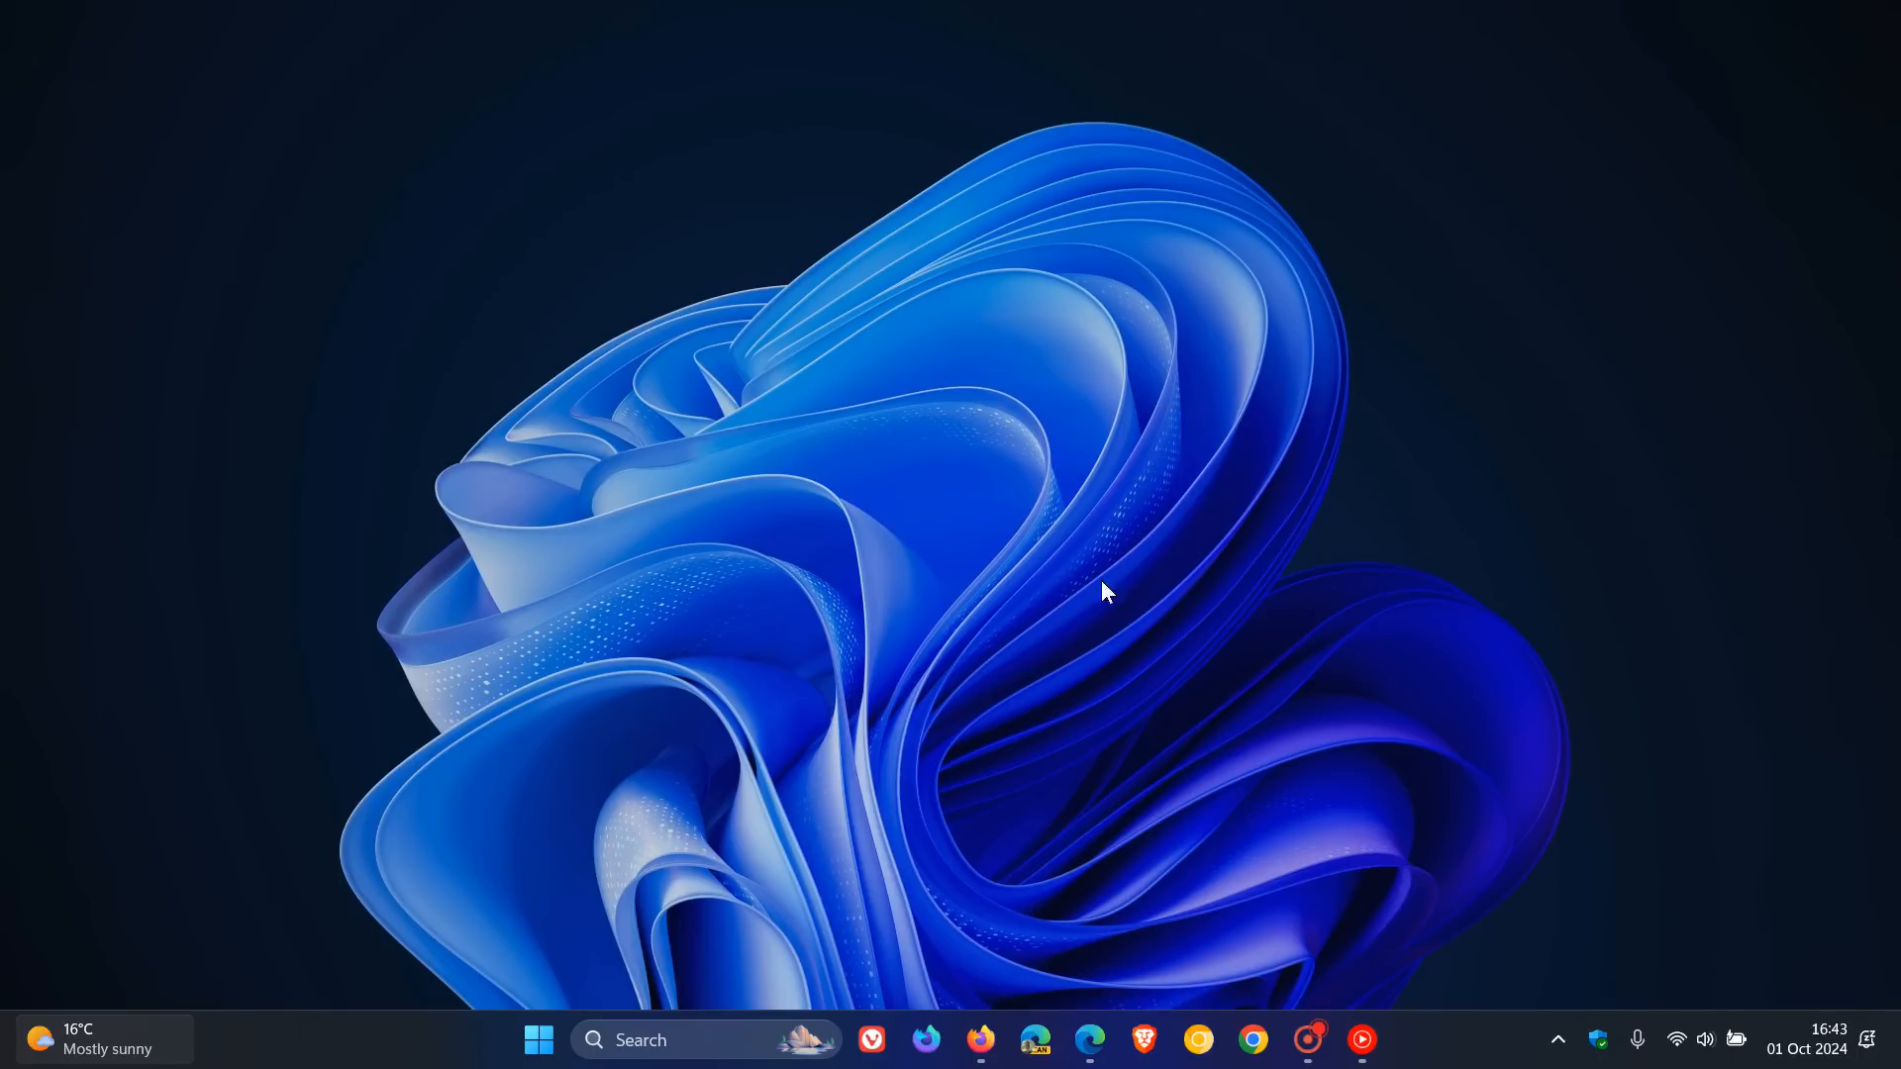
# Reach the Windows Update page in Settings via Start, showing 'You're up to date'.
pyautogui.click(539, 1040)
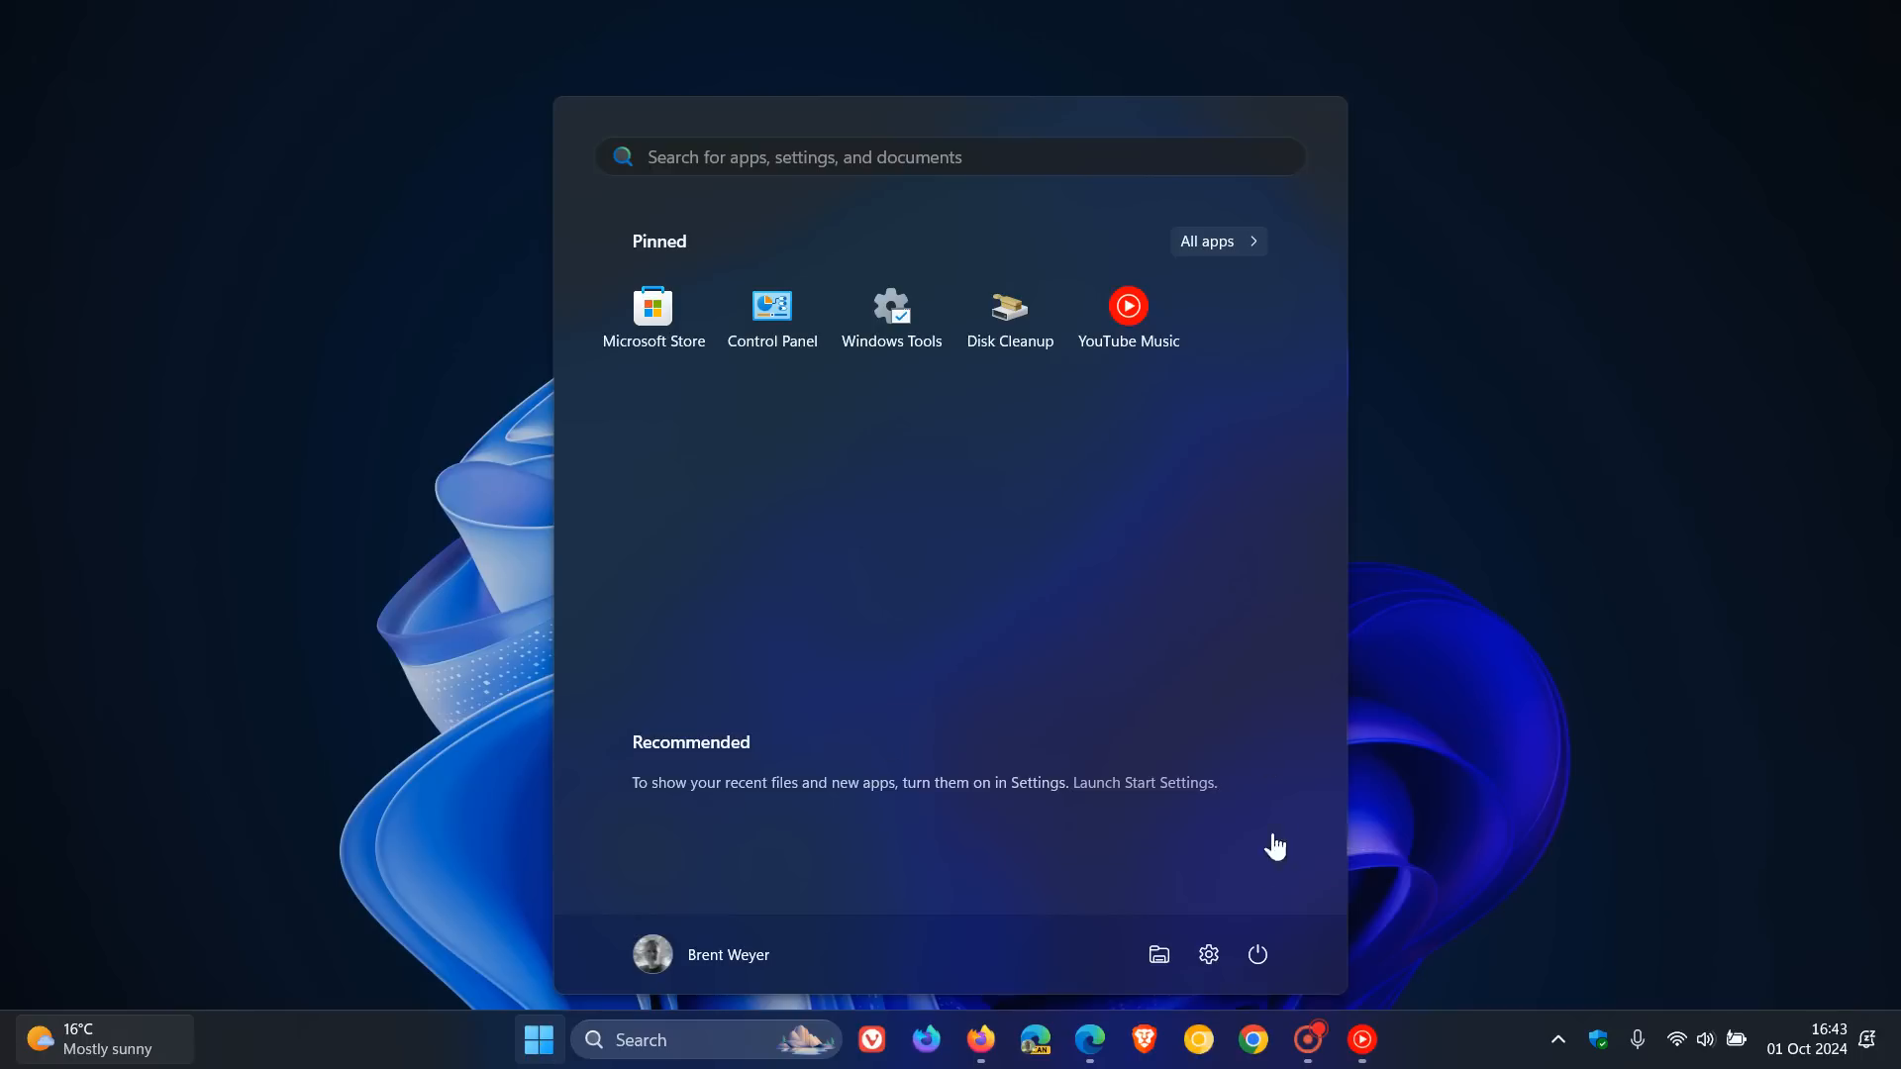
pyautogui.click(1207, 954)
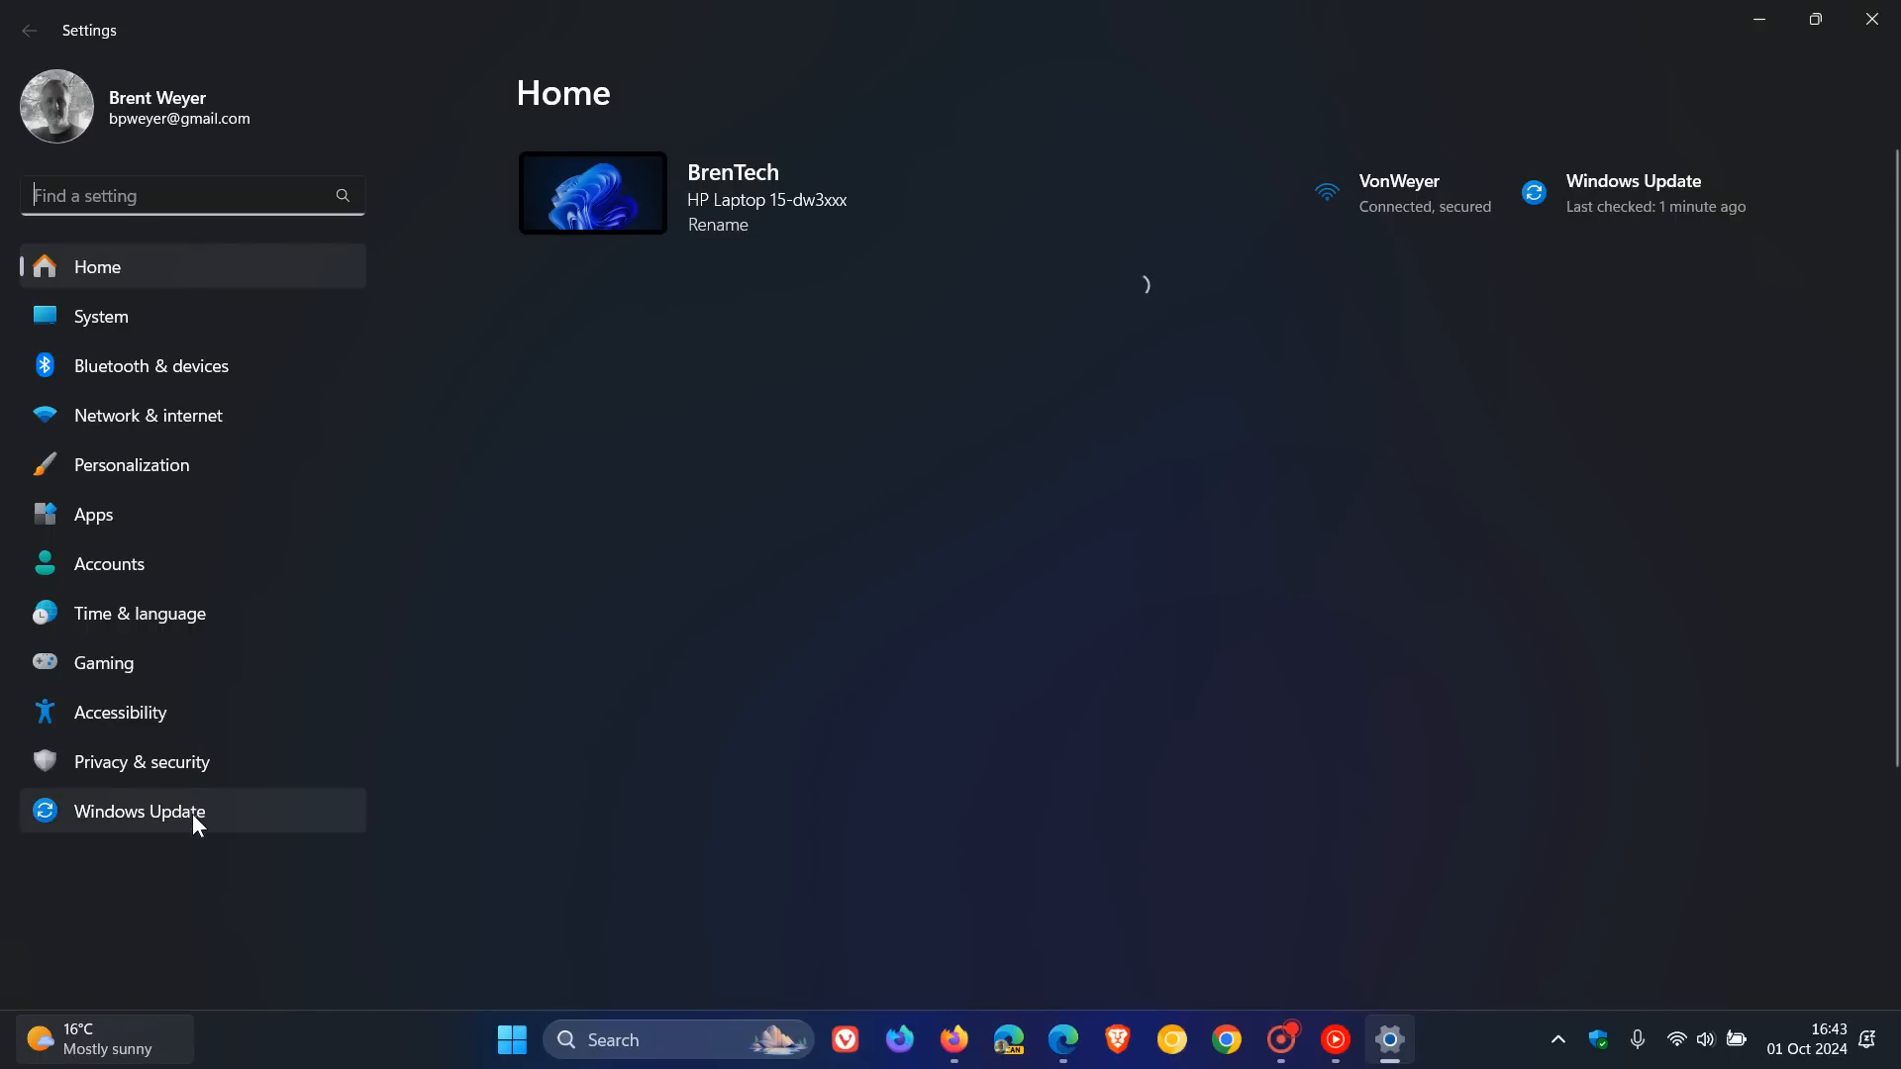
pyautogui.click(139, 812)
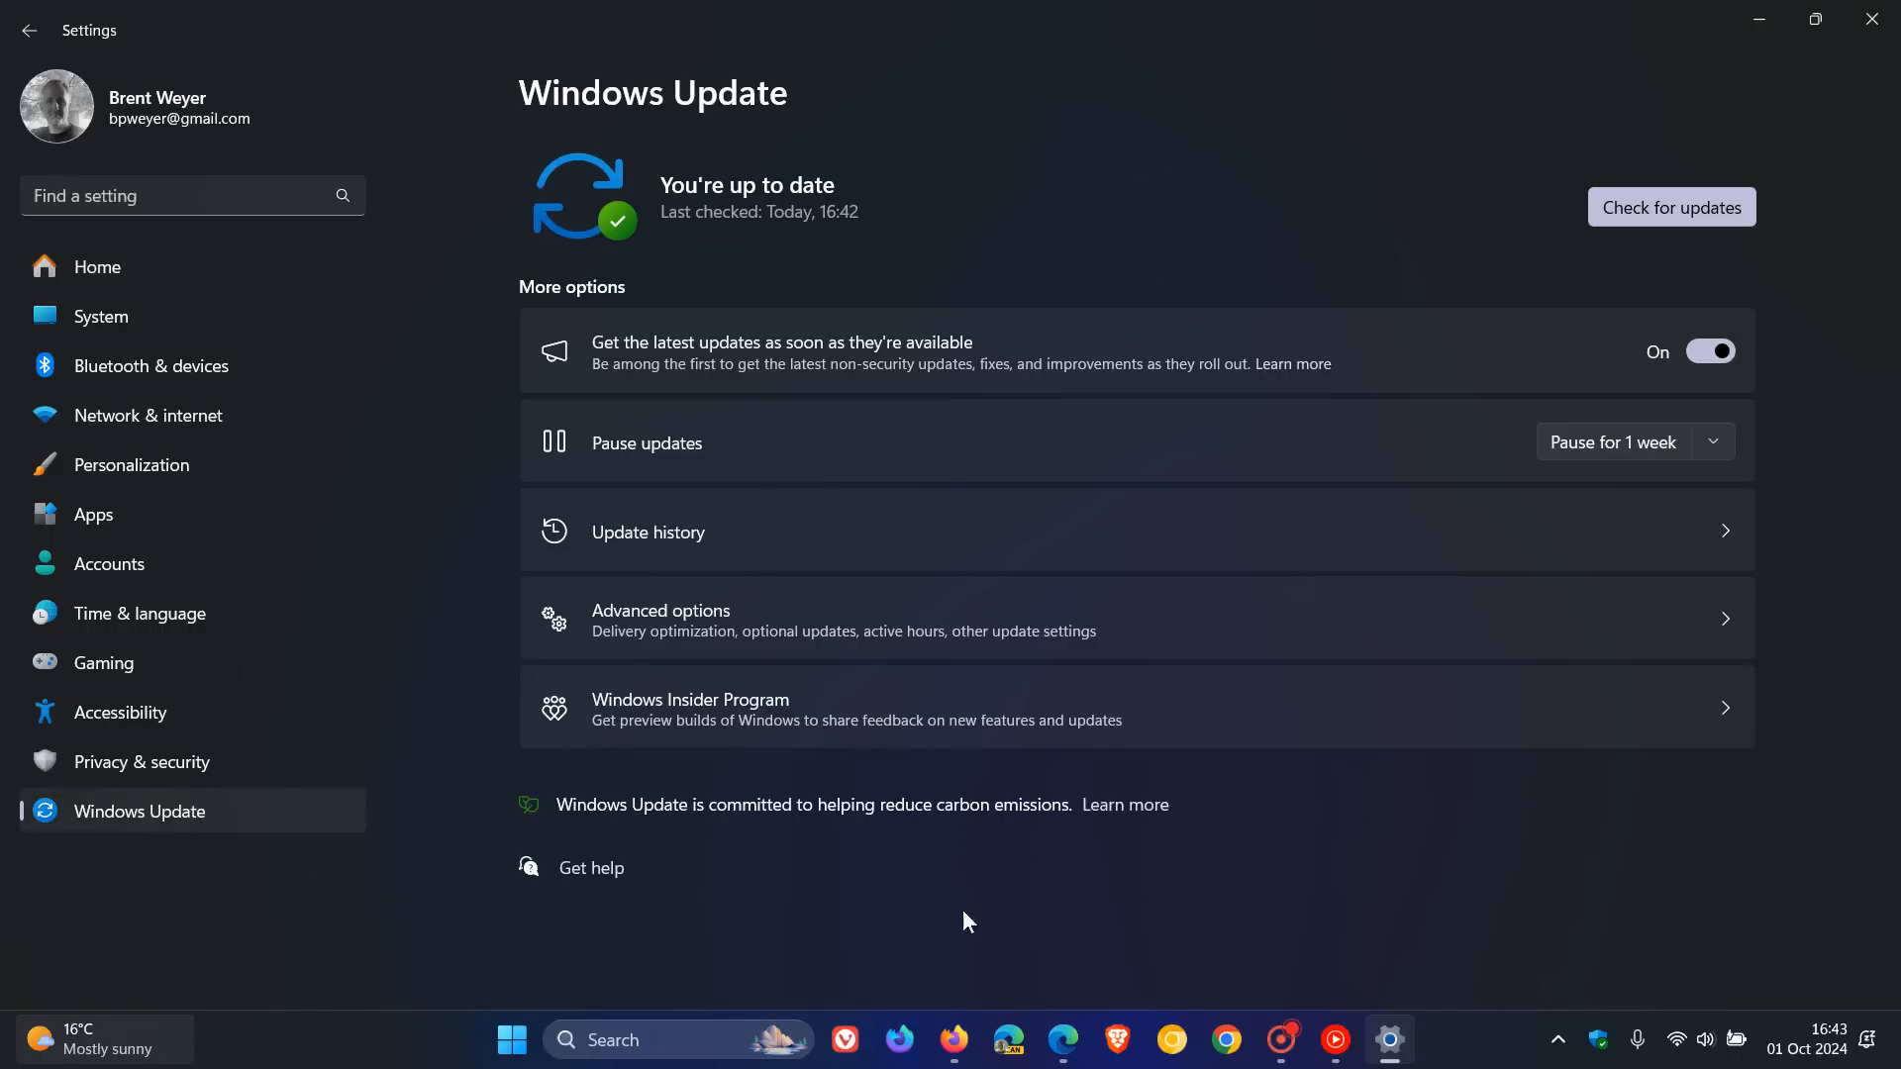
pyautogui.moveTo(1662, 315)
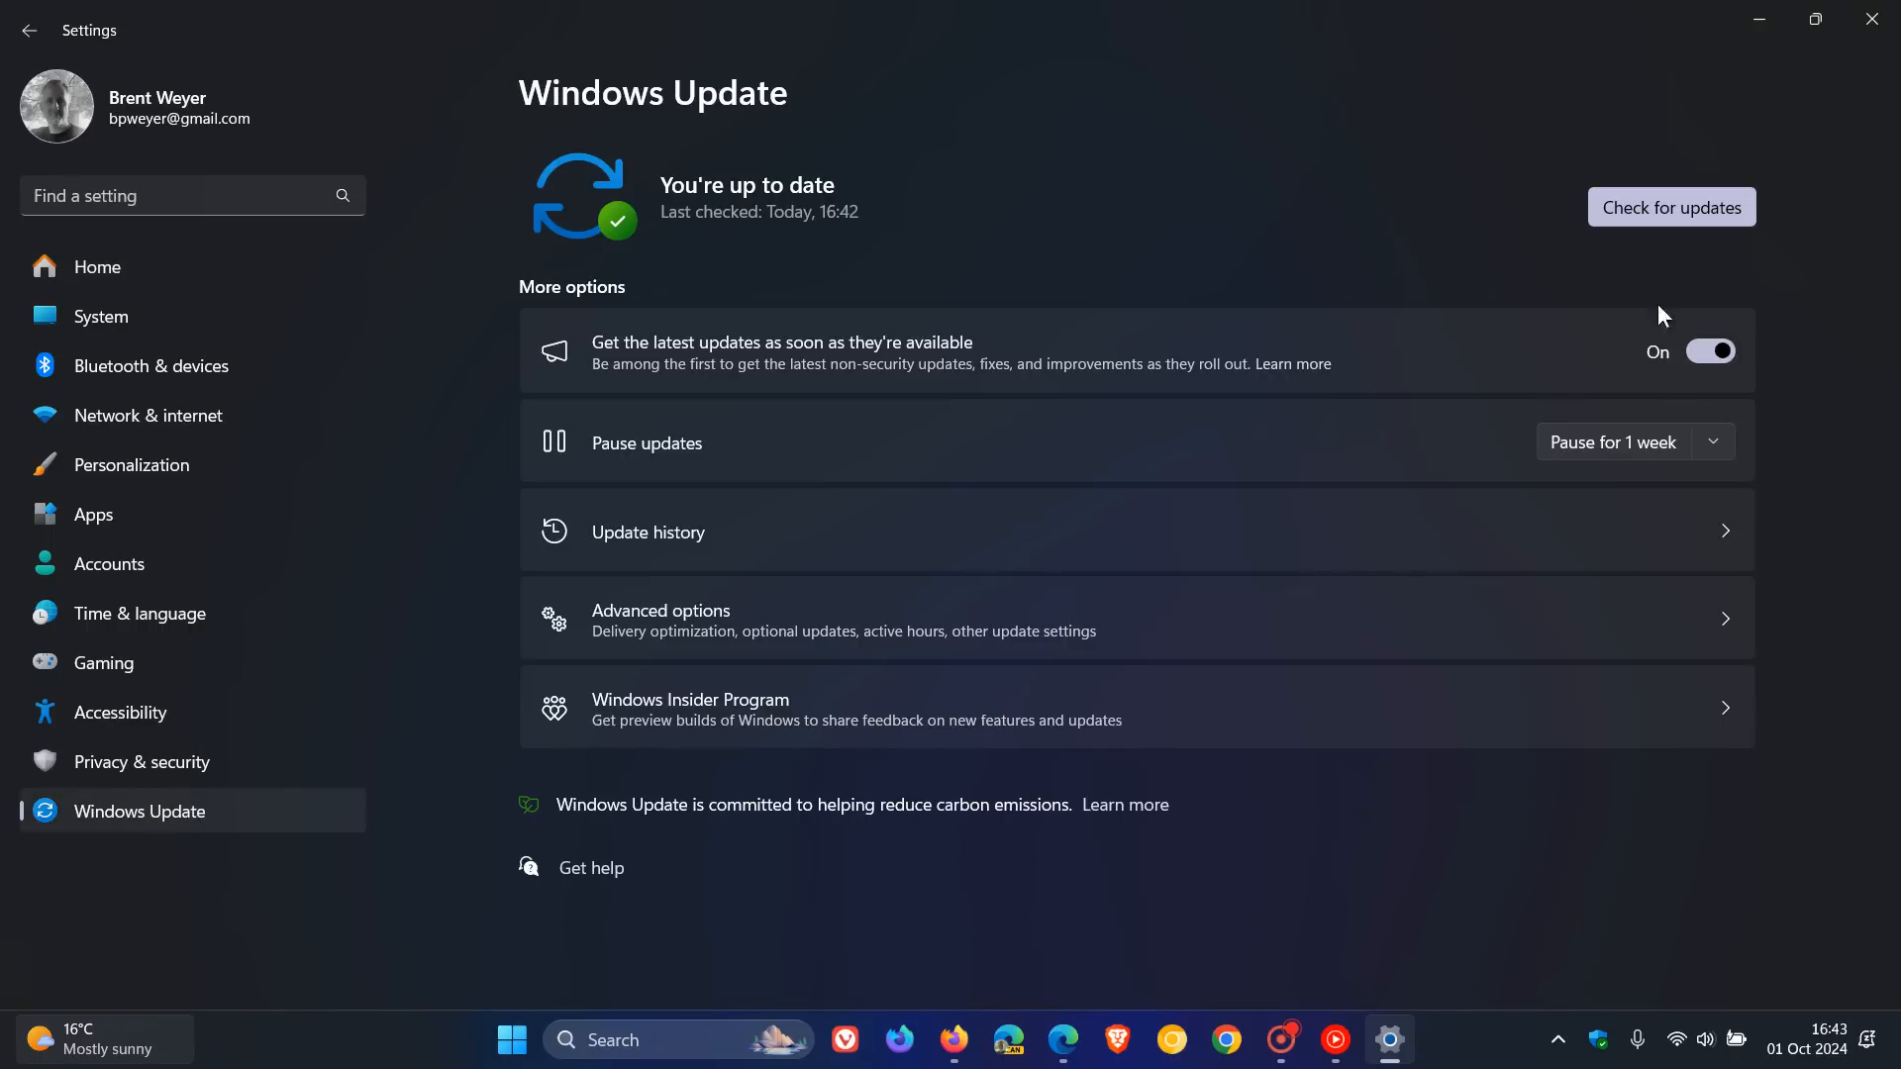
pyautogui.moveTo(1579, 342)
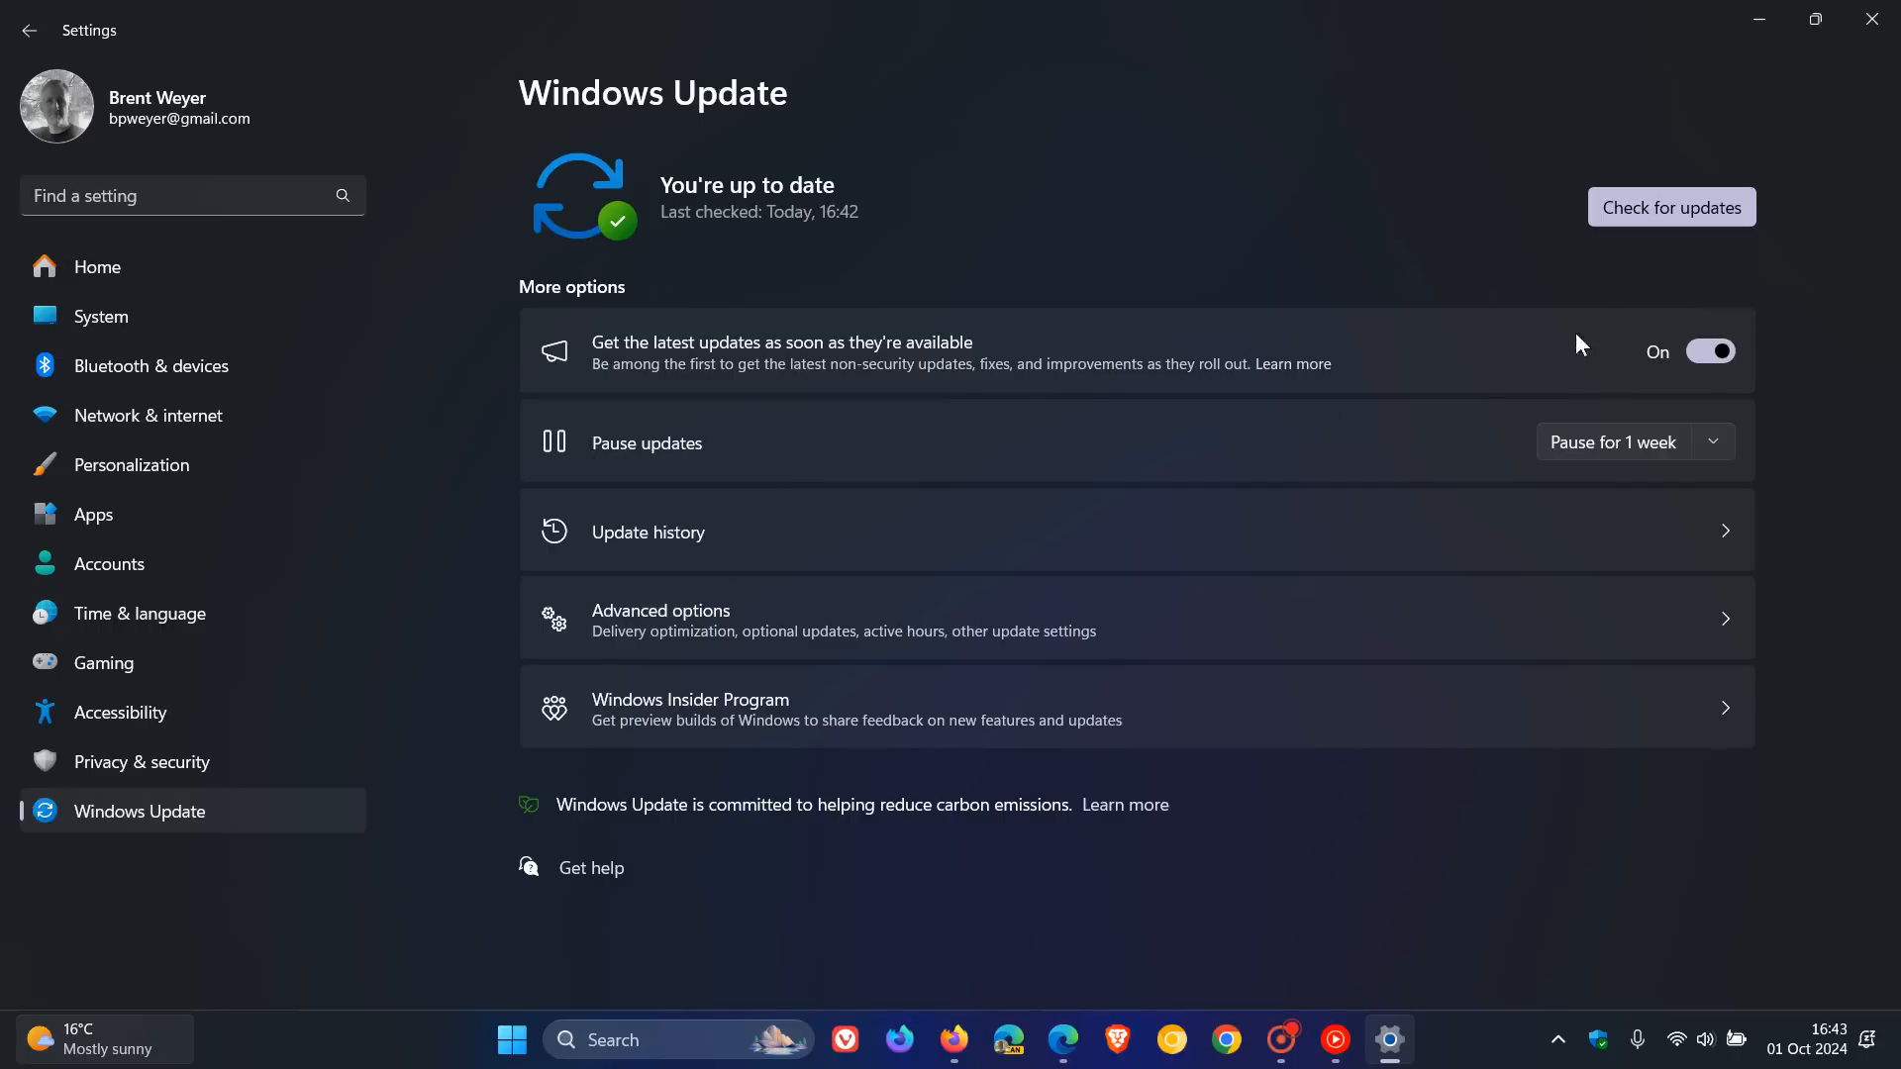
# Run a fresh check for updates and let the scan finish.
pyautogui.click(1669, 208)
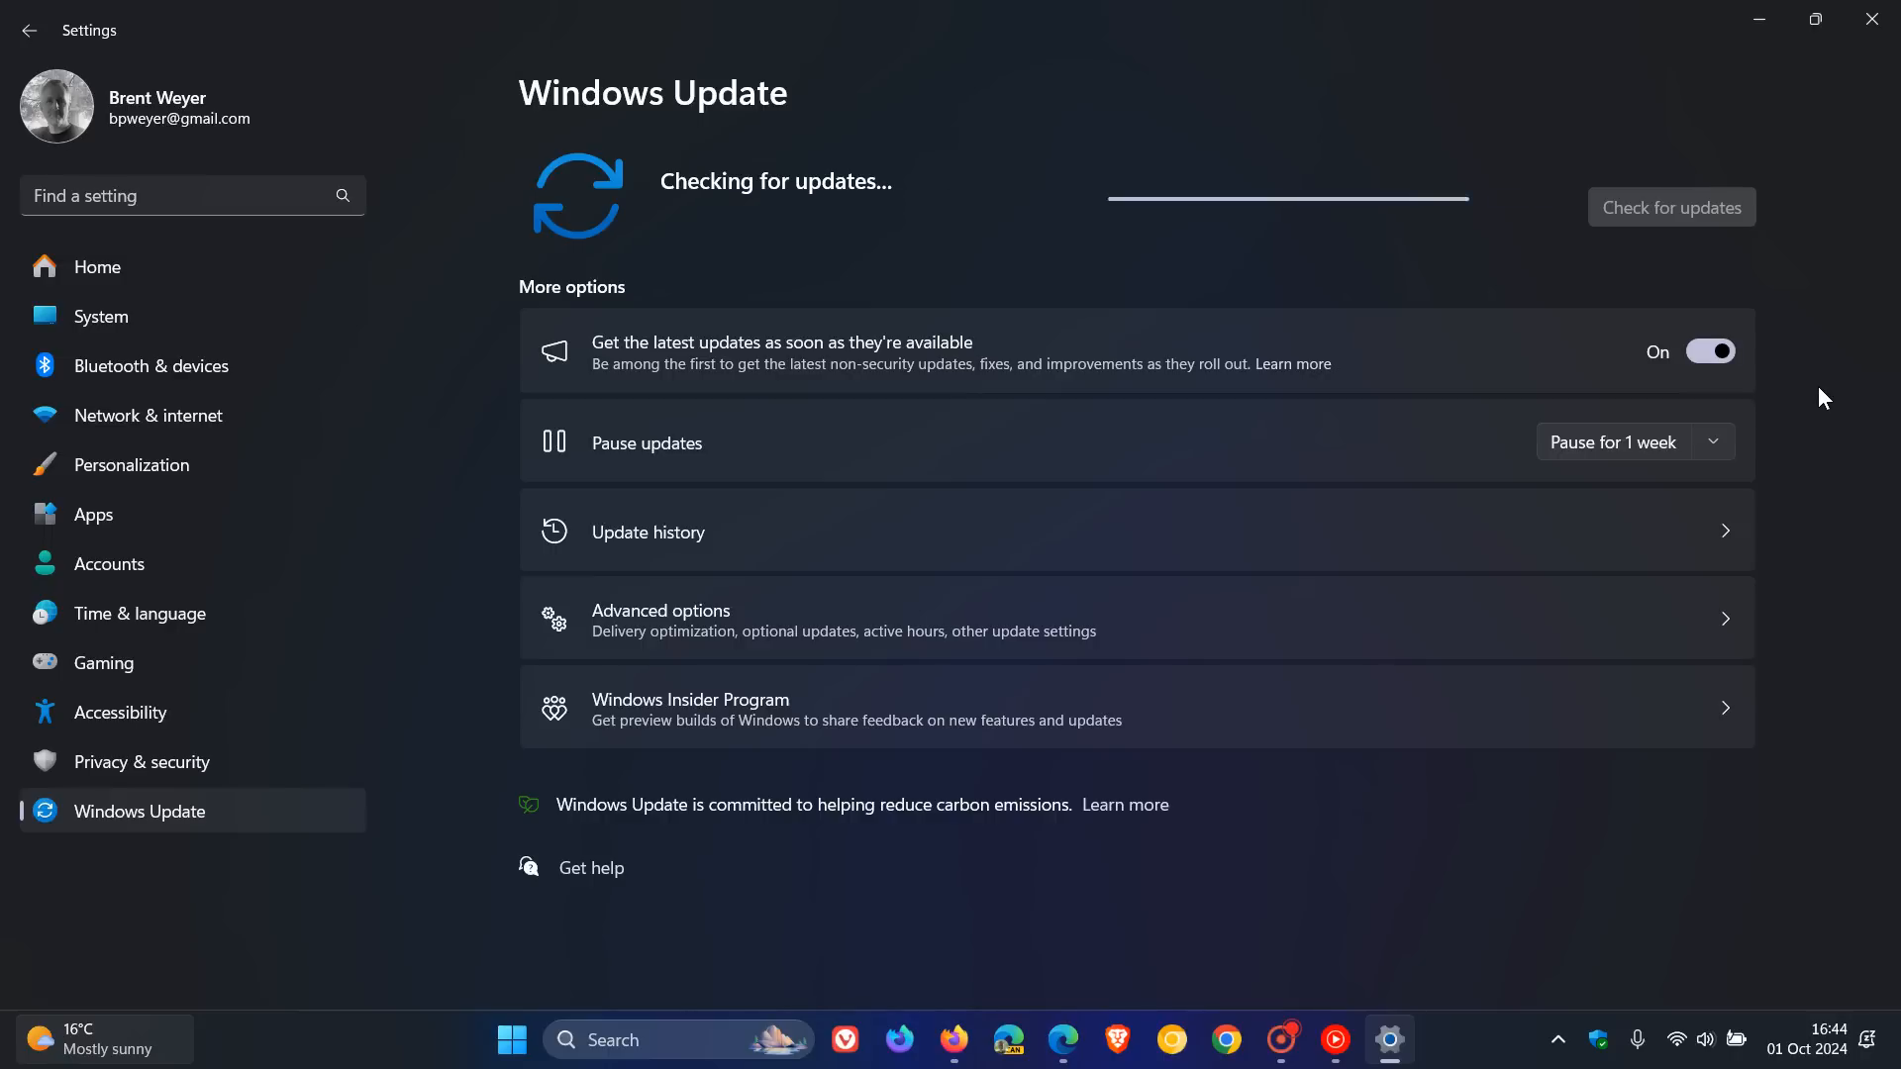
pyautogui.moveTo(1354, 224)
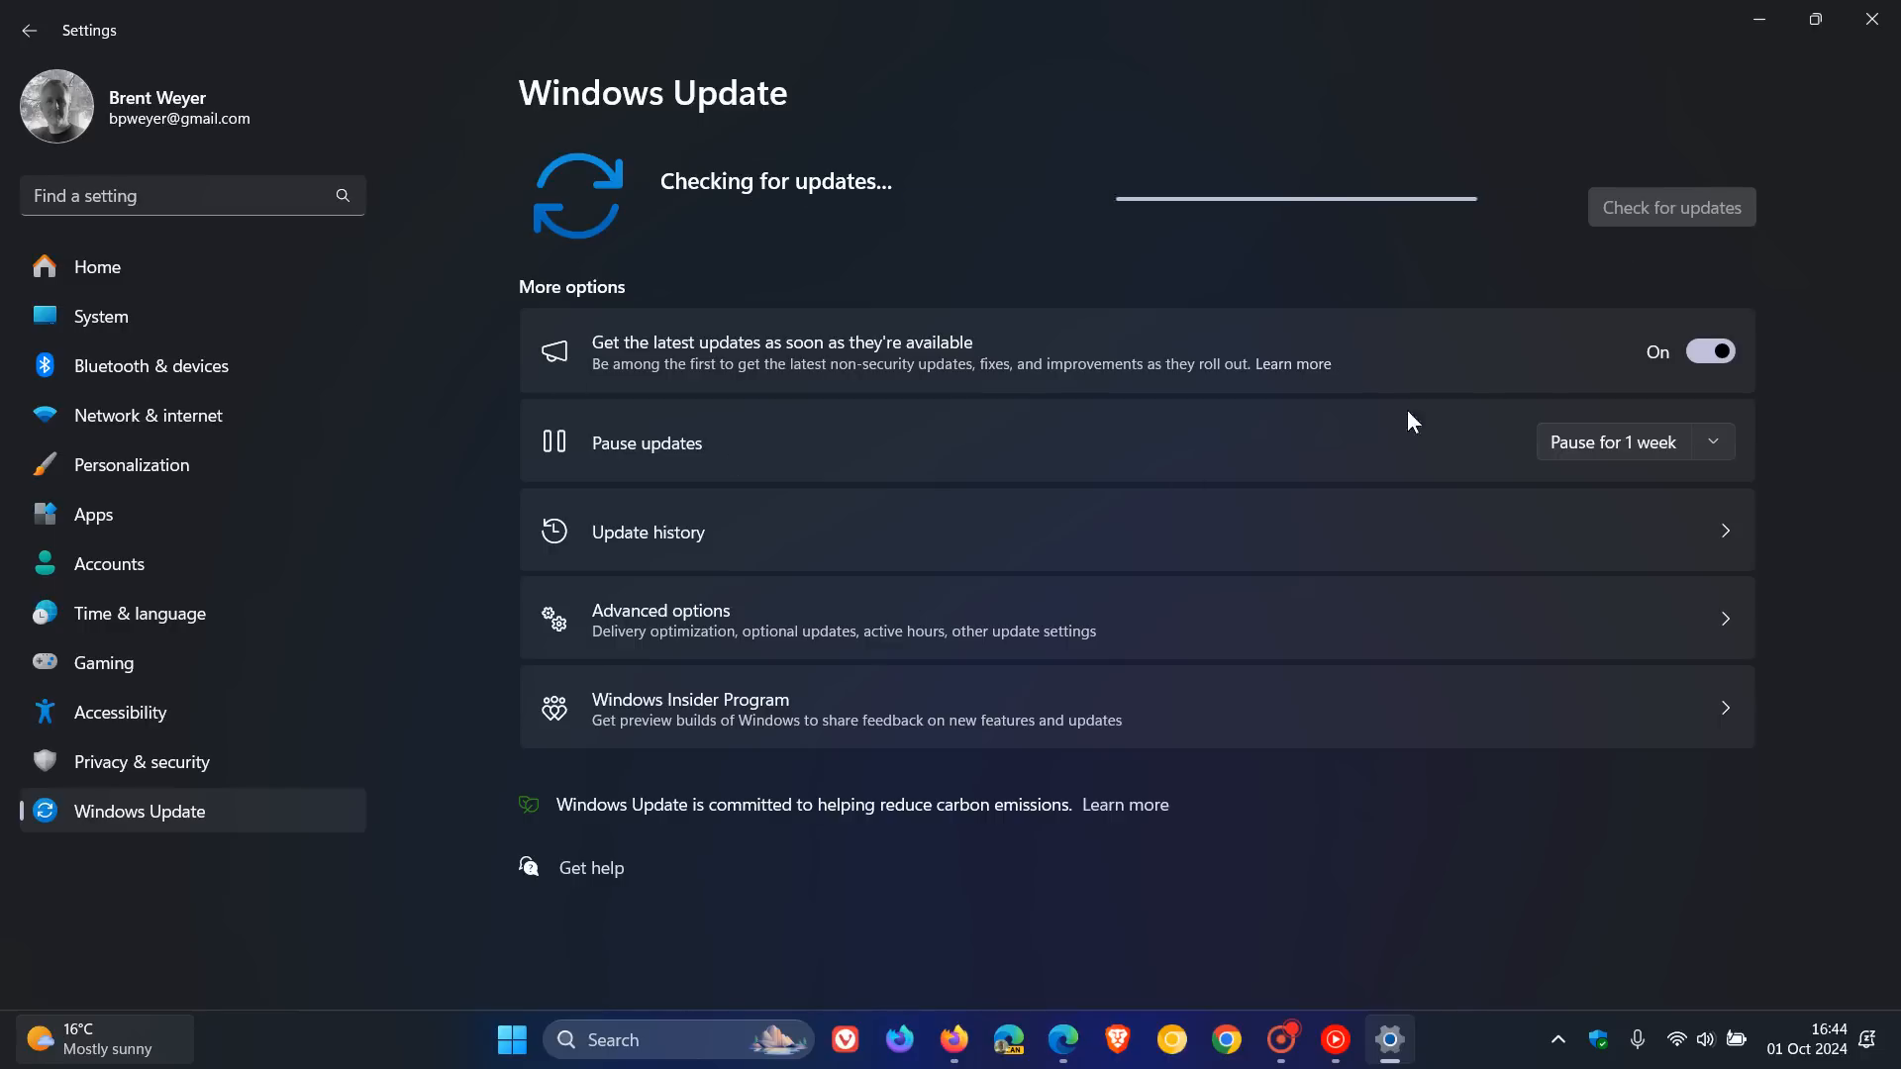
pyautogui.moveTo(1823, 407)
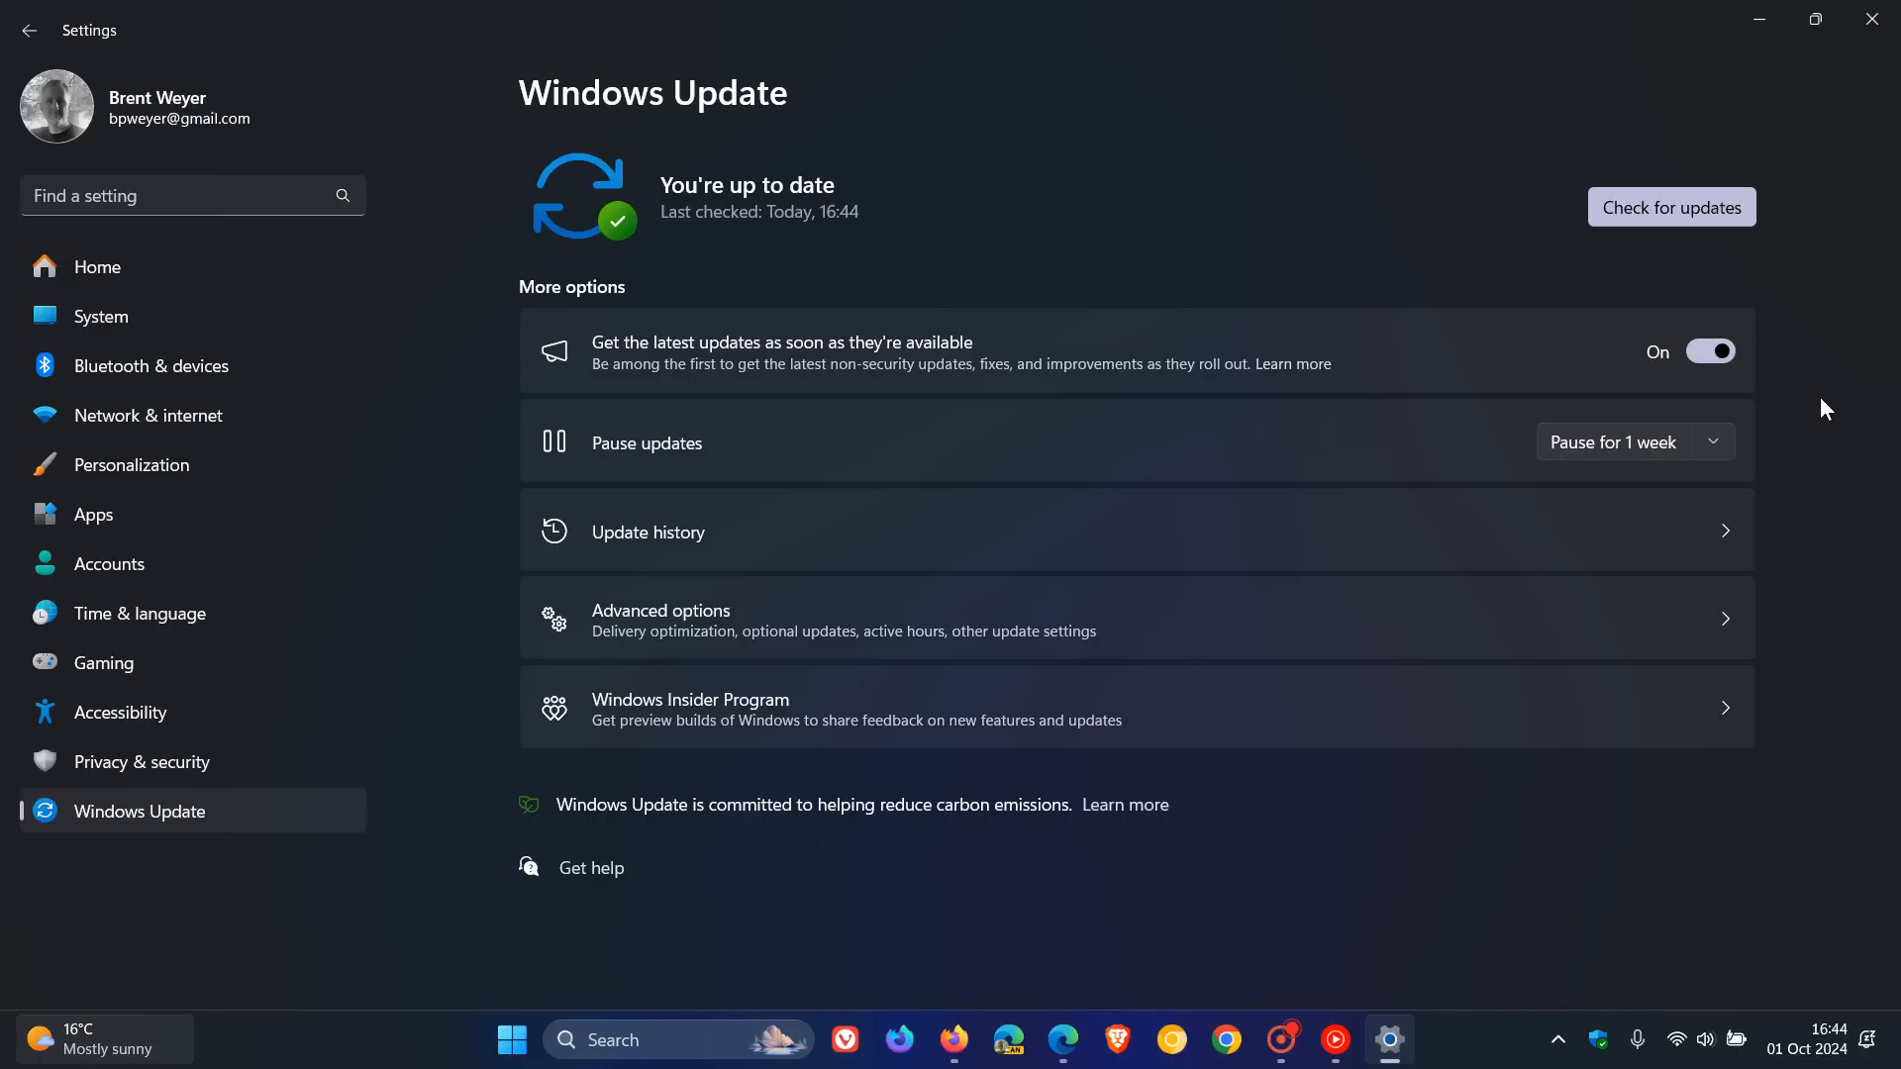
pyautogui.moveTo(1238, 230)
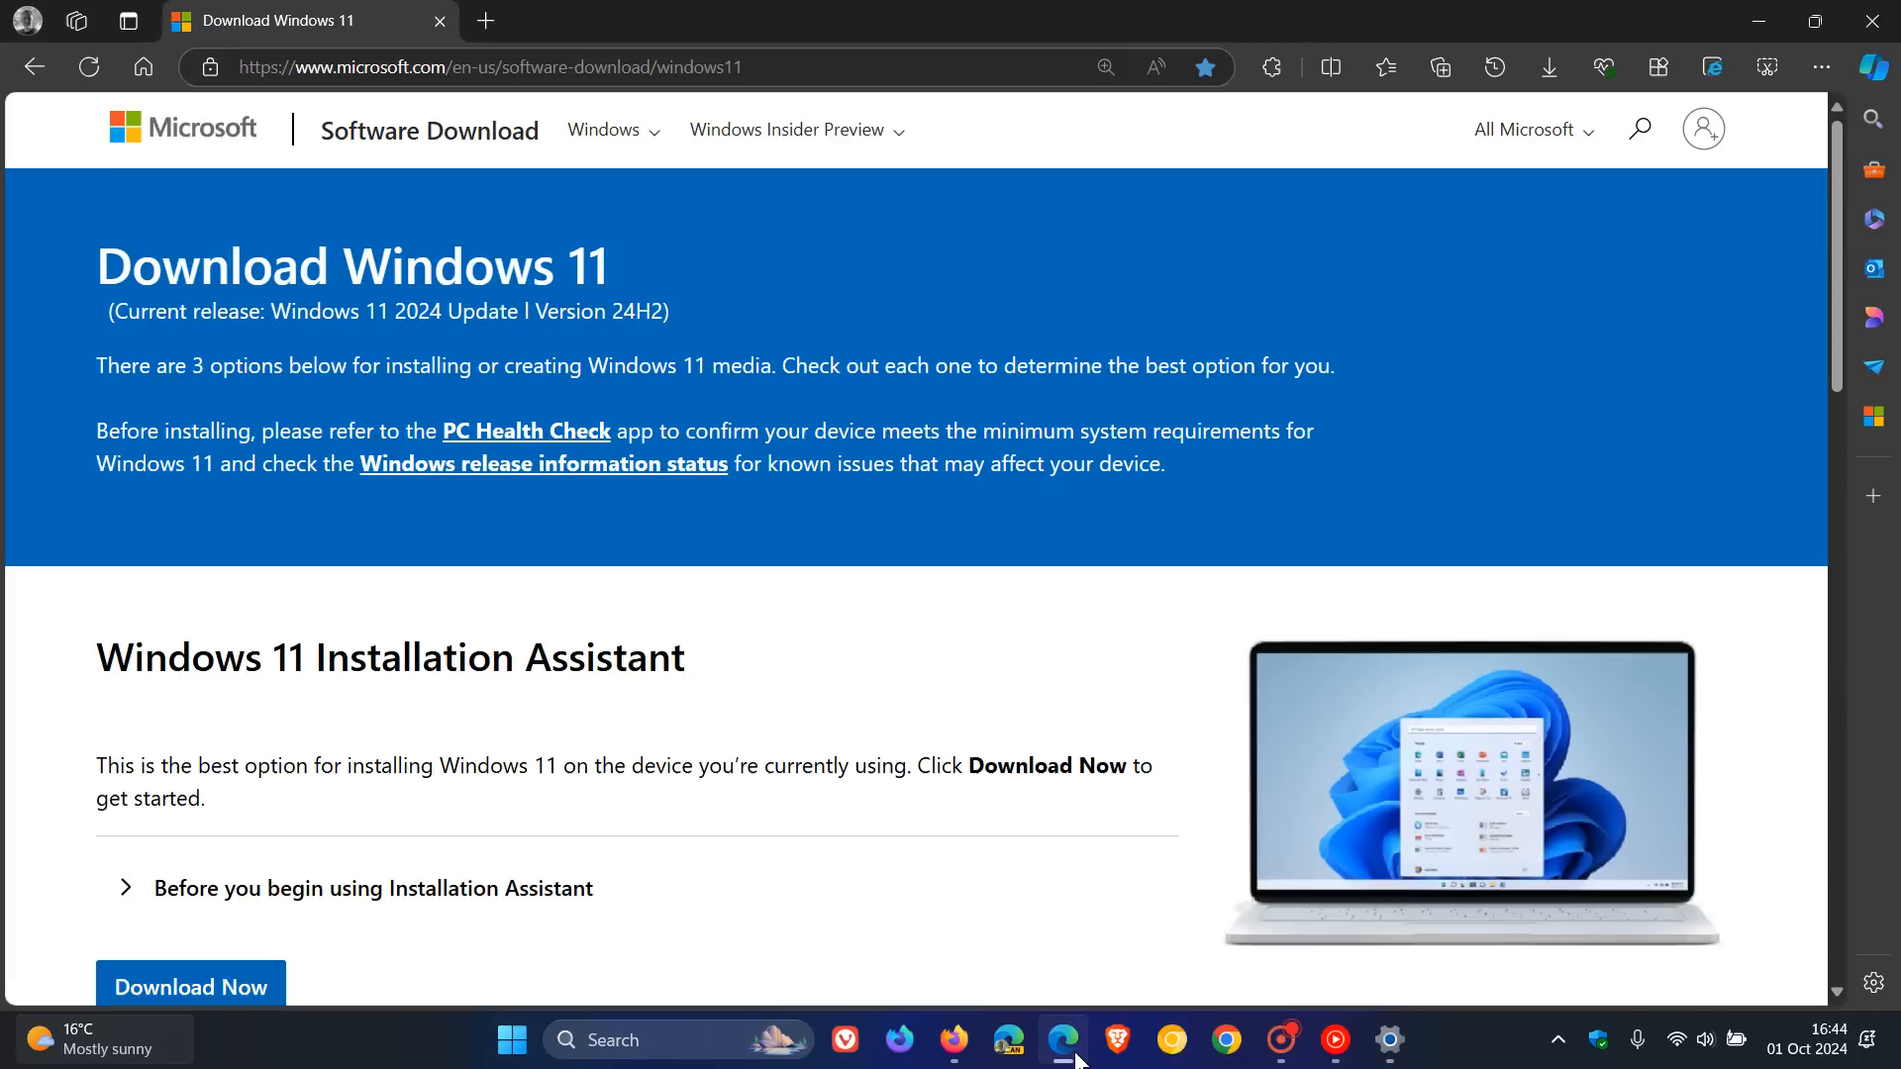
pyautogui.moveTo(720, 461)
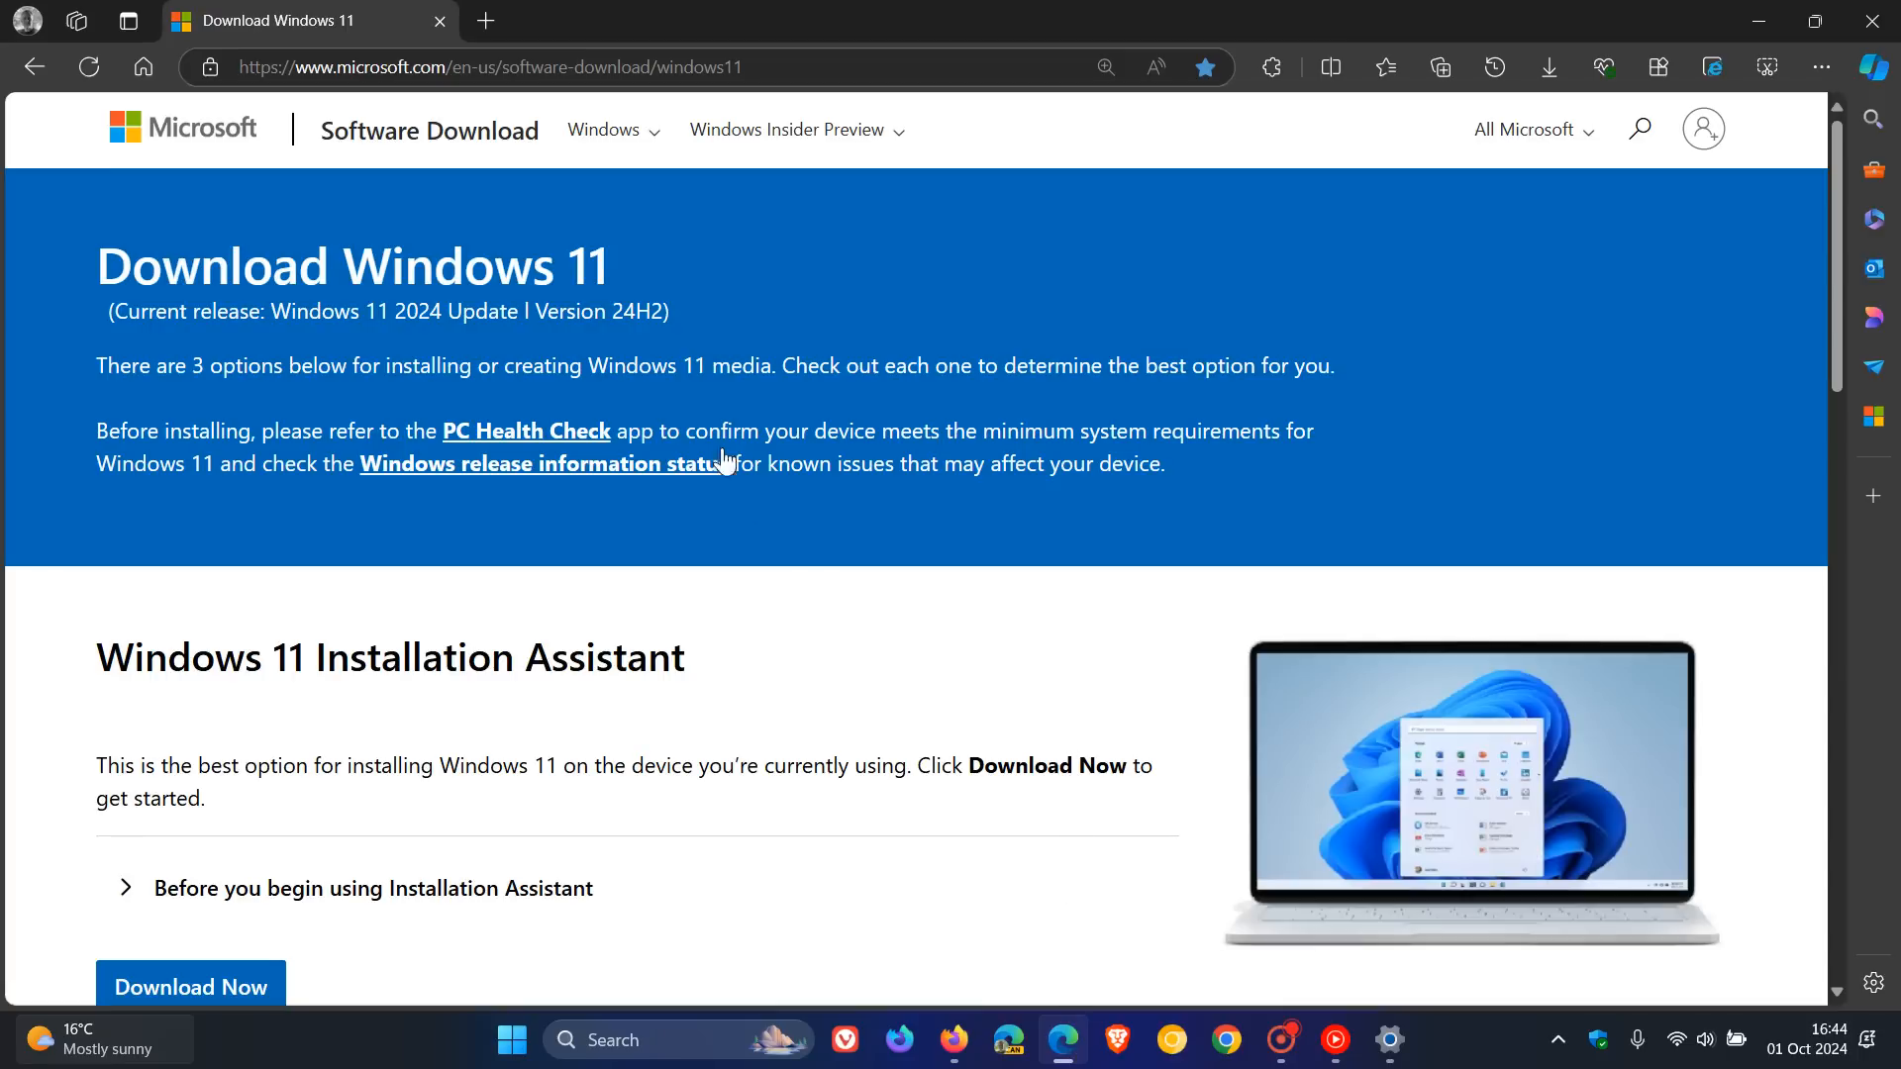
pyautogui.moveTo(716, 313)
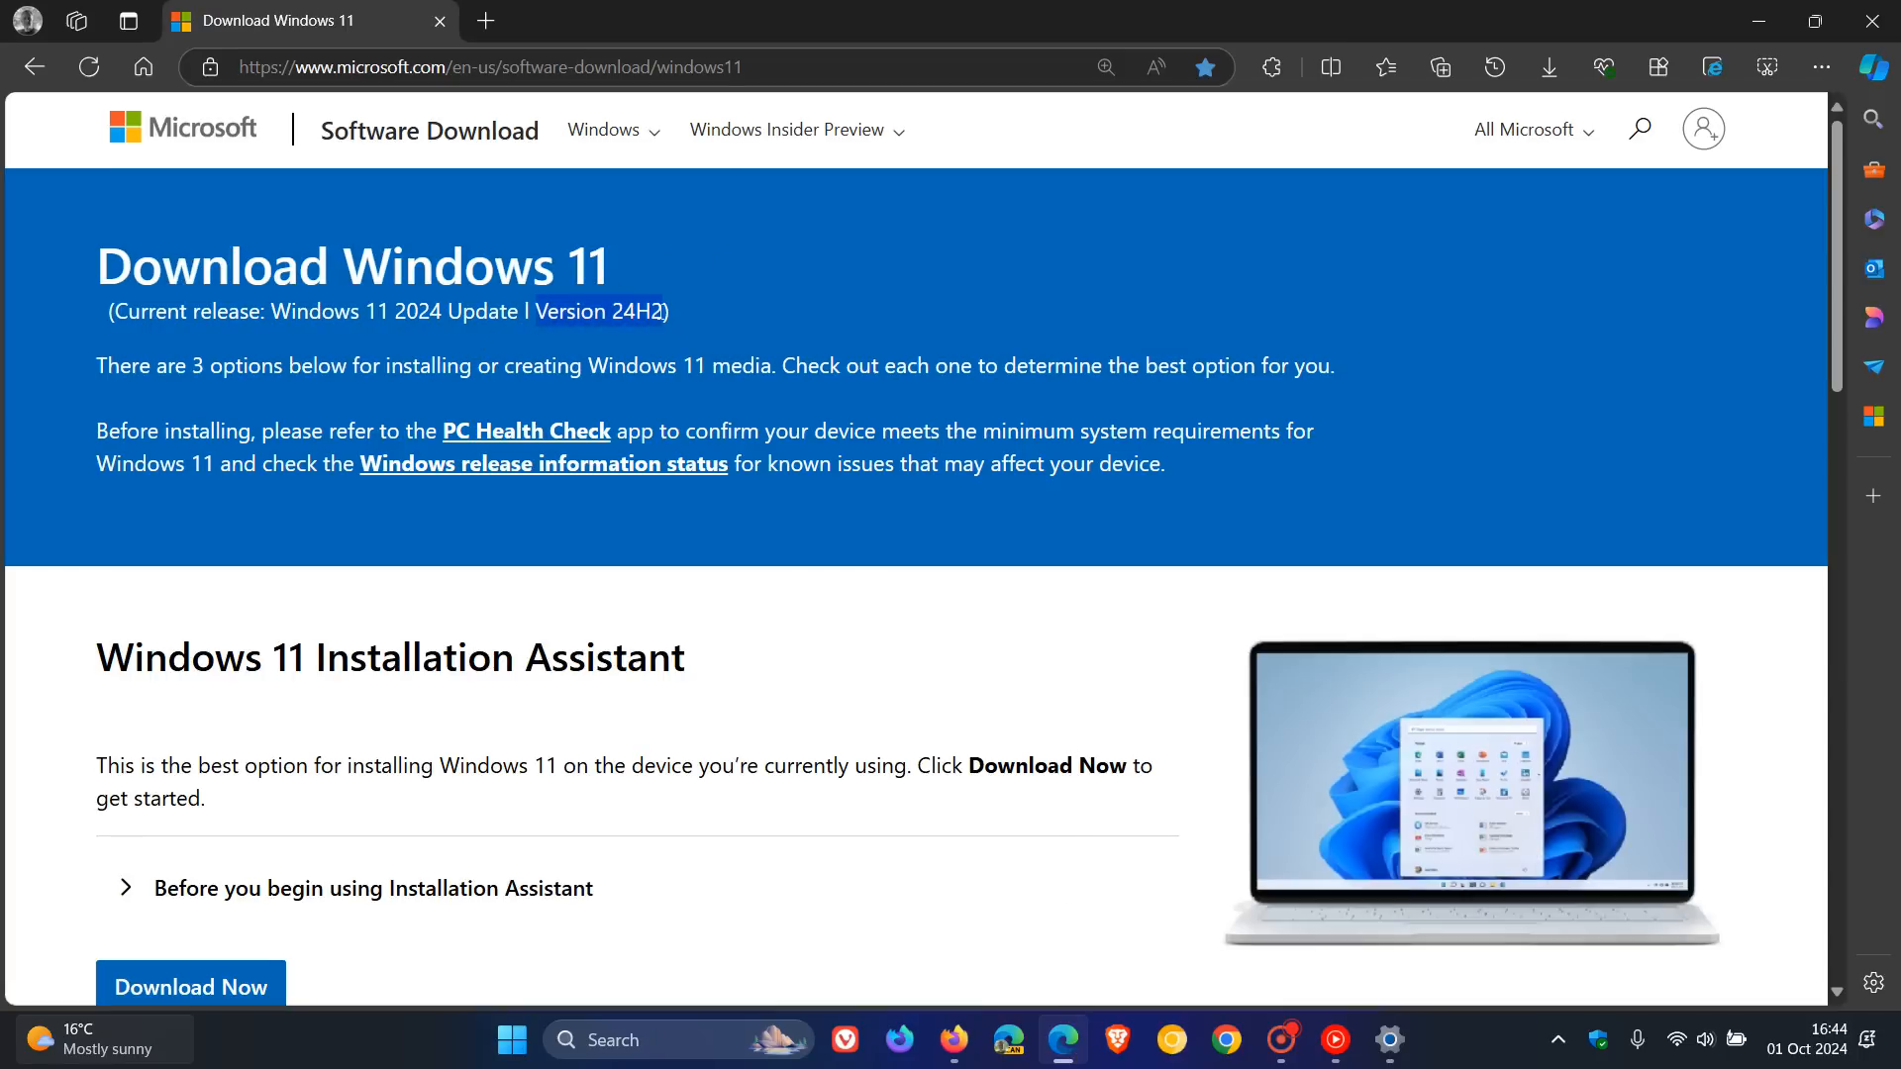
pyautogui.moveTo(1206, 277)
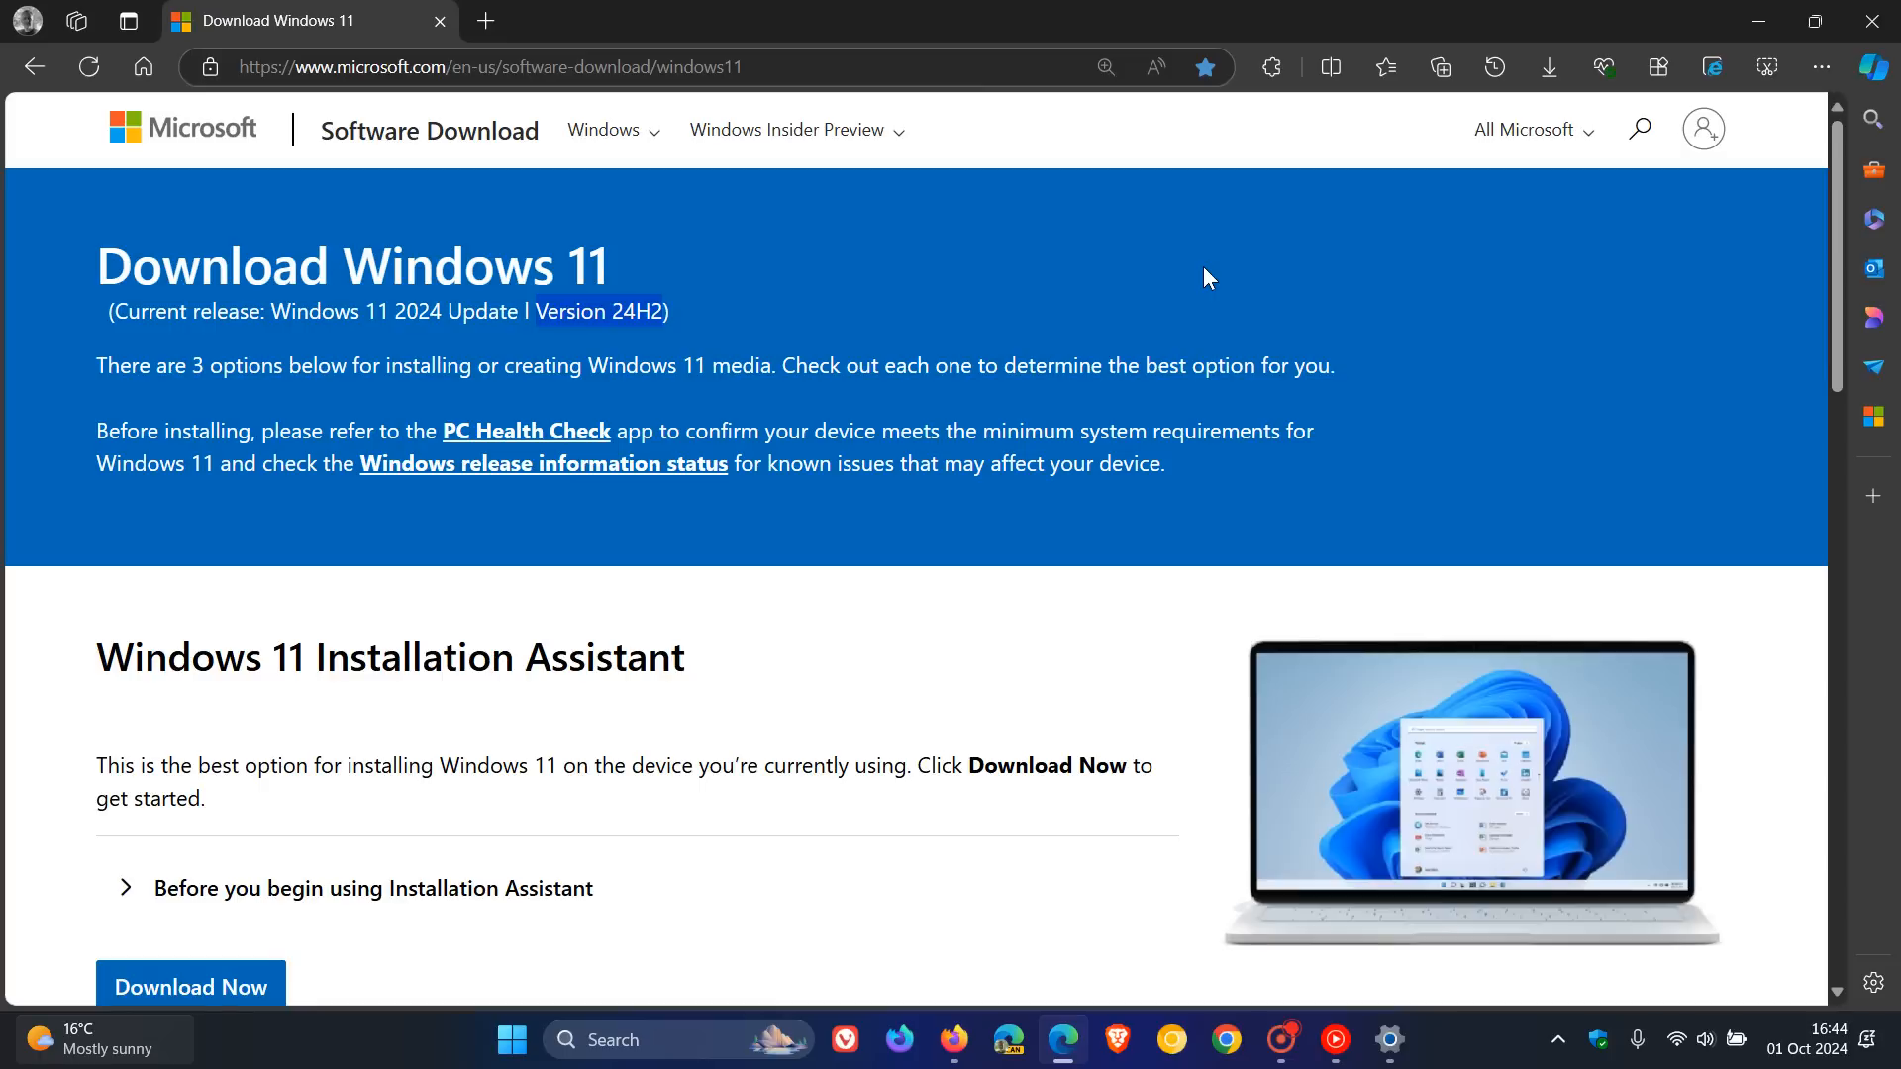
pyautogui.moveTo(982, 392)
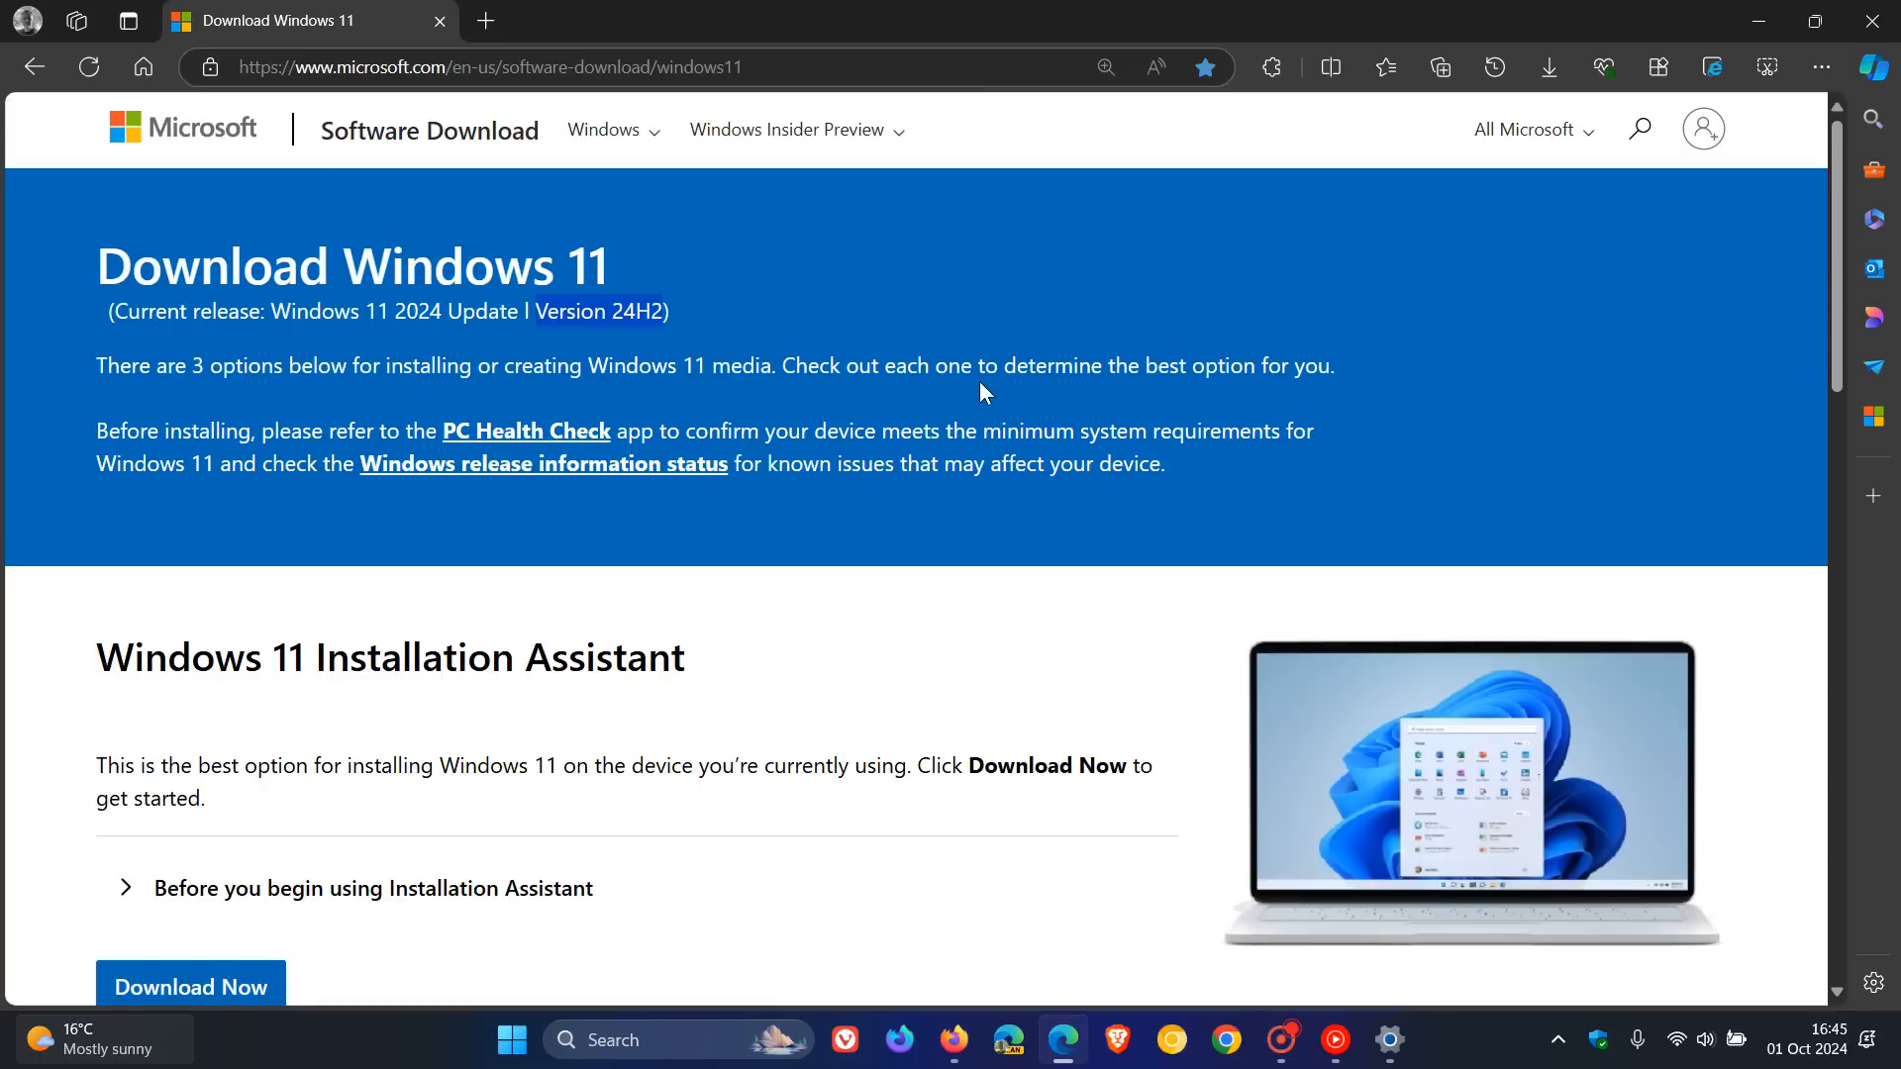
pyautogui.moveTo(978, 598)
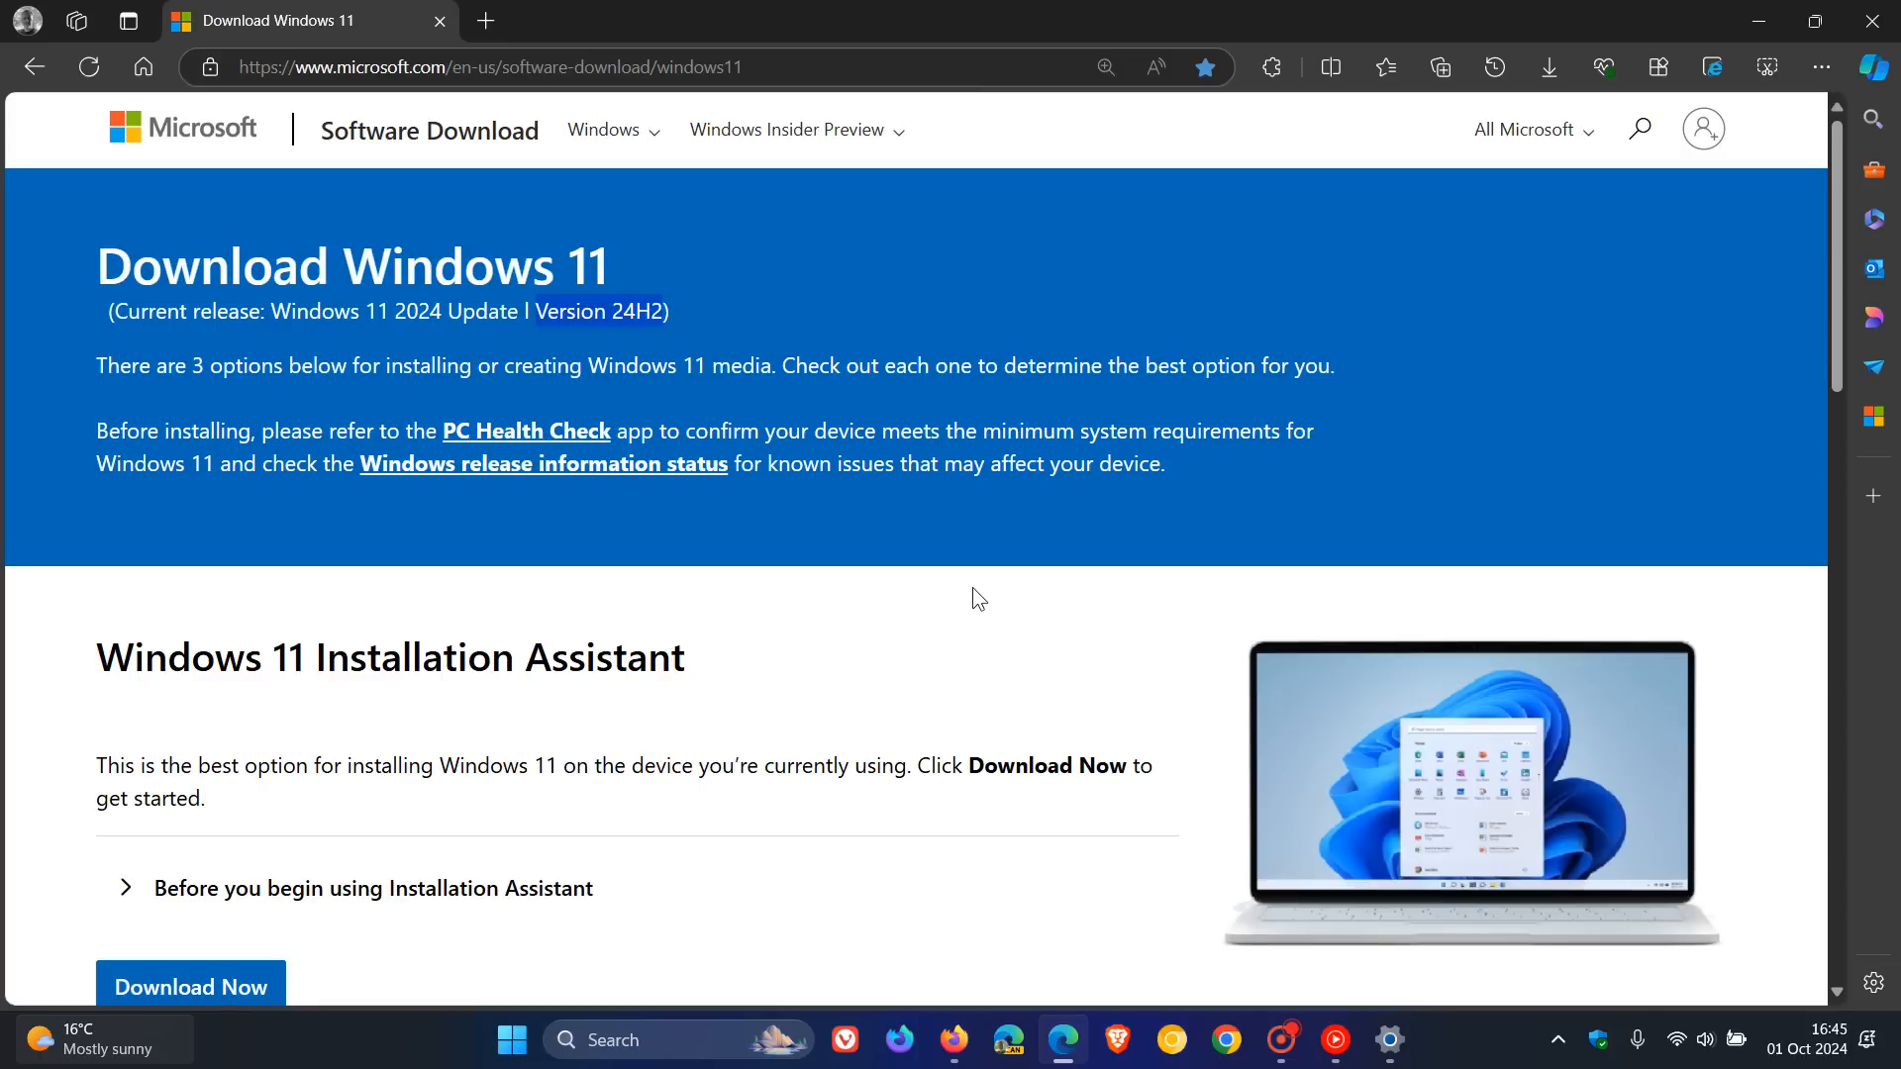
# Scroll the Download Windows 11 page down to Installation Assistant and back up.
pyautogui.scroll(-3)
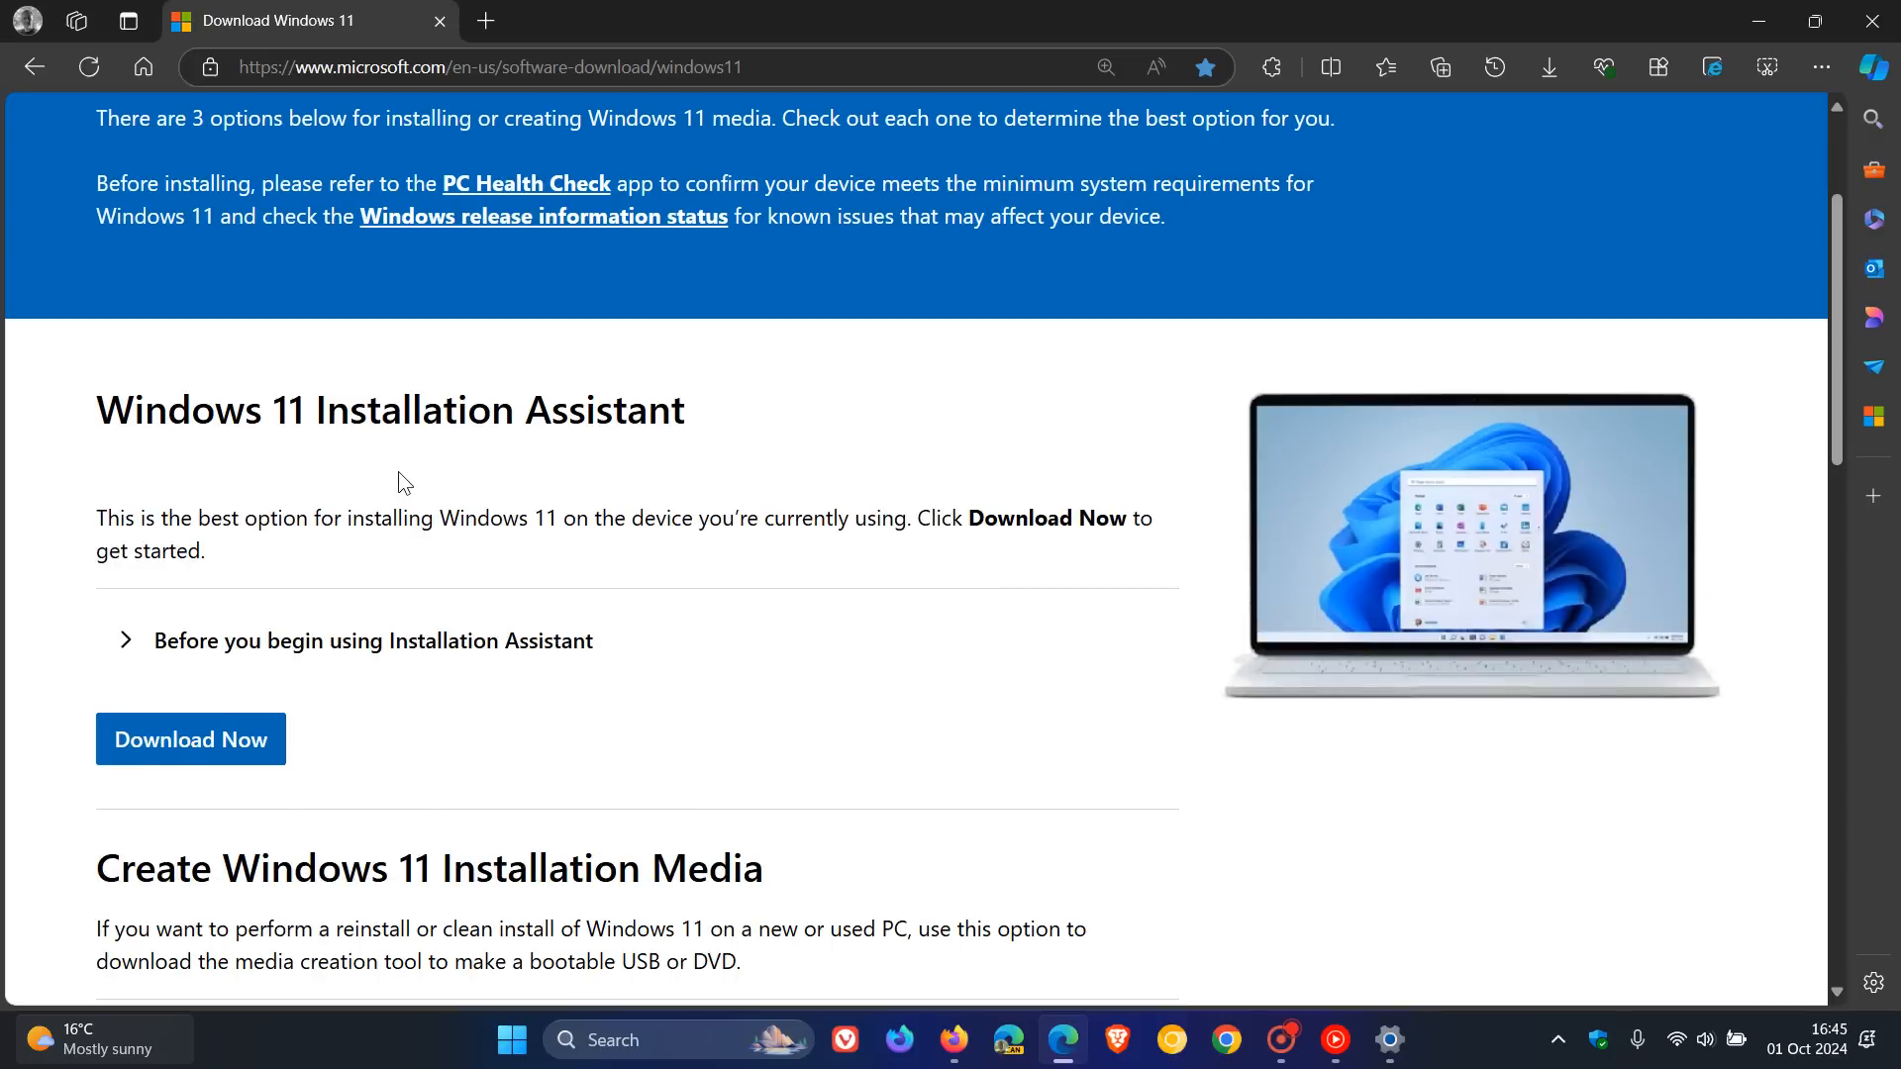
pyautogui.moveTo(760, 434)
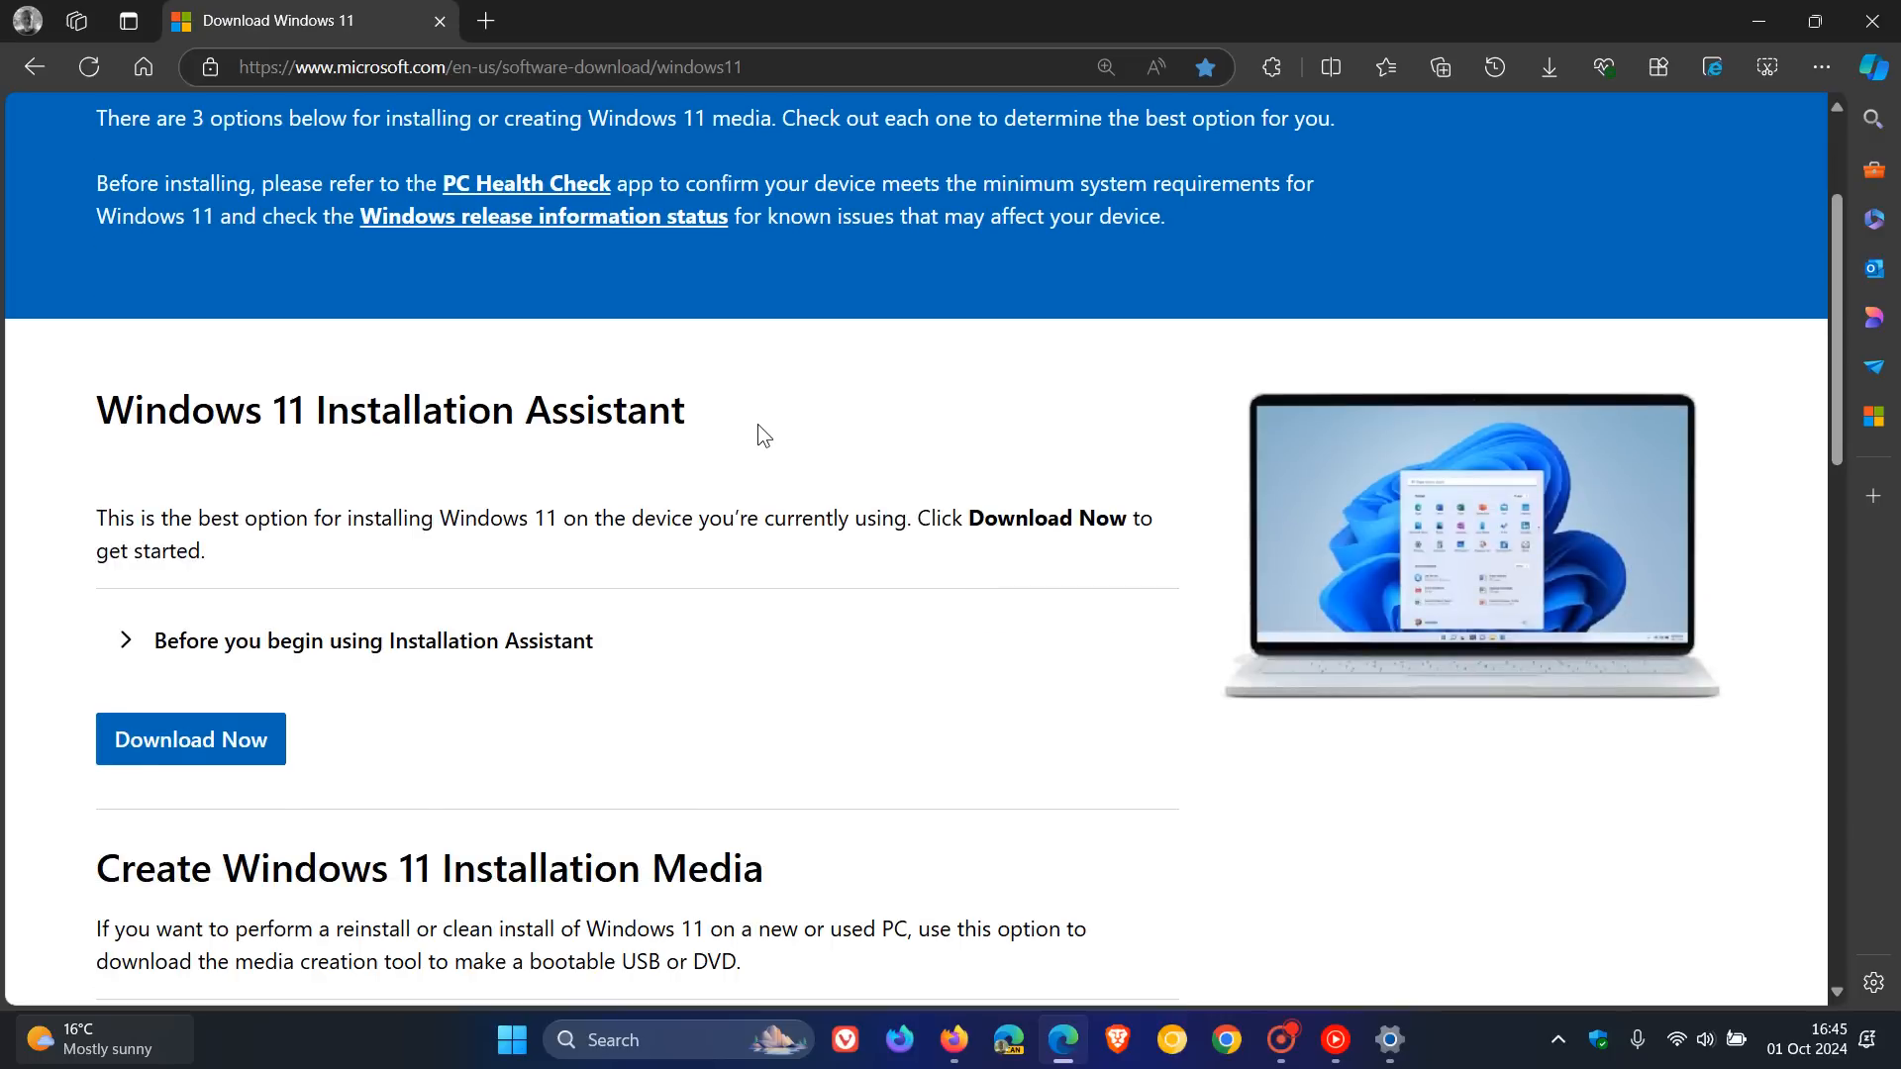
pyautogui.moveTo(1010, 723)
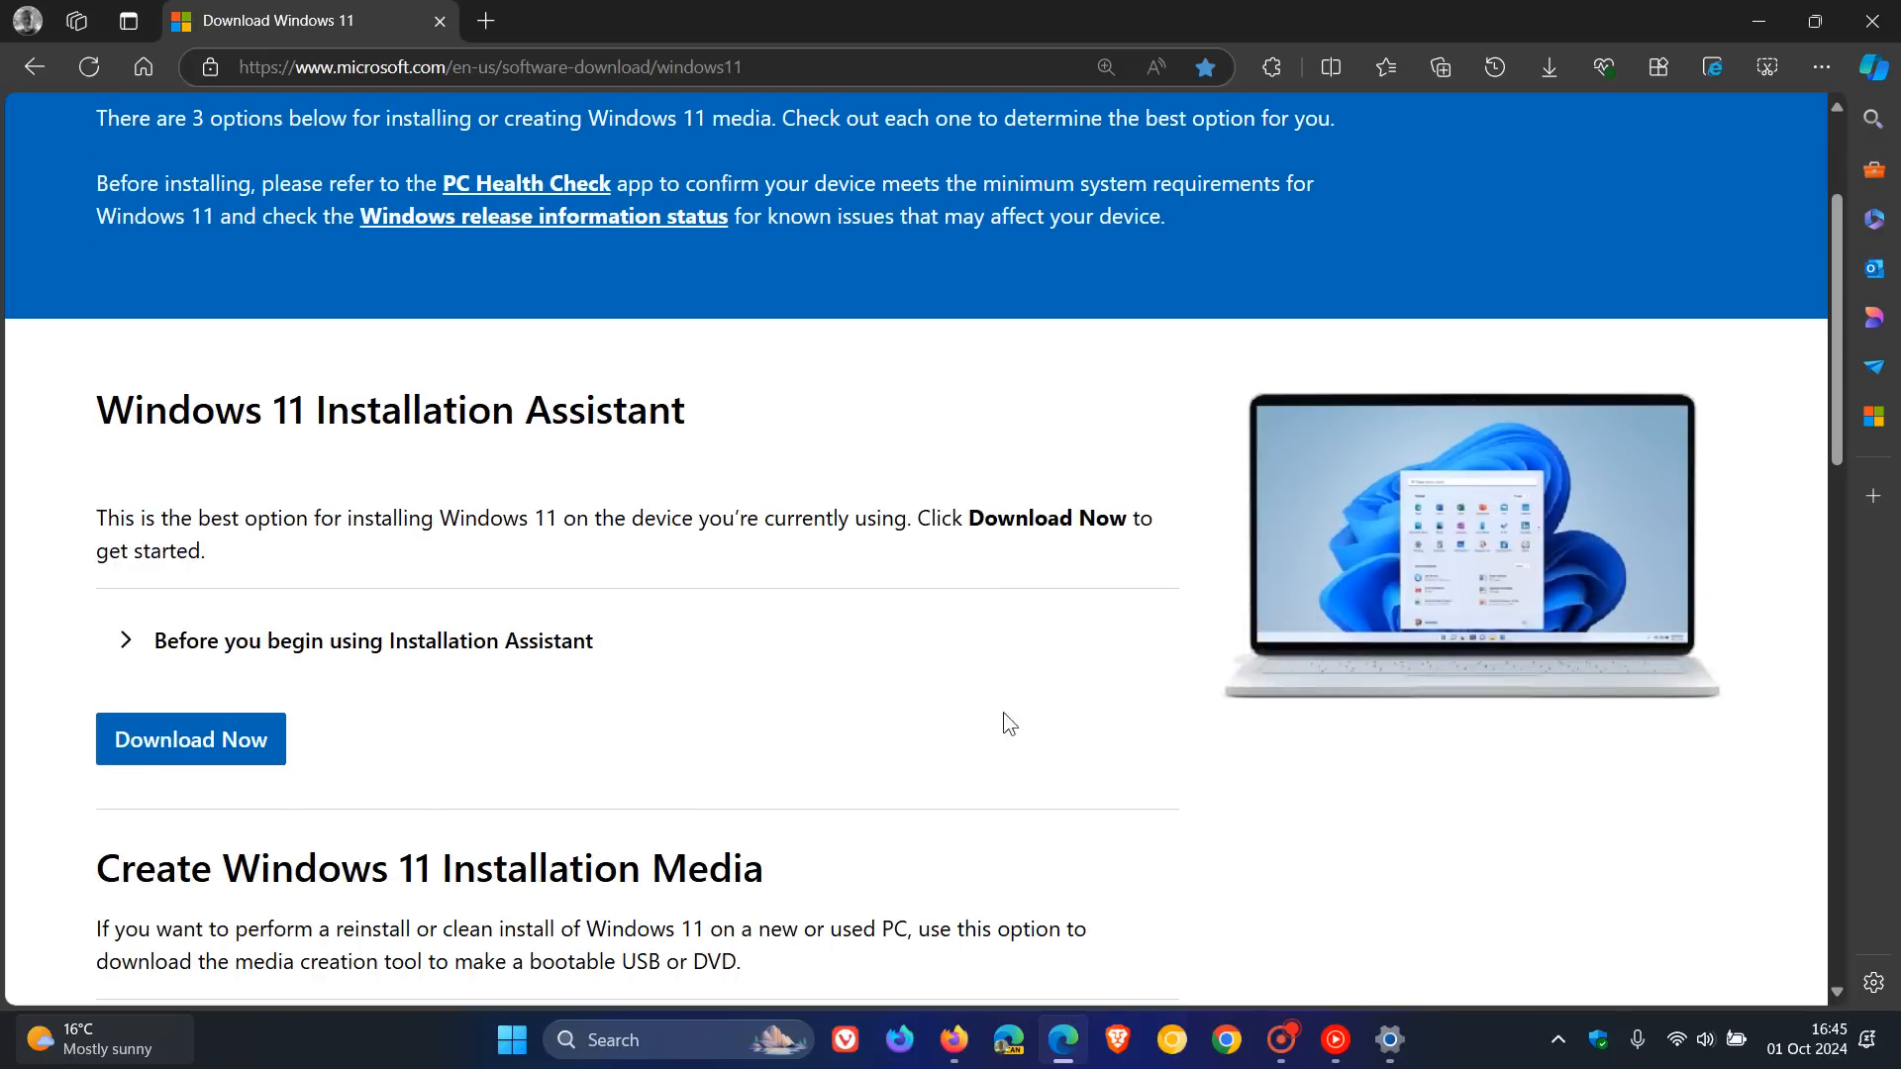
pyautogui.scroll(3)
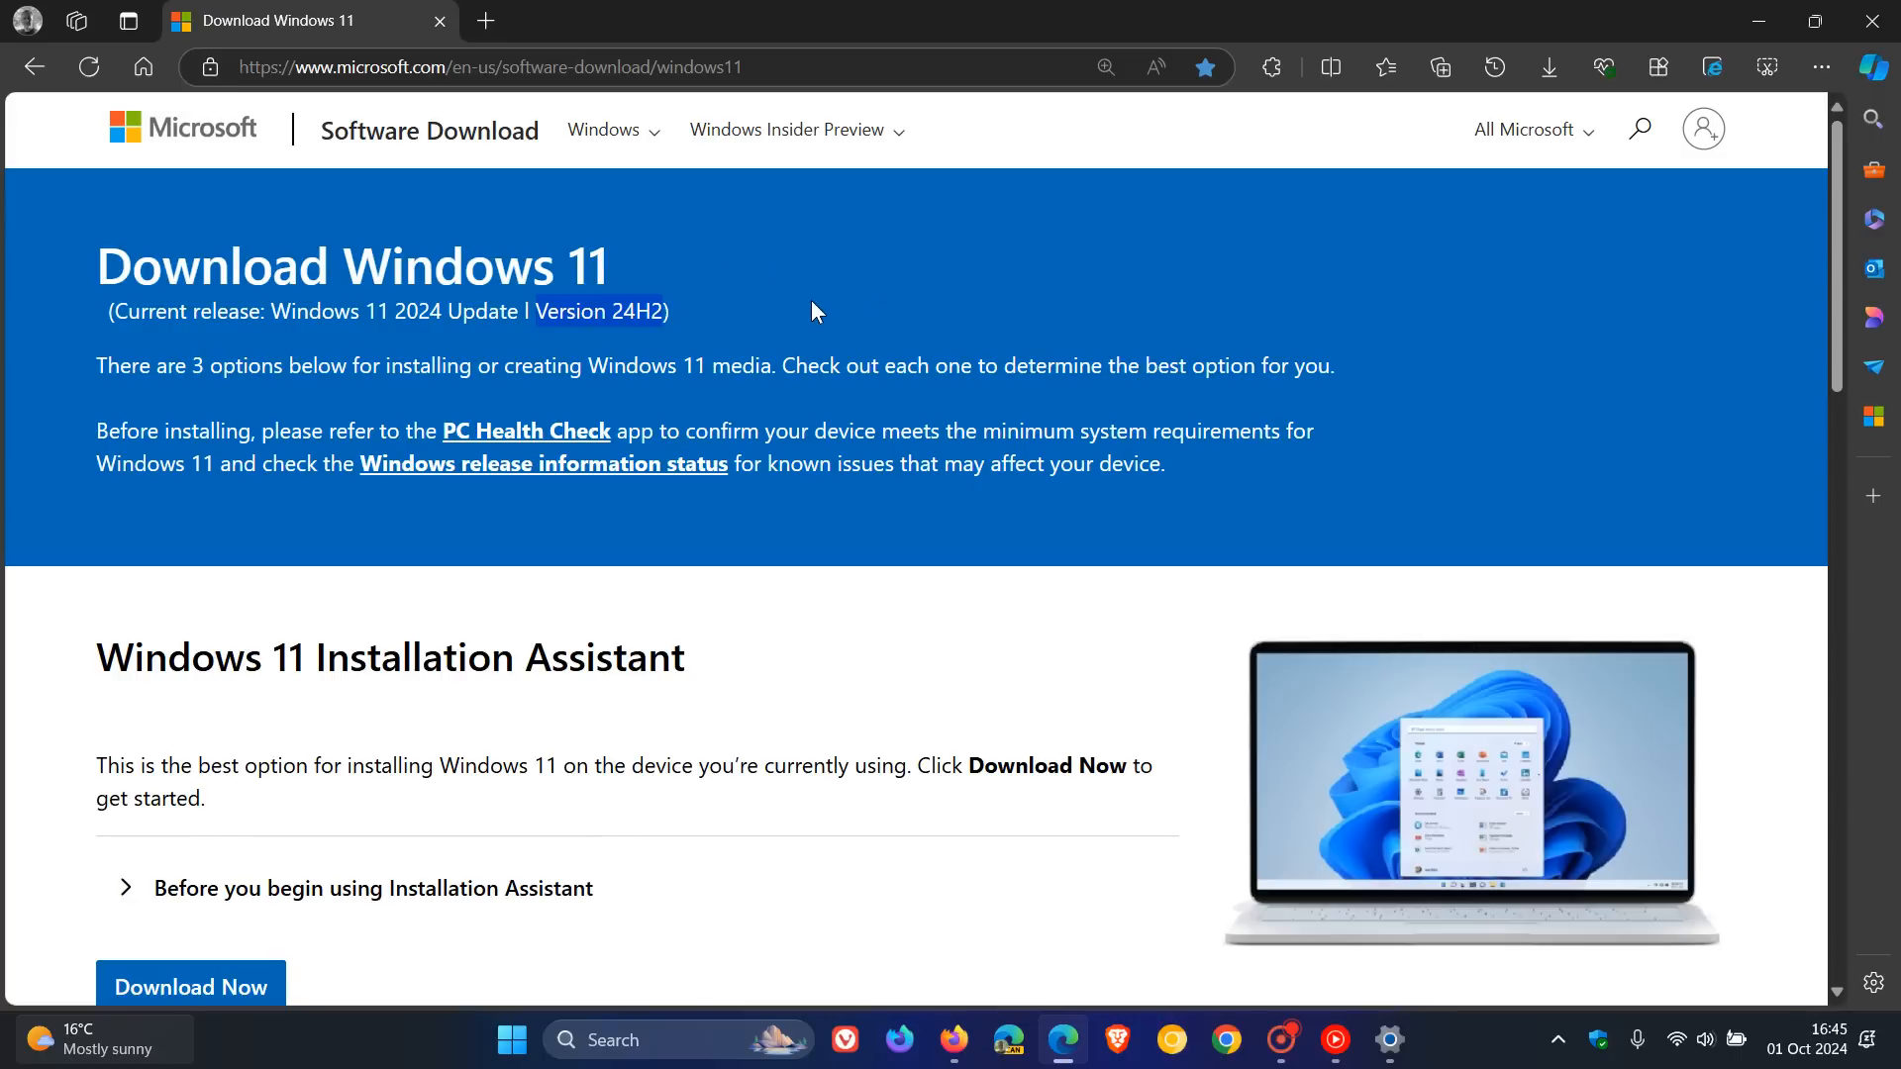
pyautogui.moveTo(1061, 640)
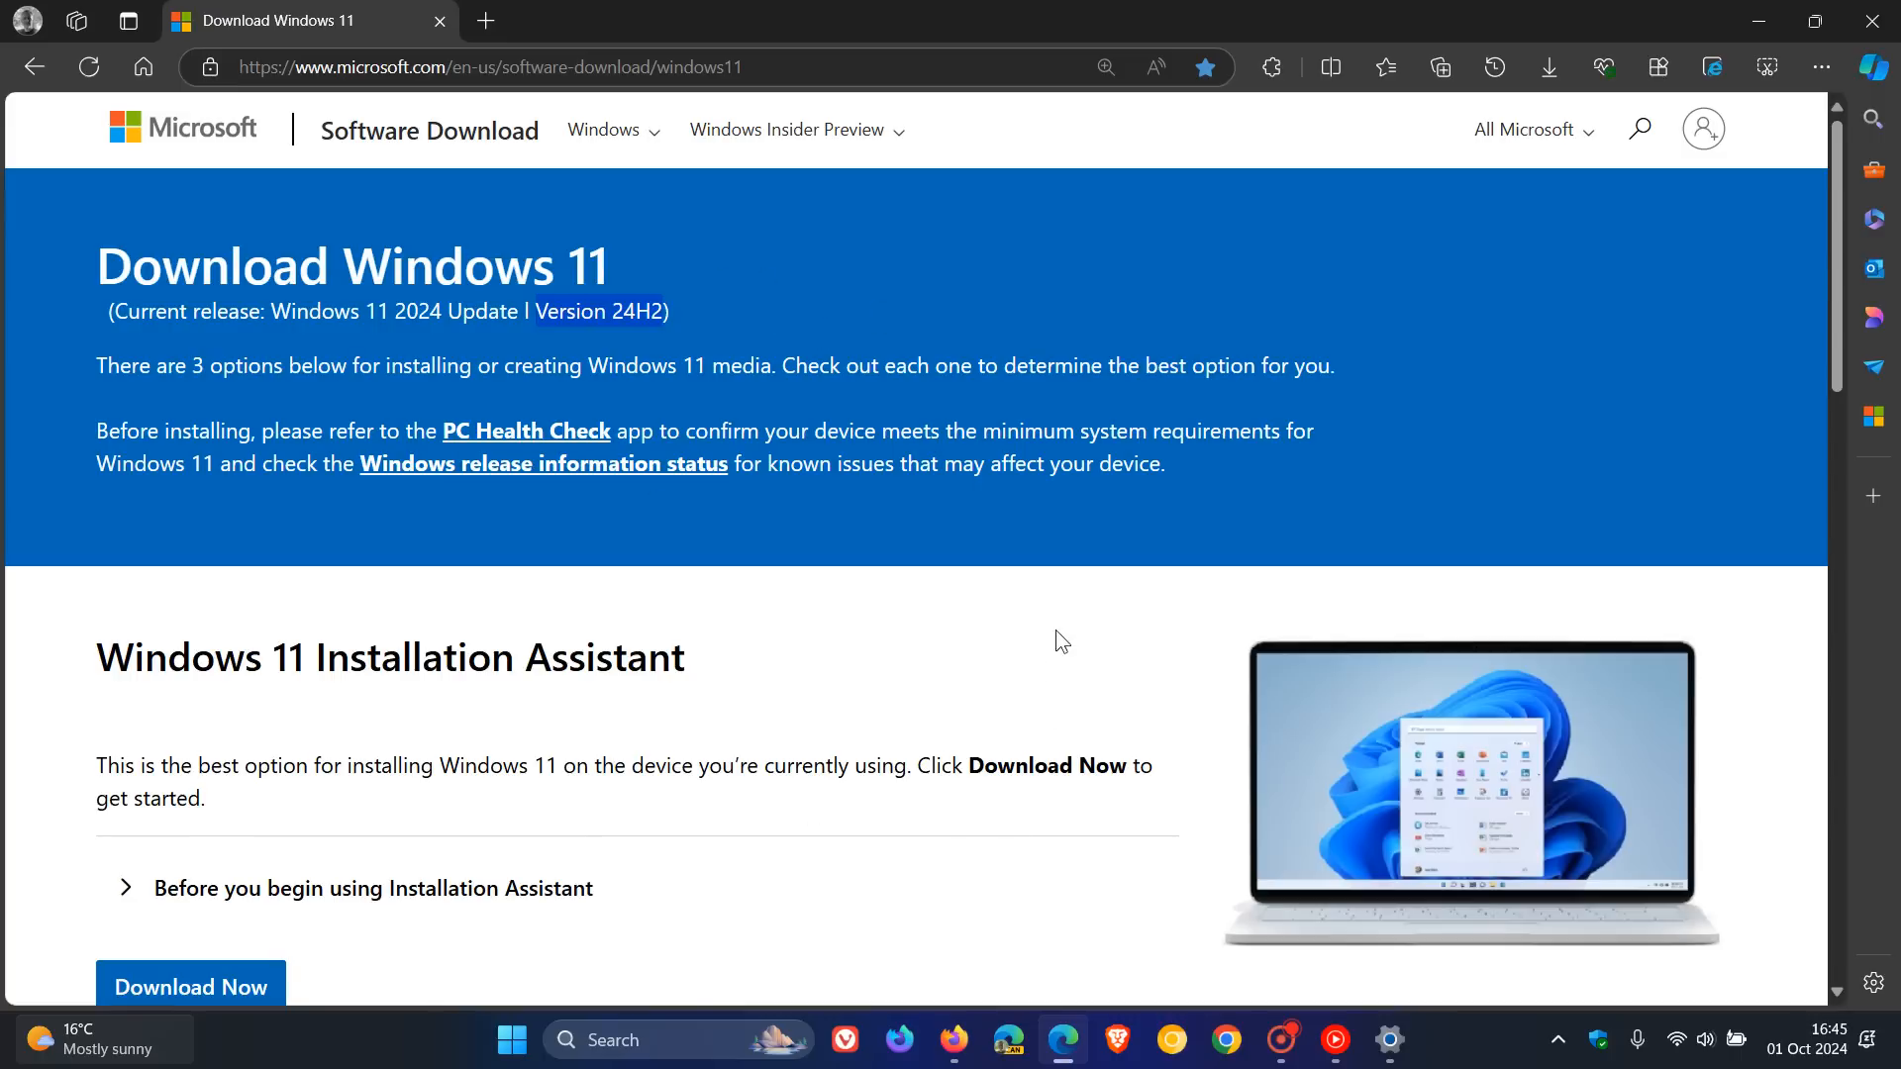
pyautogui.scroll(-3)
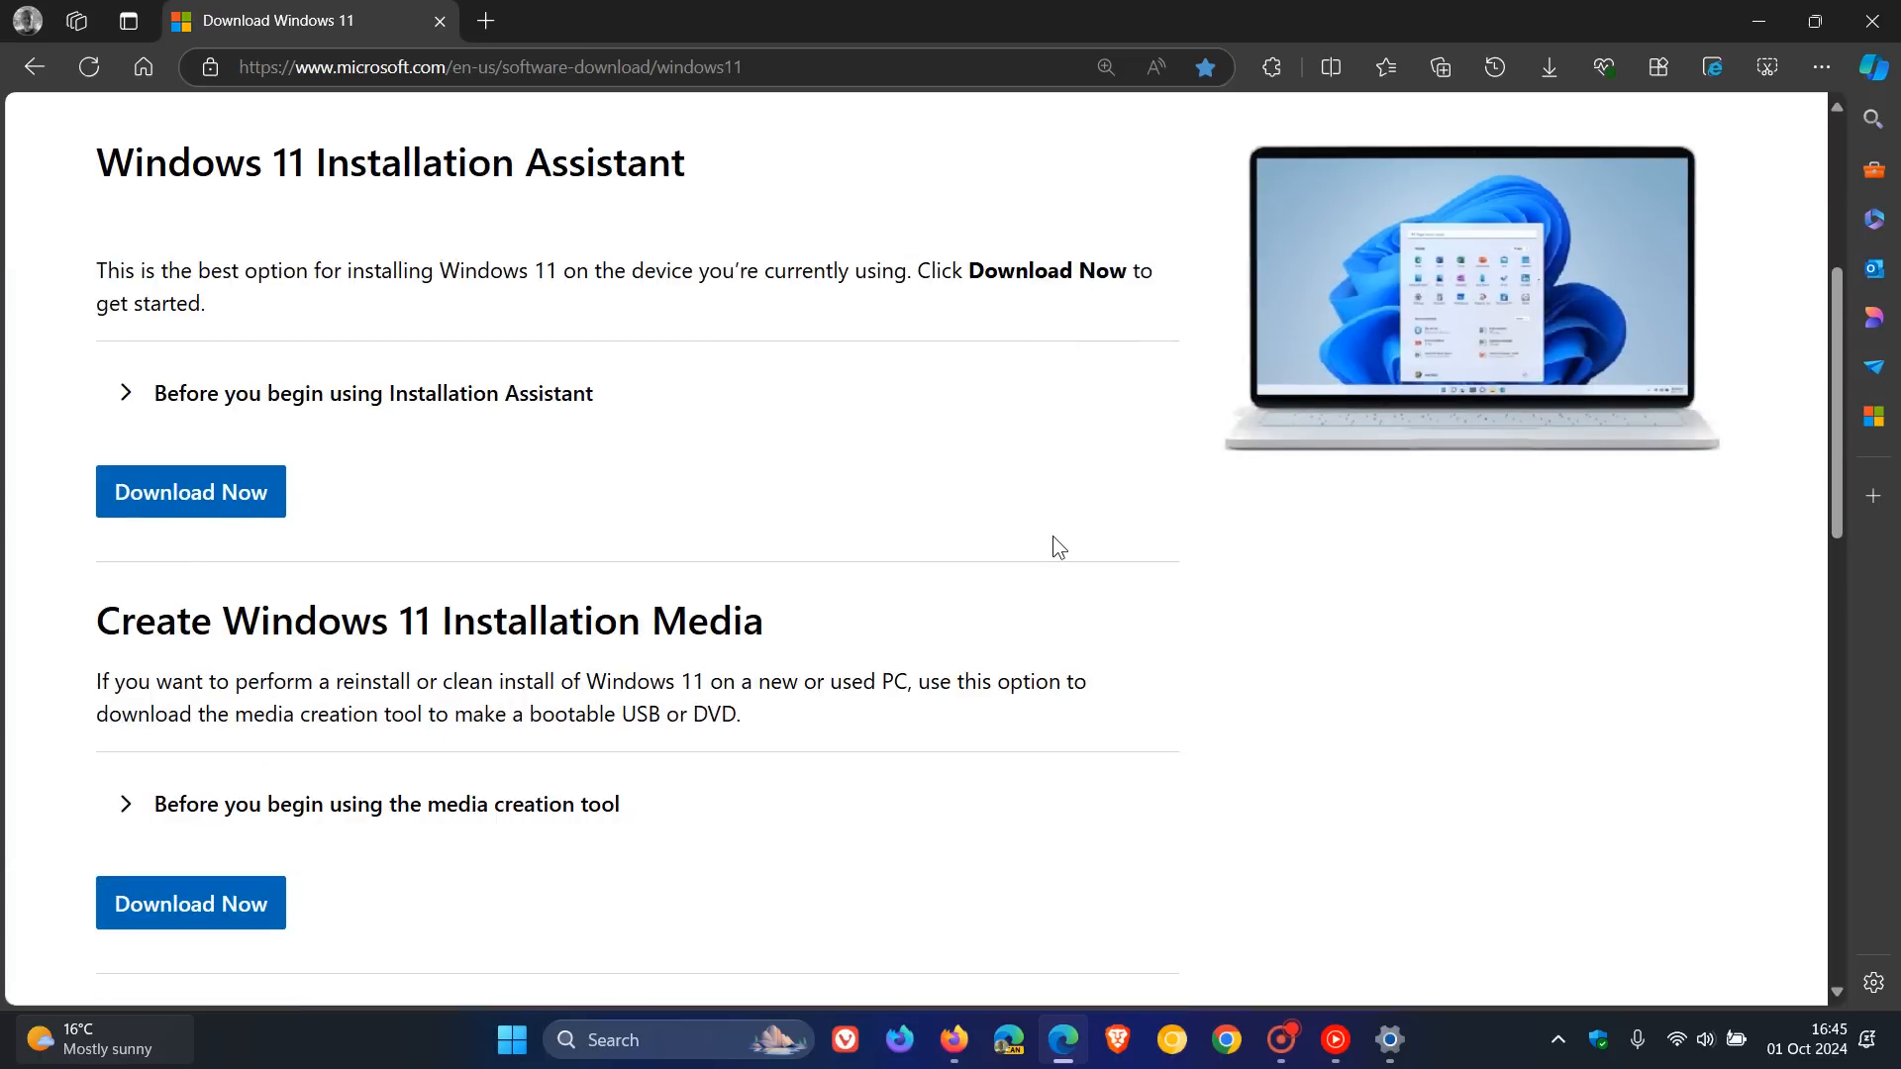
pyautogui.moveTo(926, 635)
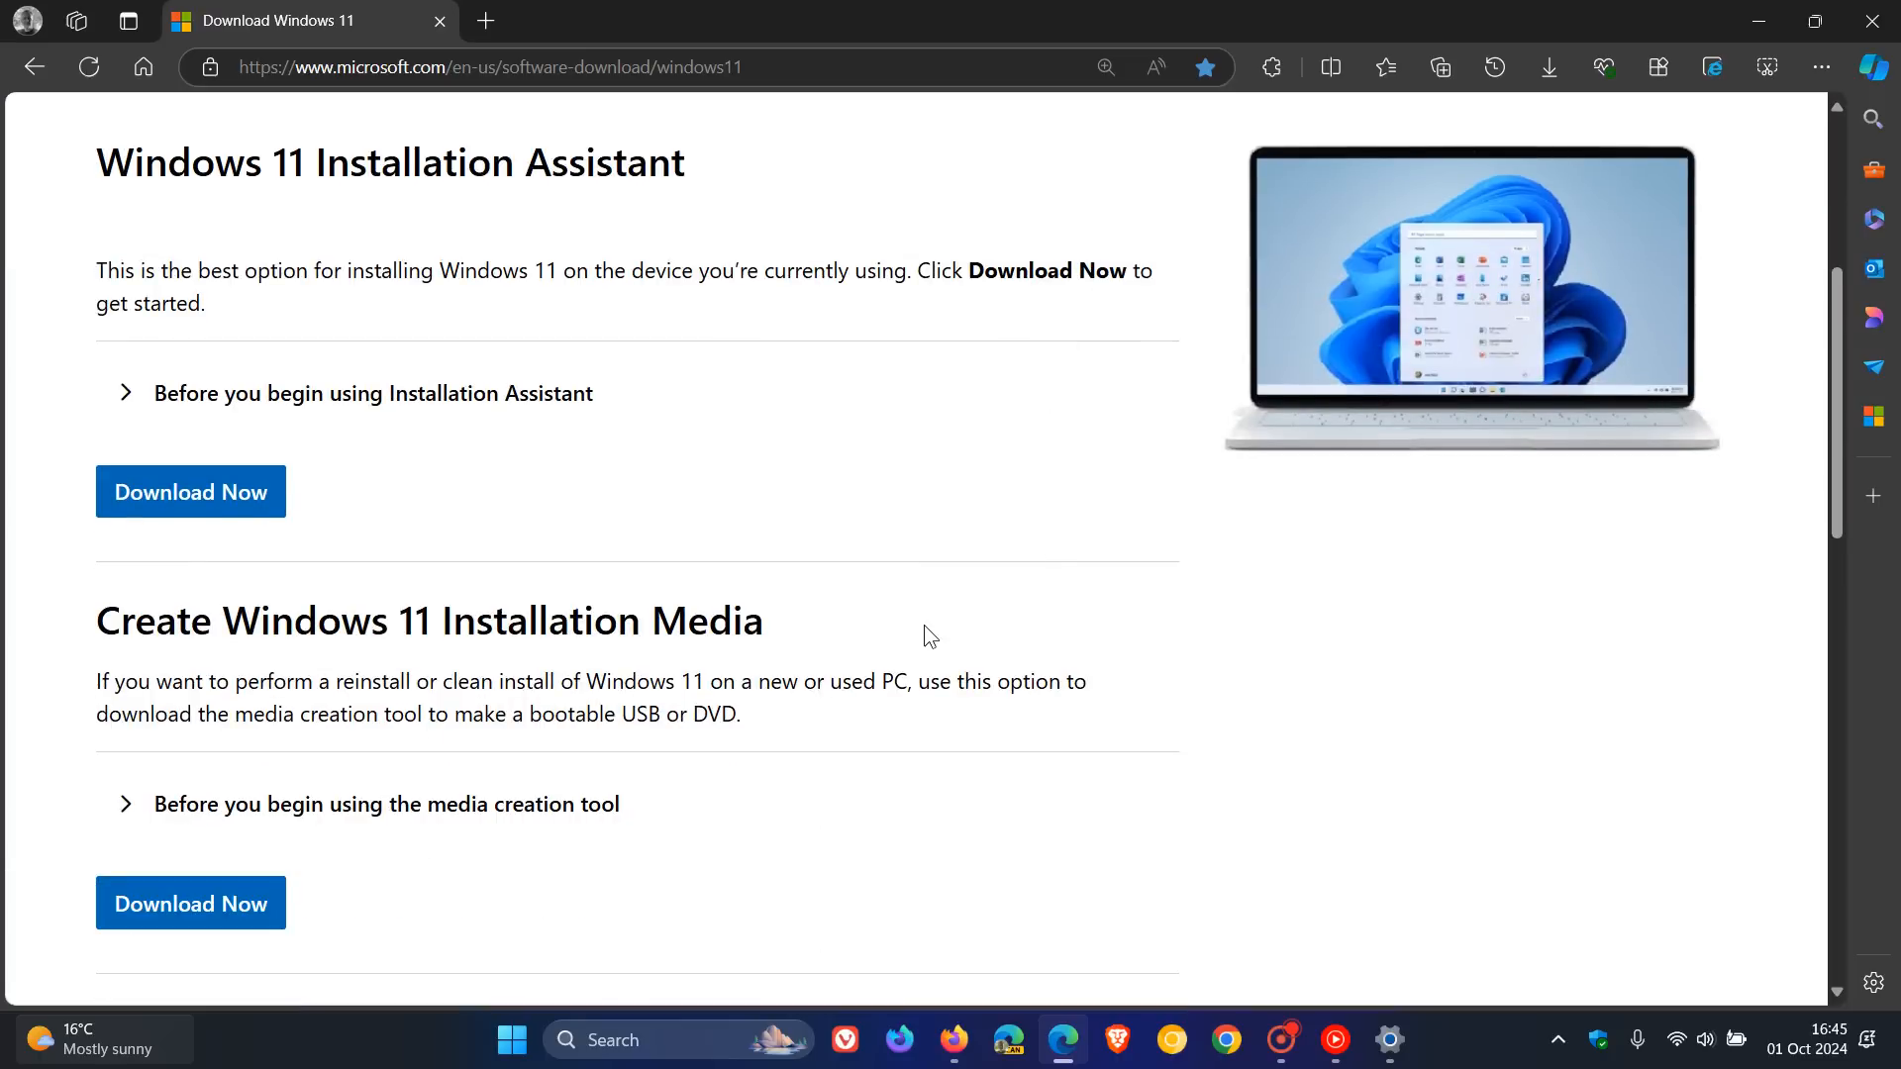
pyautogui.moveTo(1108, 628)
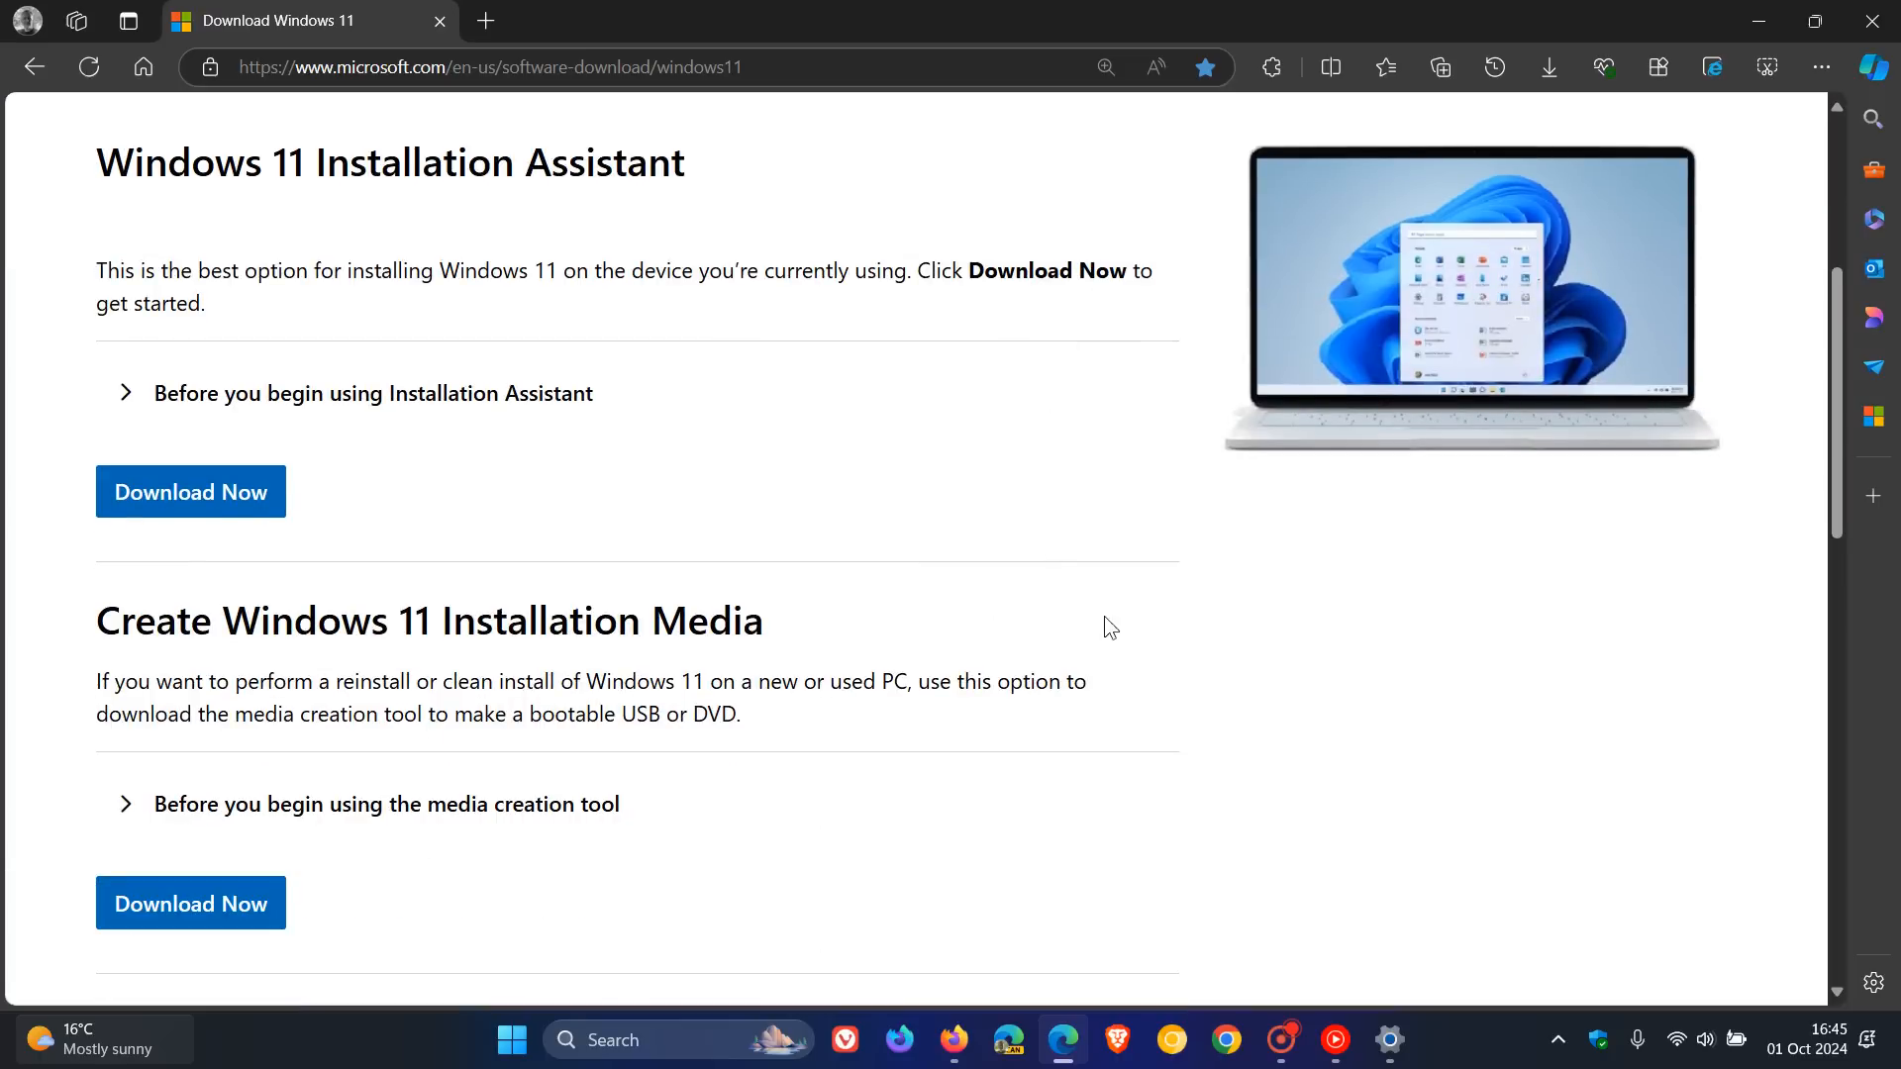
pyautogui.scroll(-3)
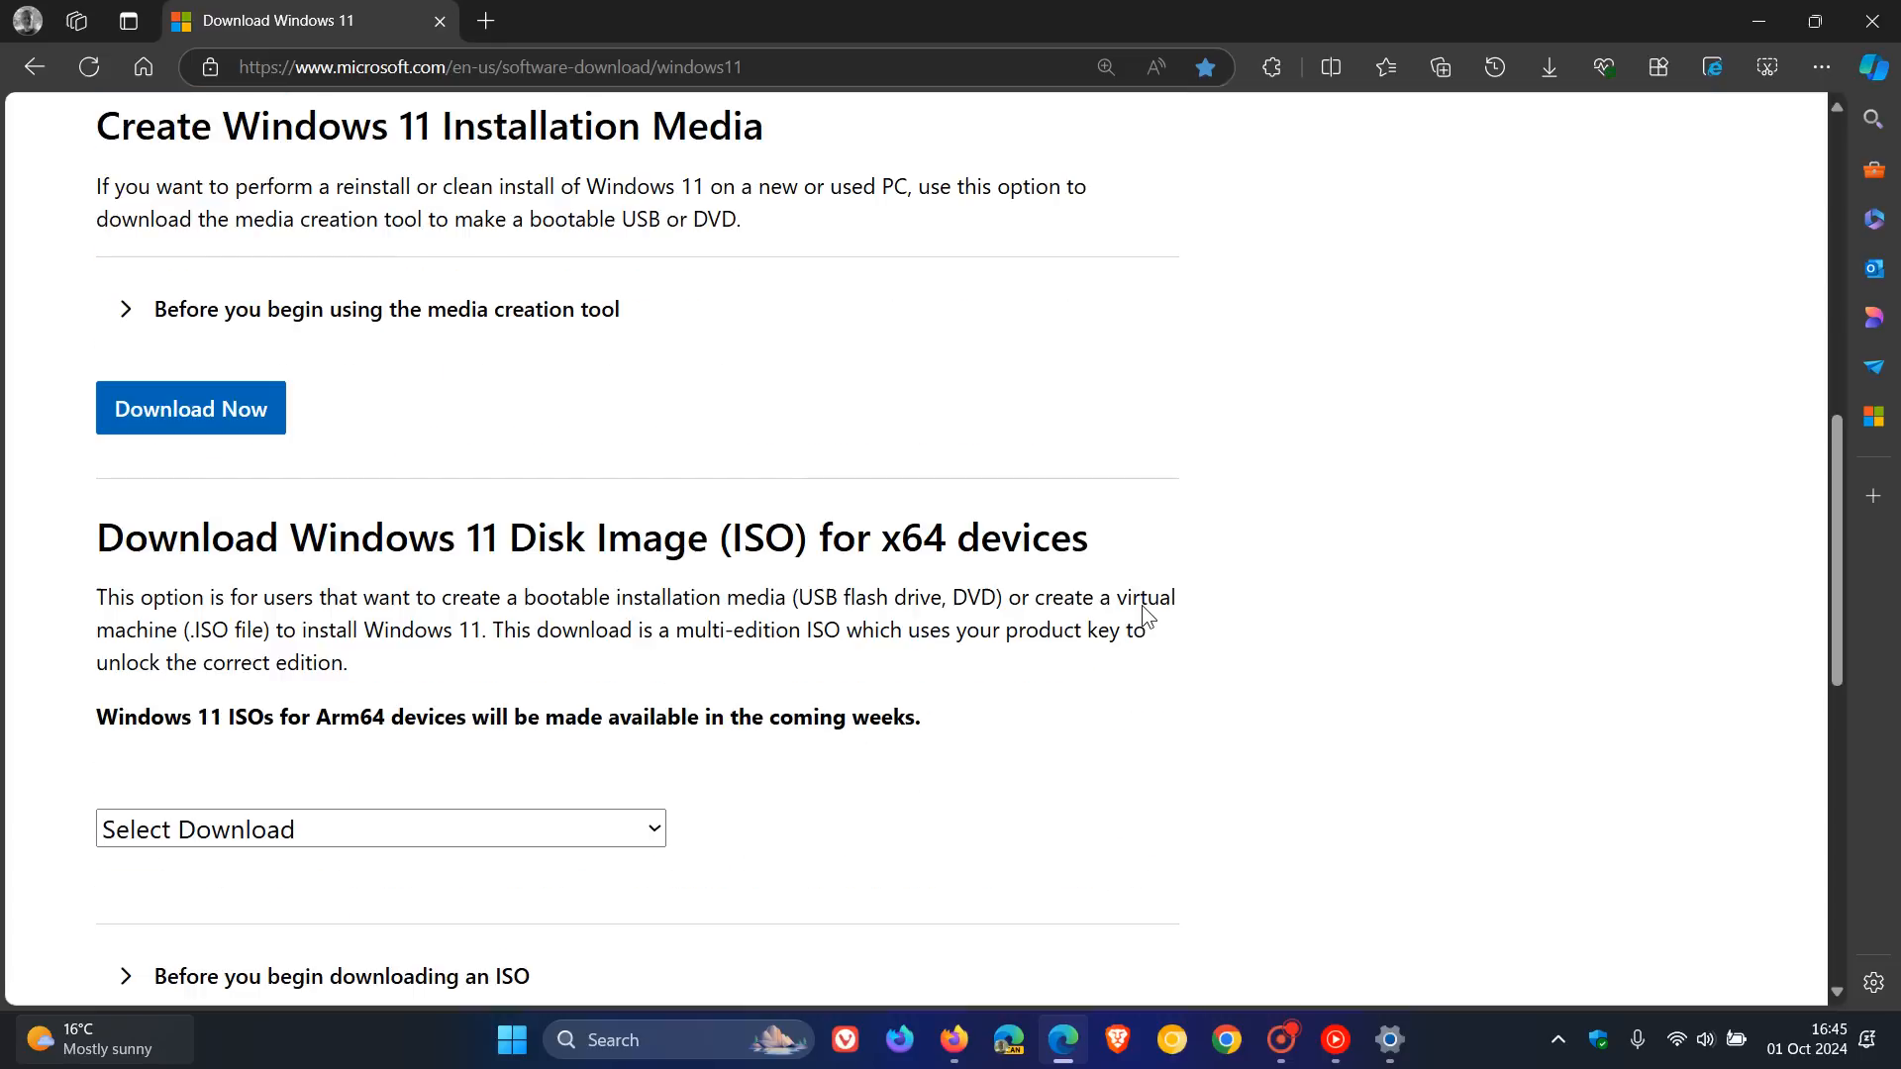
pyautogui.moveTo(1036, 778)
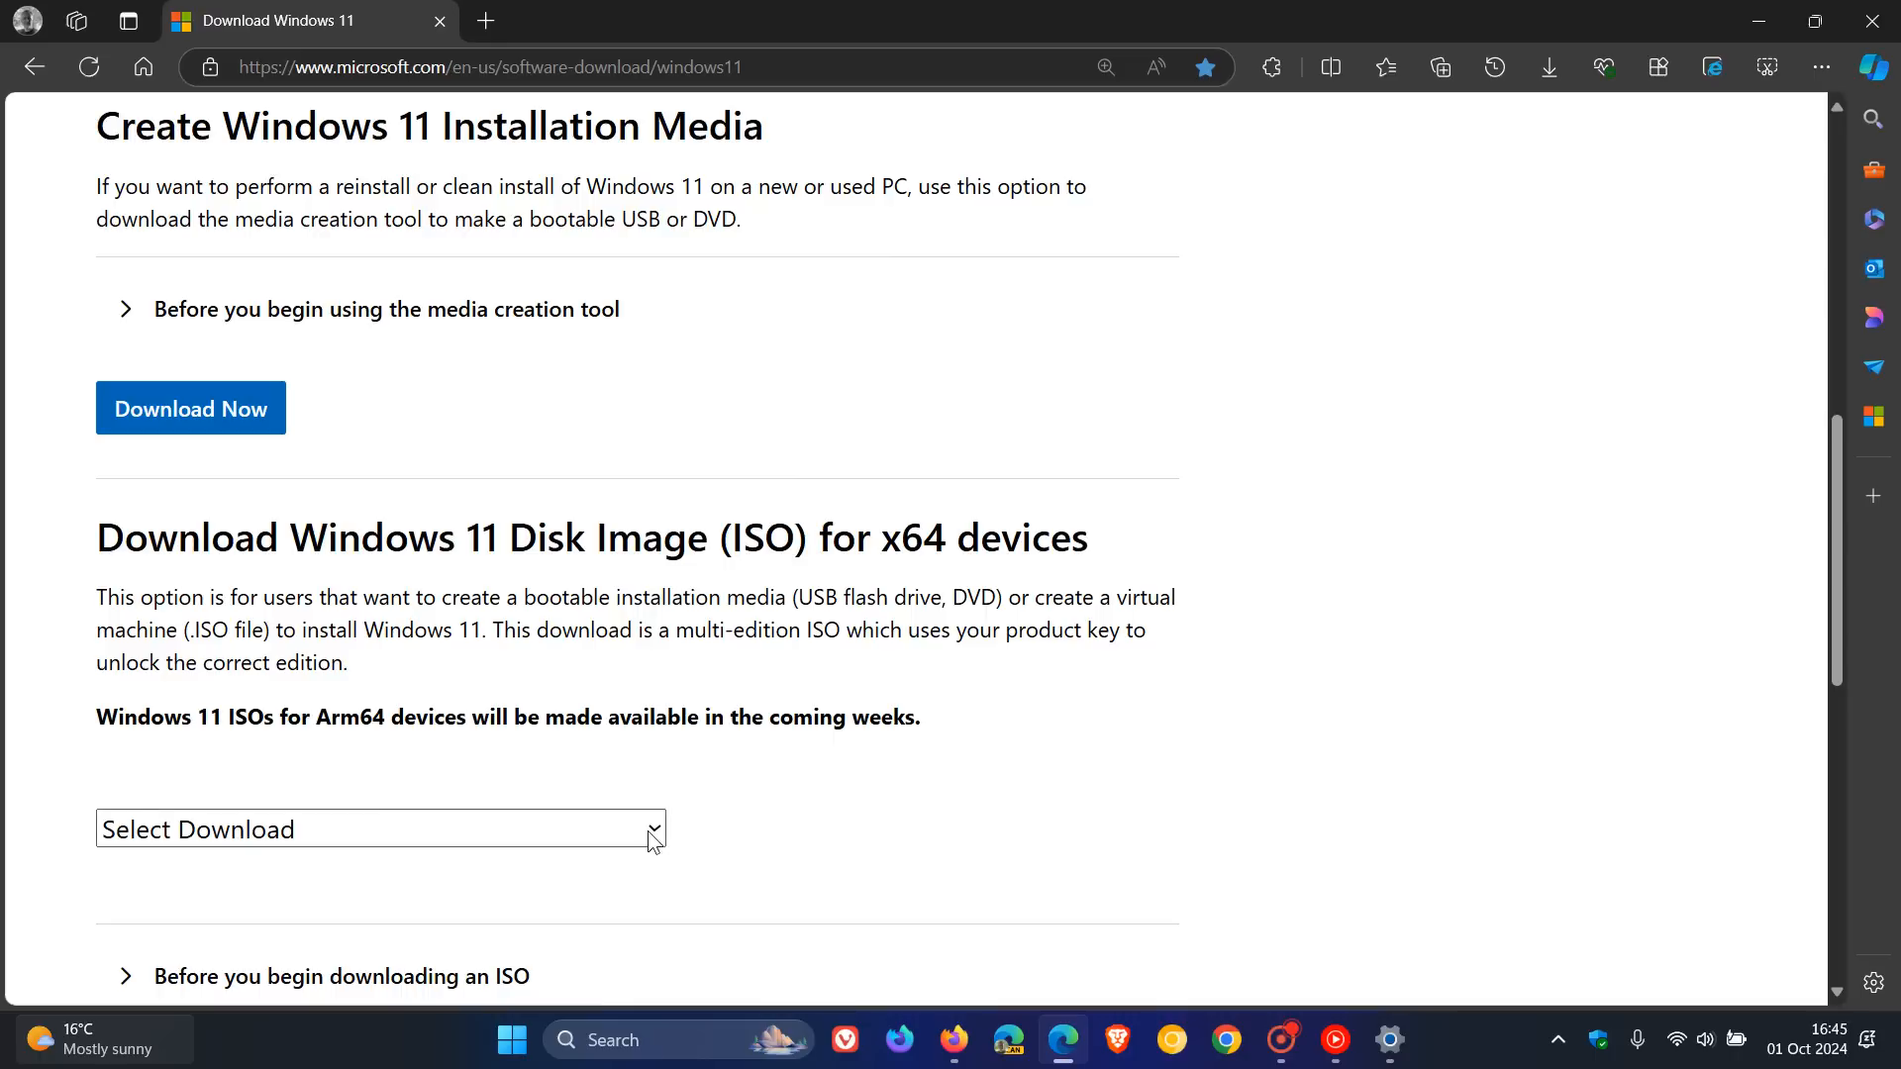
pyautogui.click(380, 830)
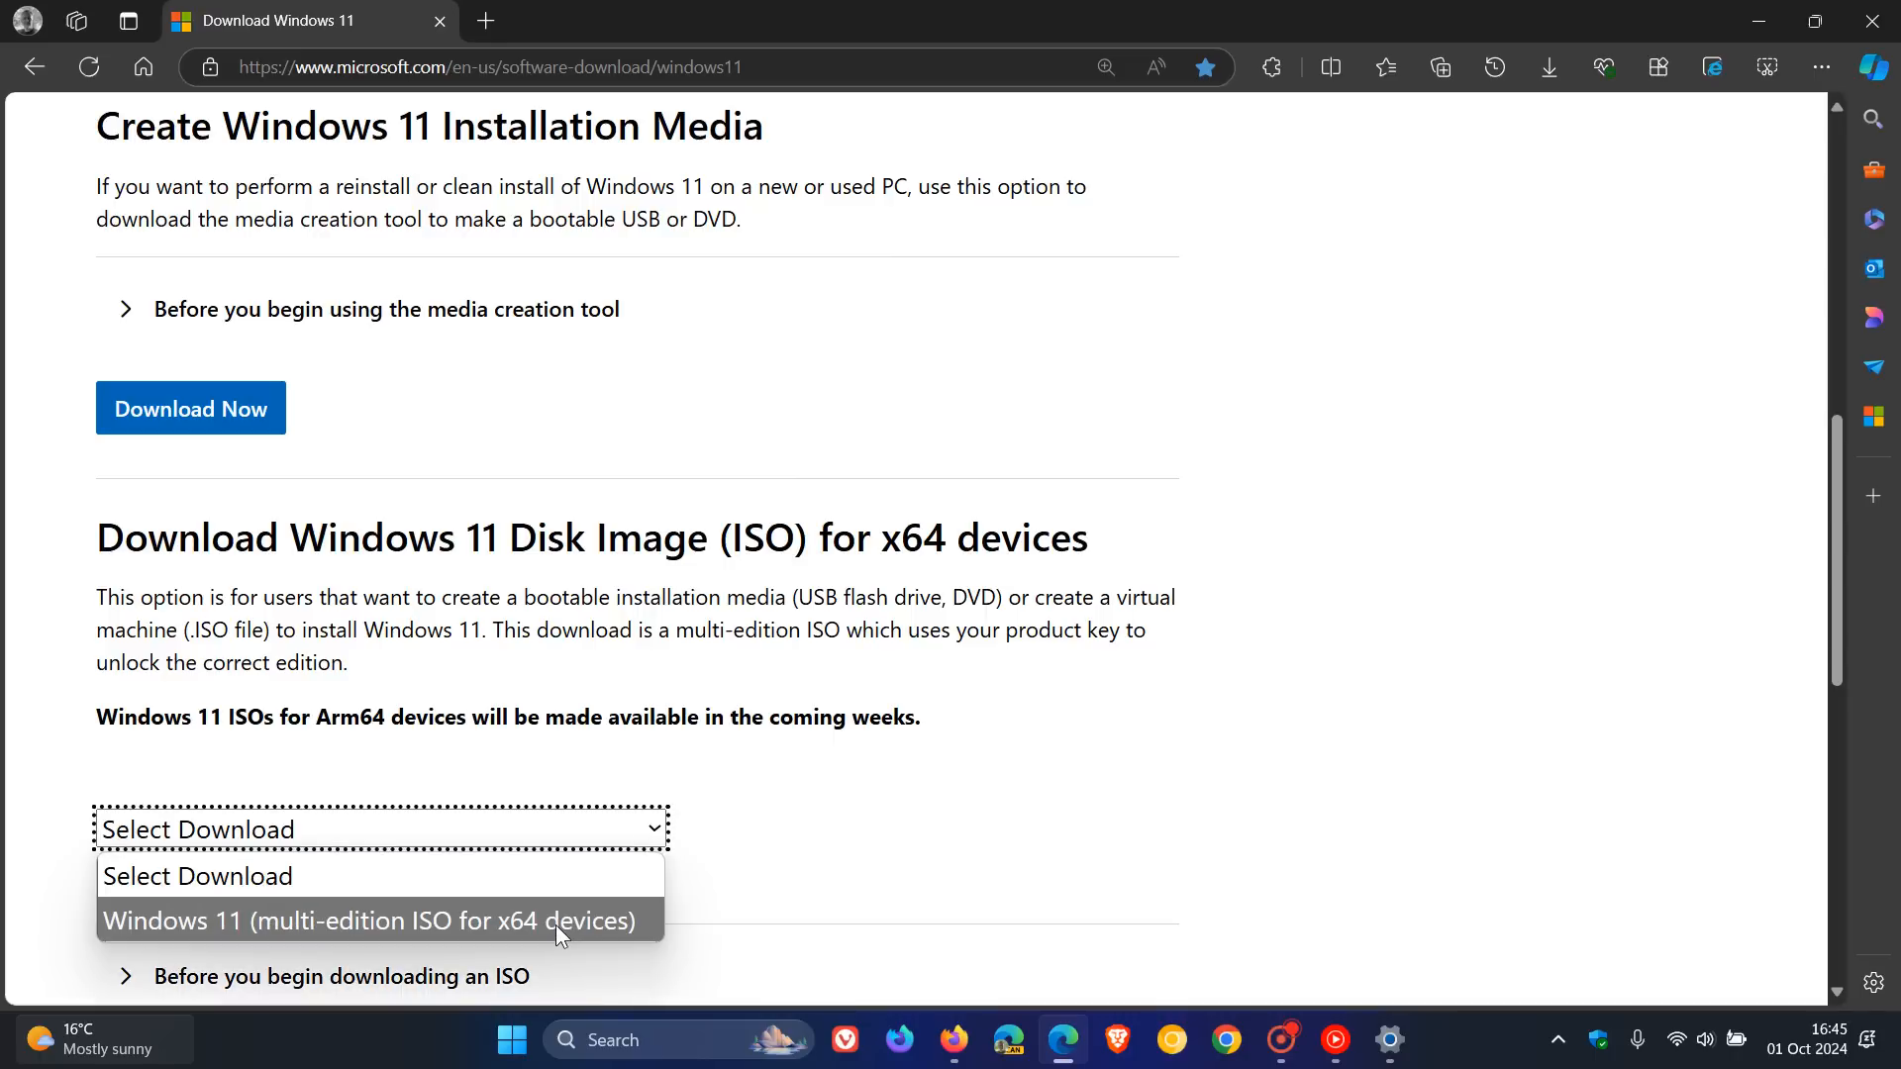
pyautogui.moveTo(1362, 770)
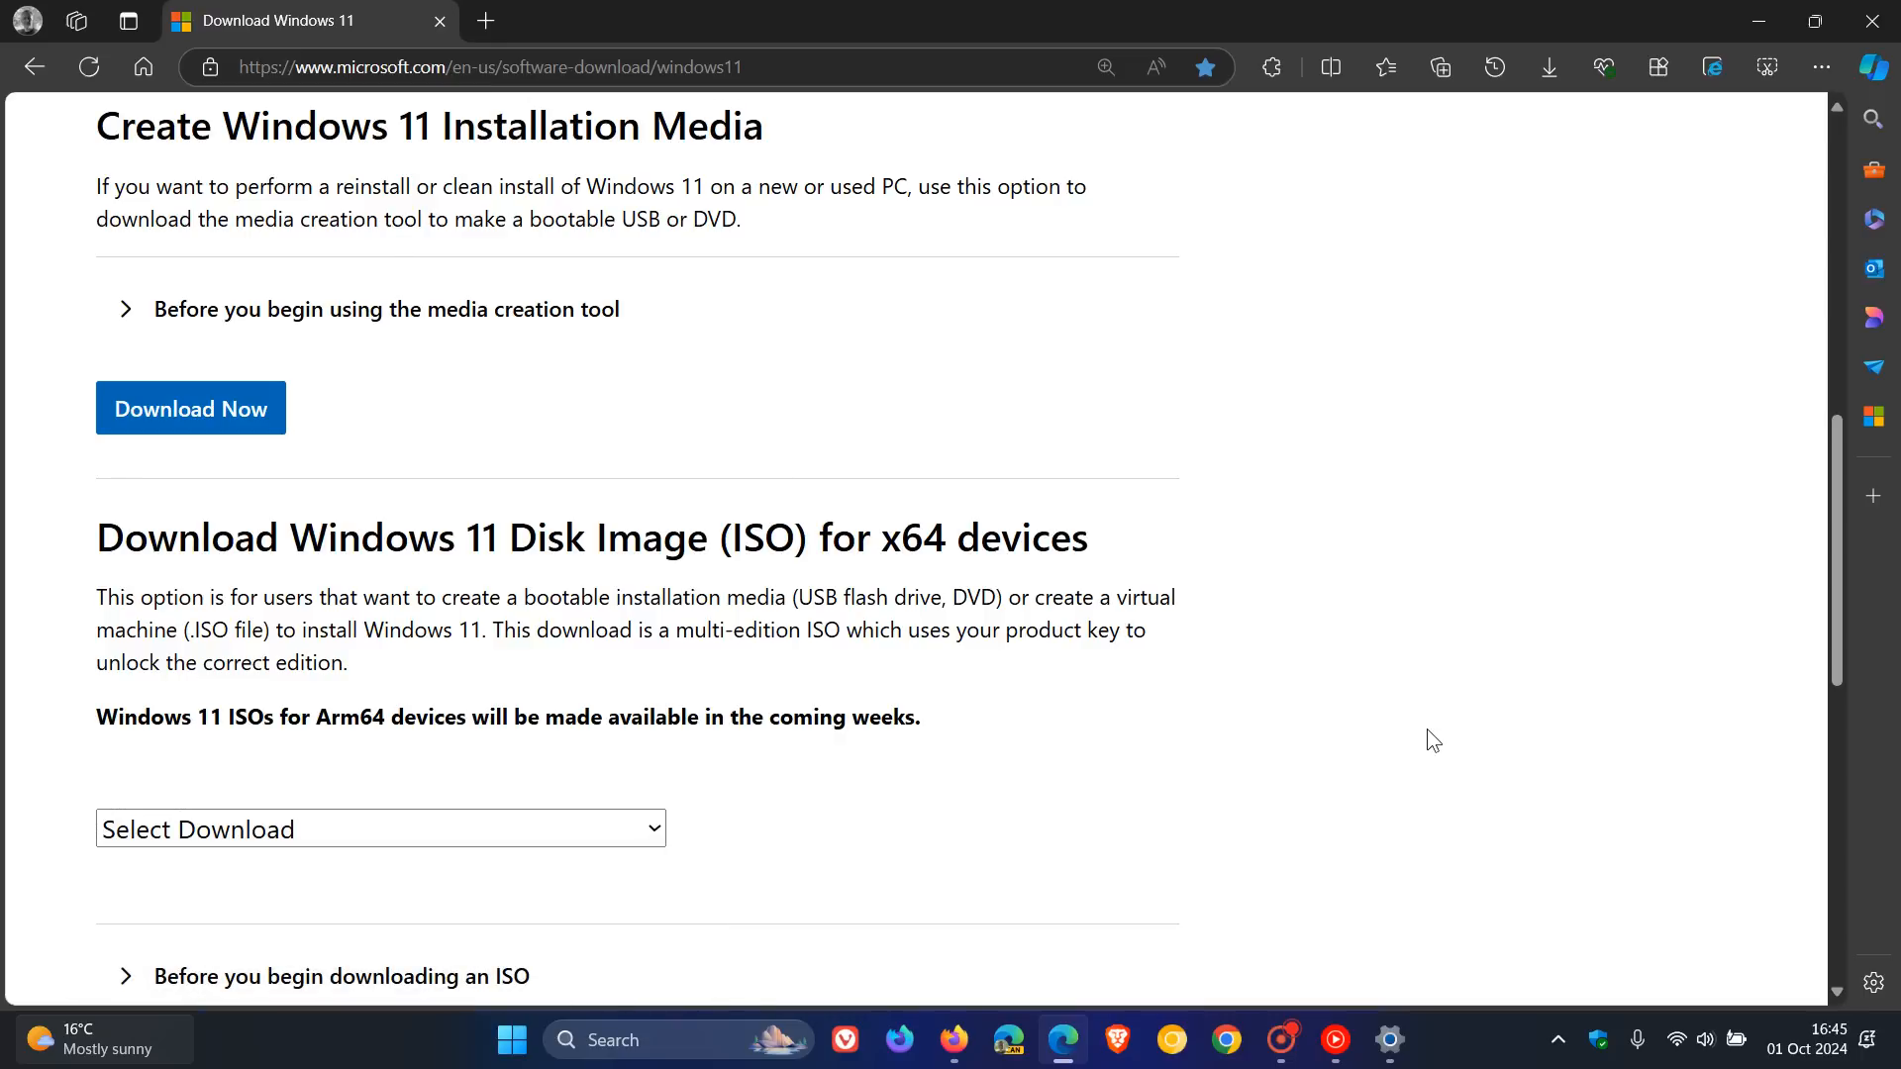
pyautogui.scroll(3)
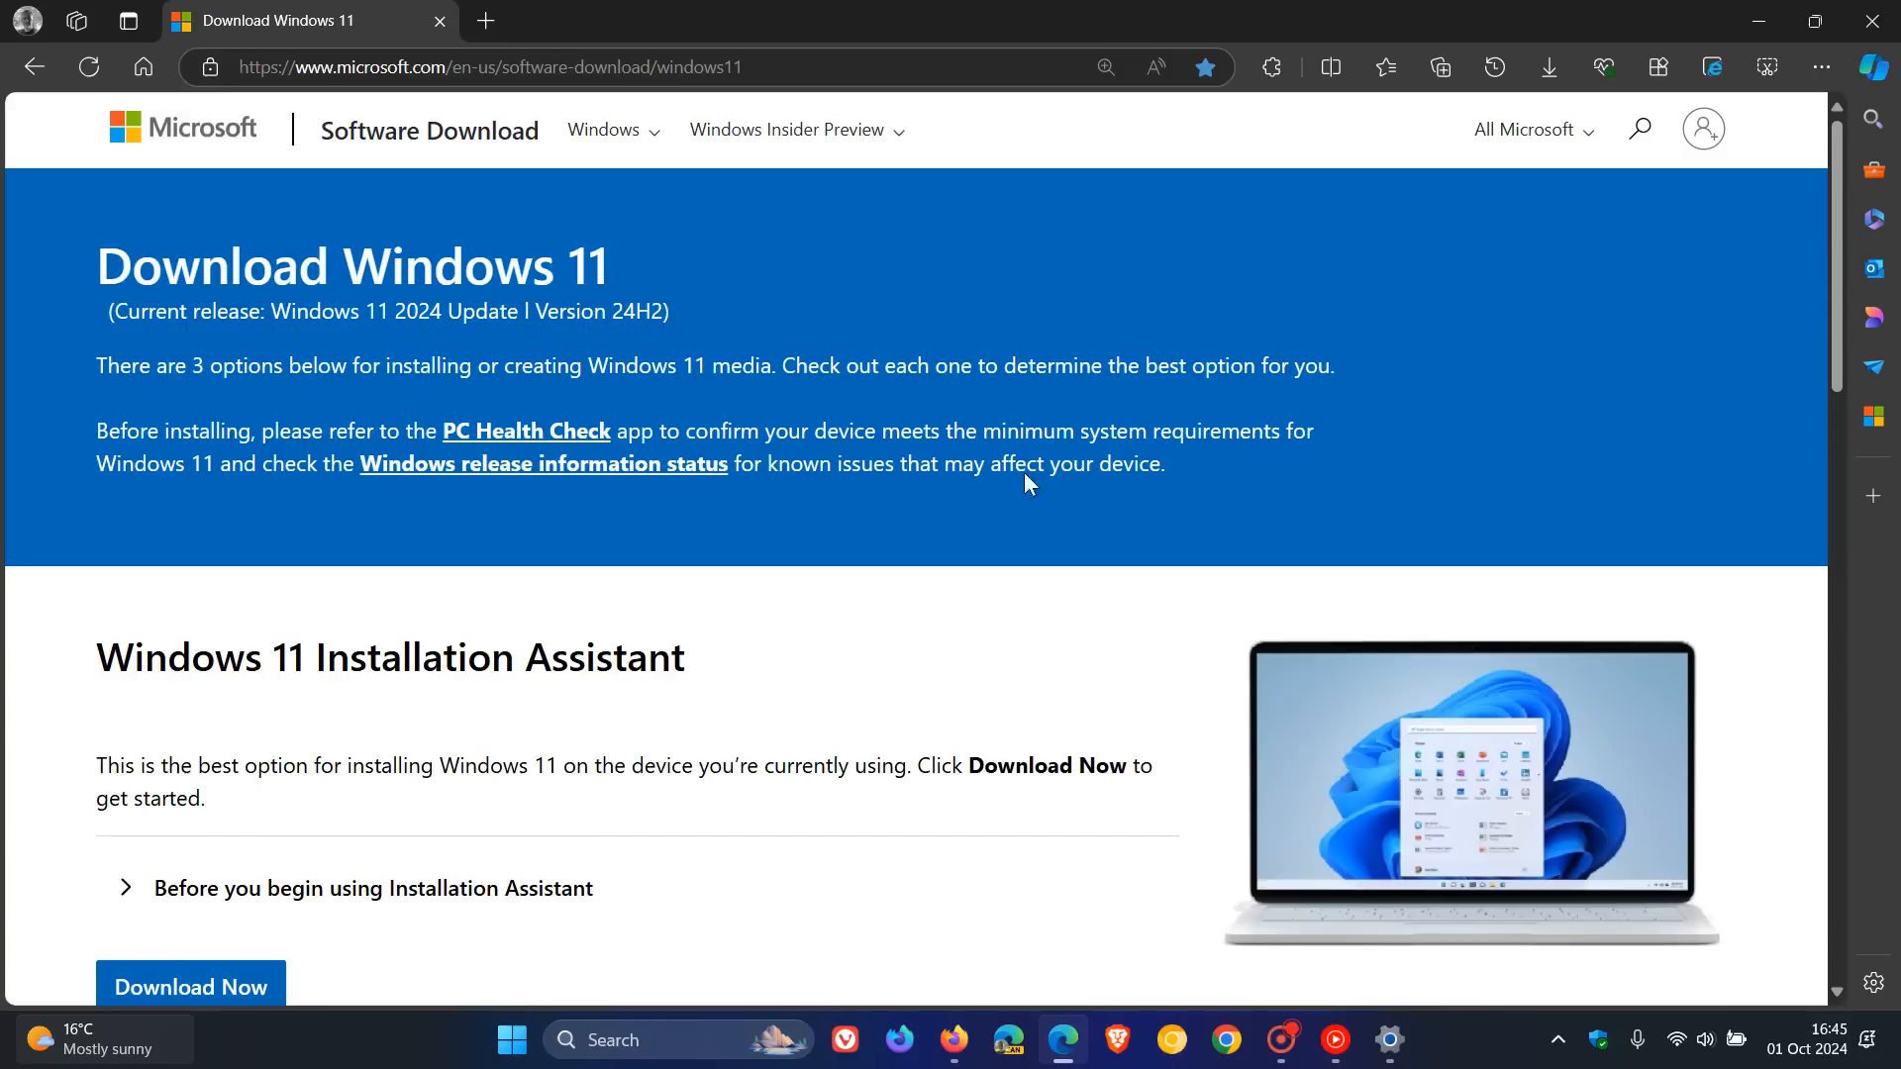
pyautogui.moveTo(446, 277)
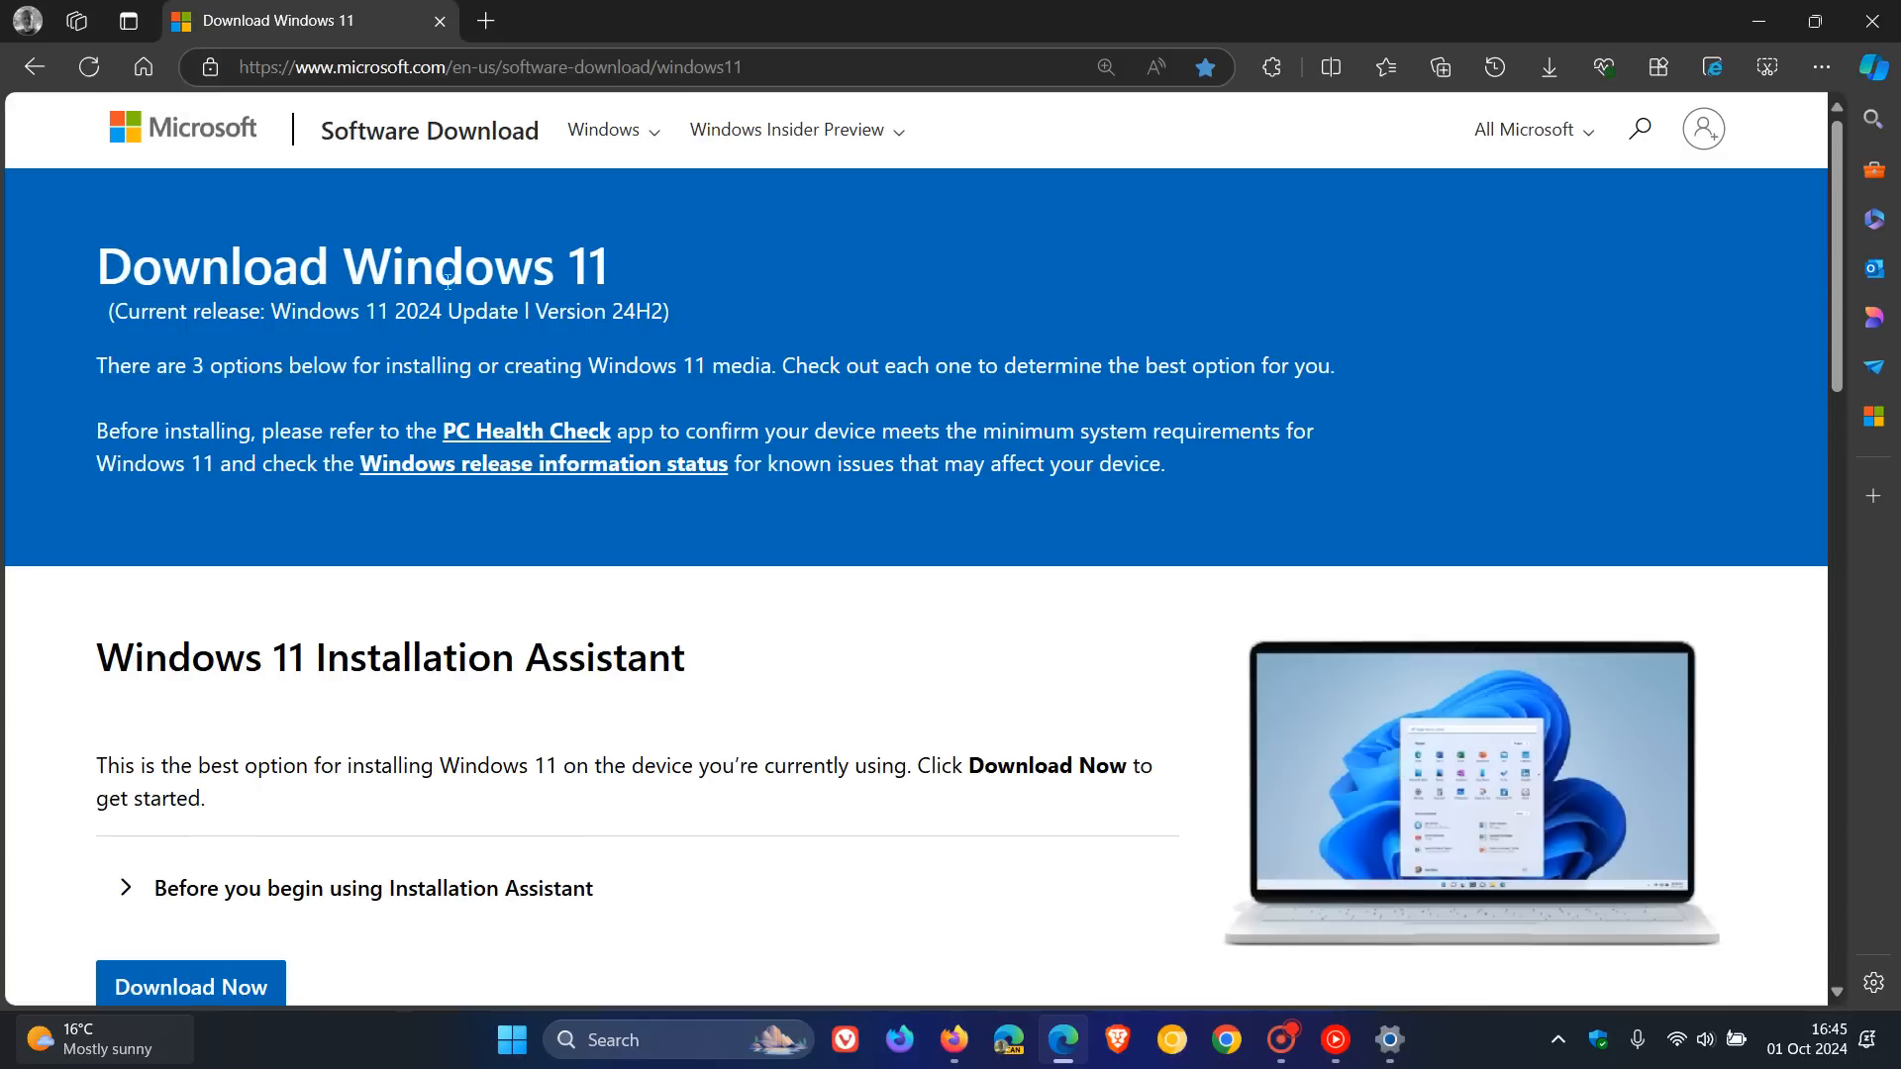
pyautogui.moveTo(709, 337)
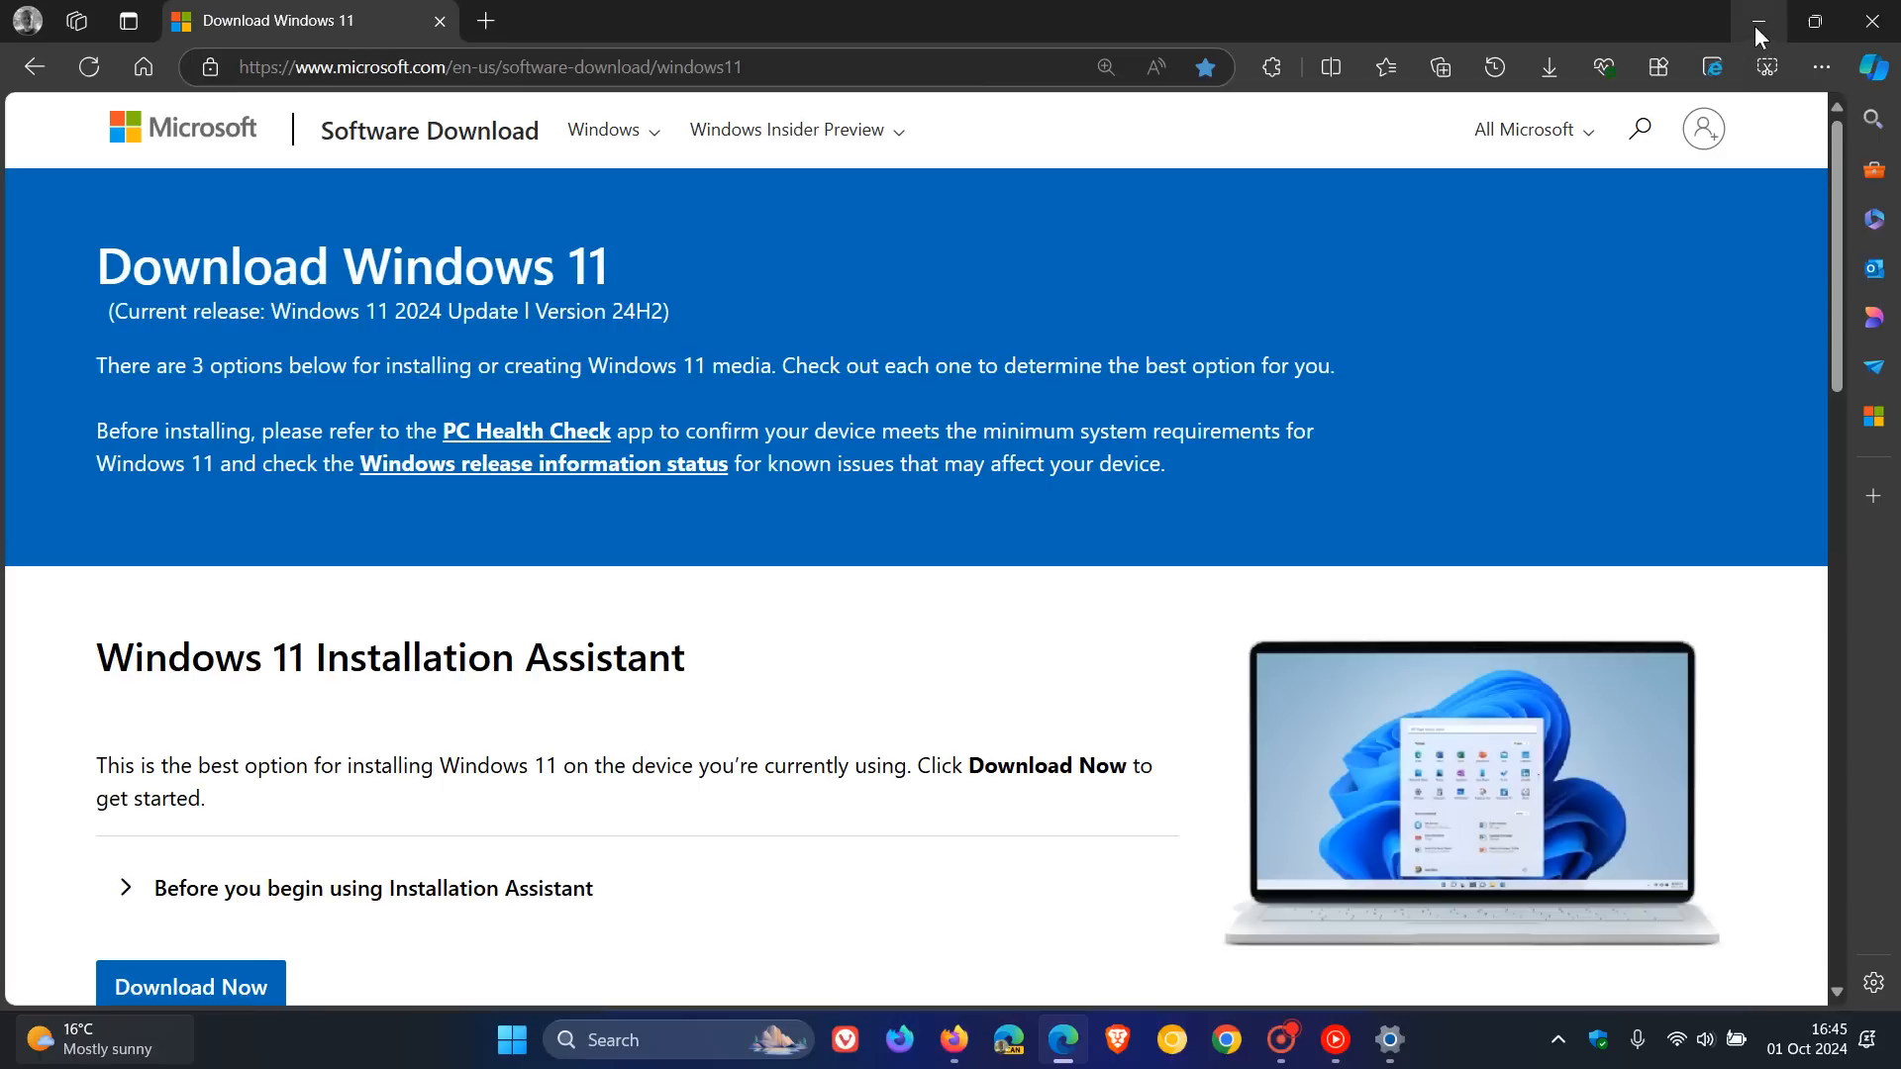
# Minimize Edge to the desktop, then bring the Windows Update page back.
pyautogui.click(1756, 22)
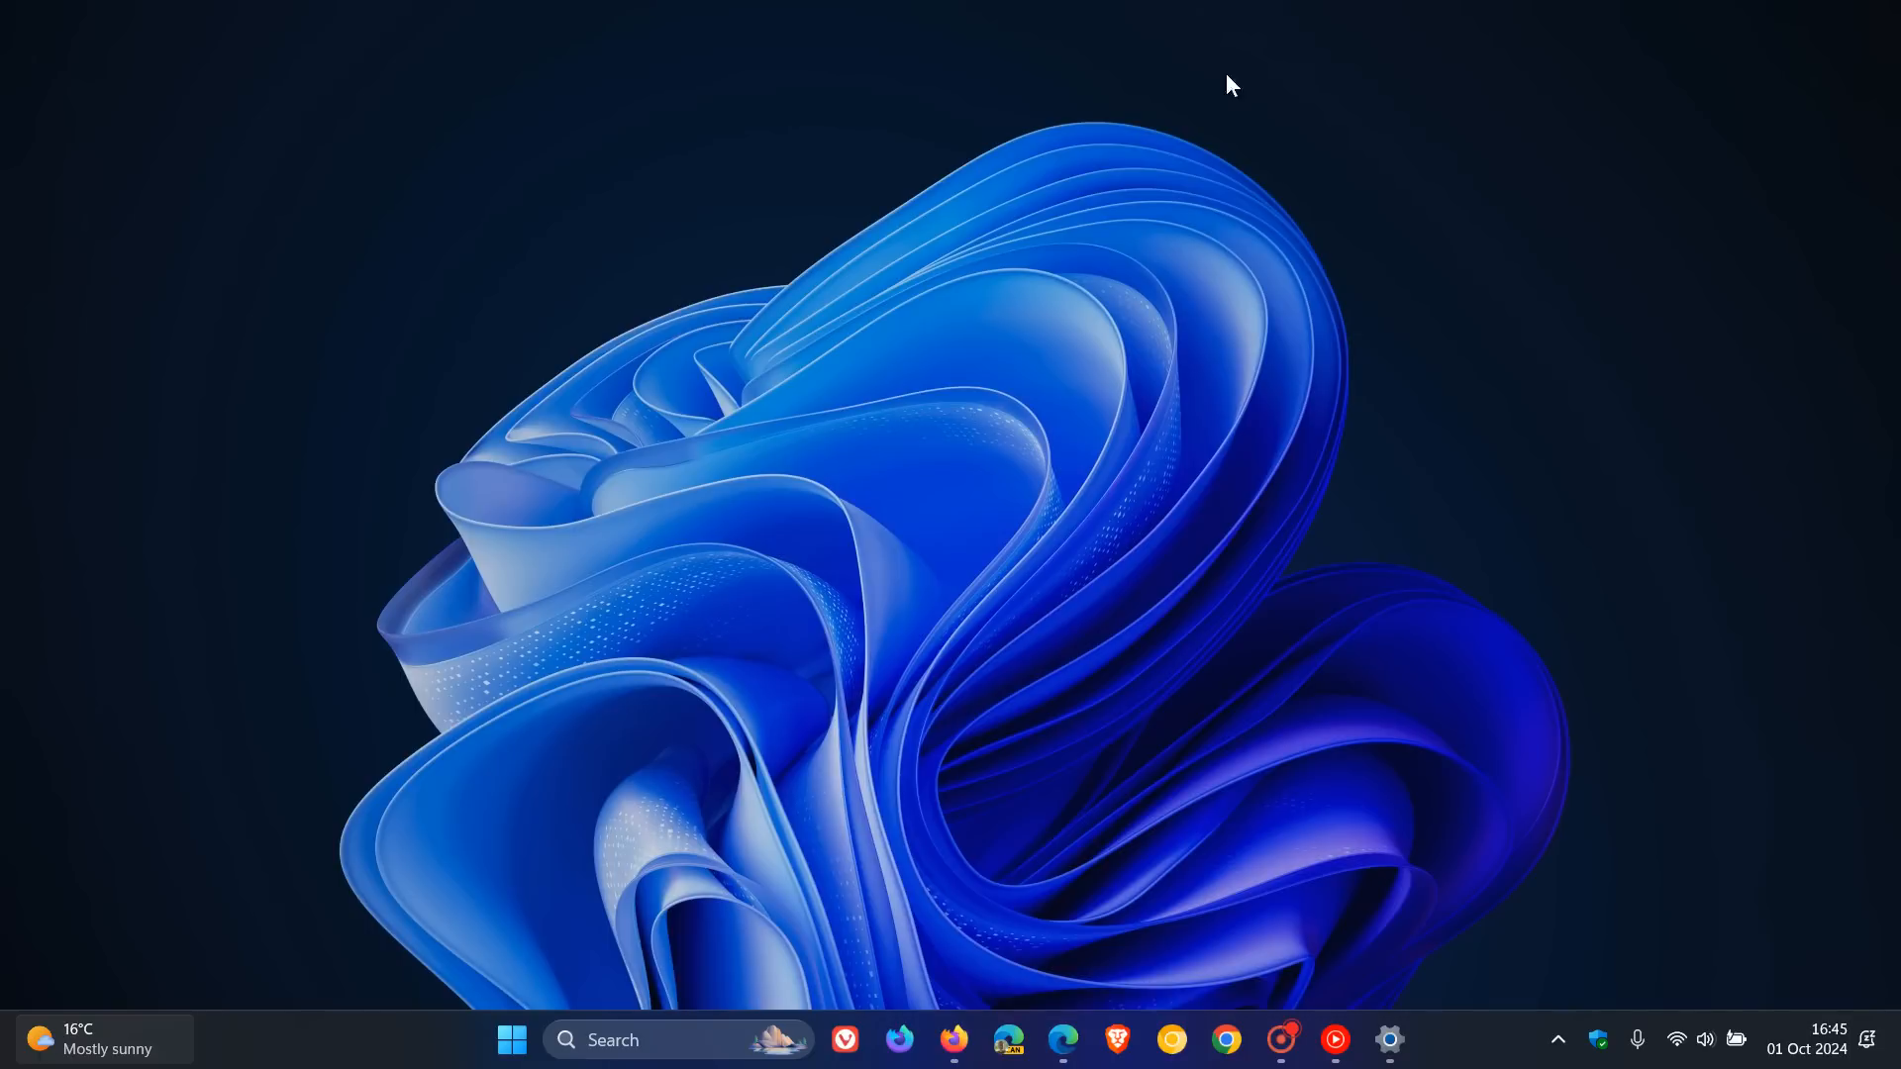
pyautogui.moveTo(1150, 436)
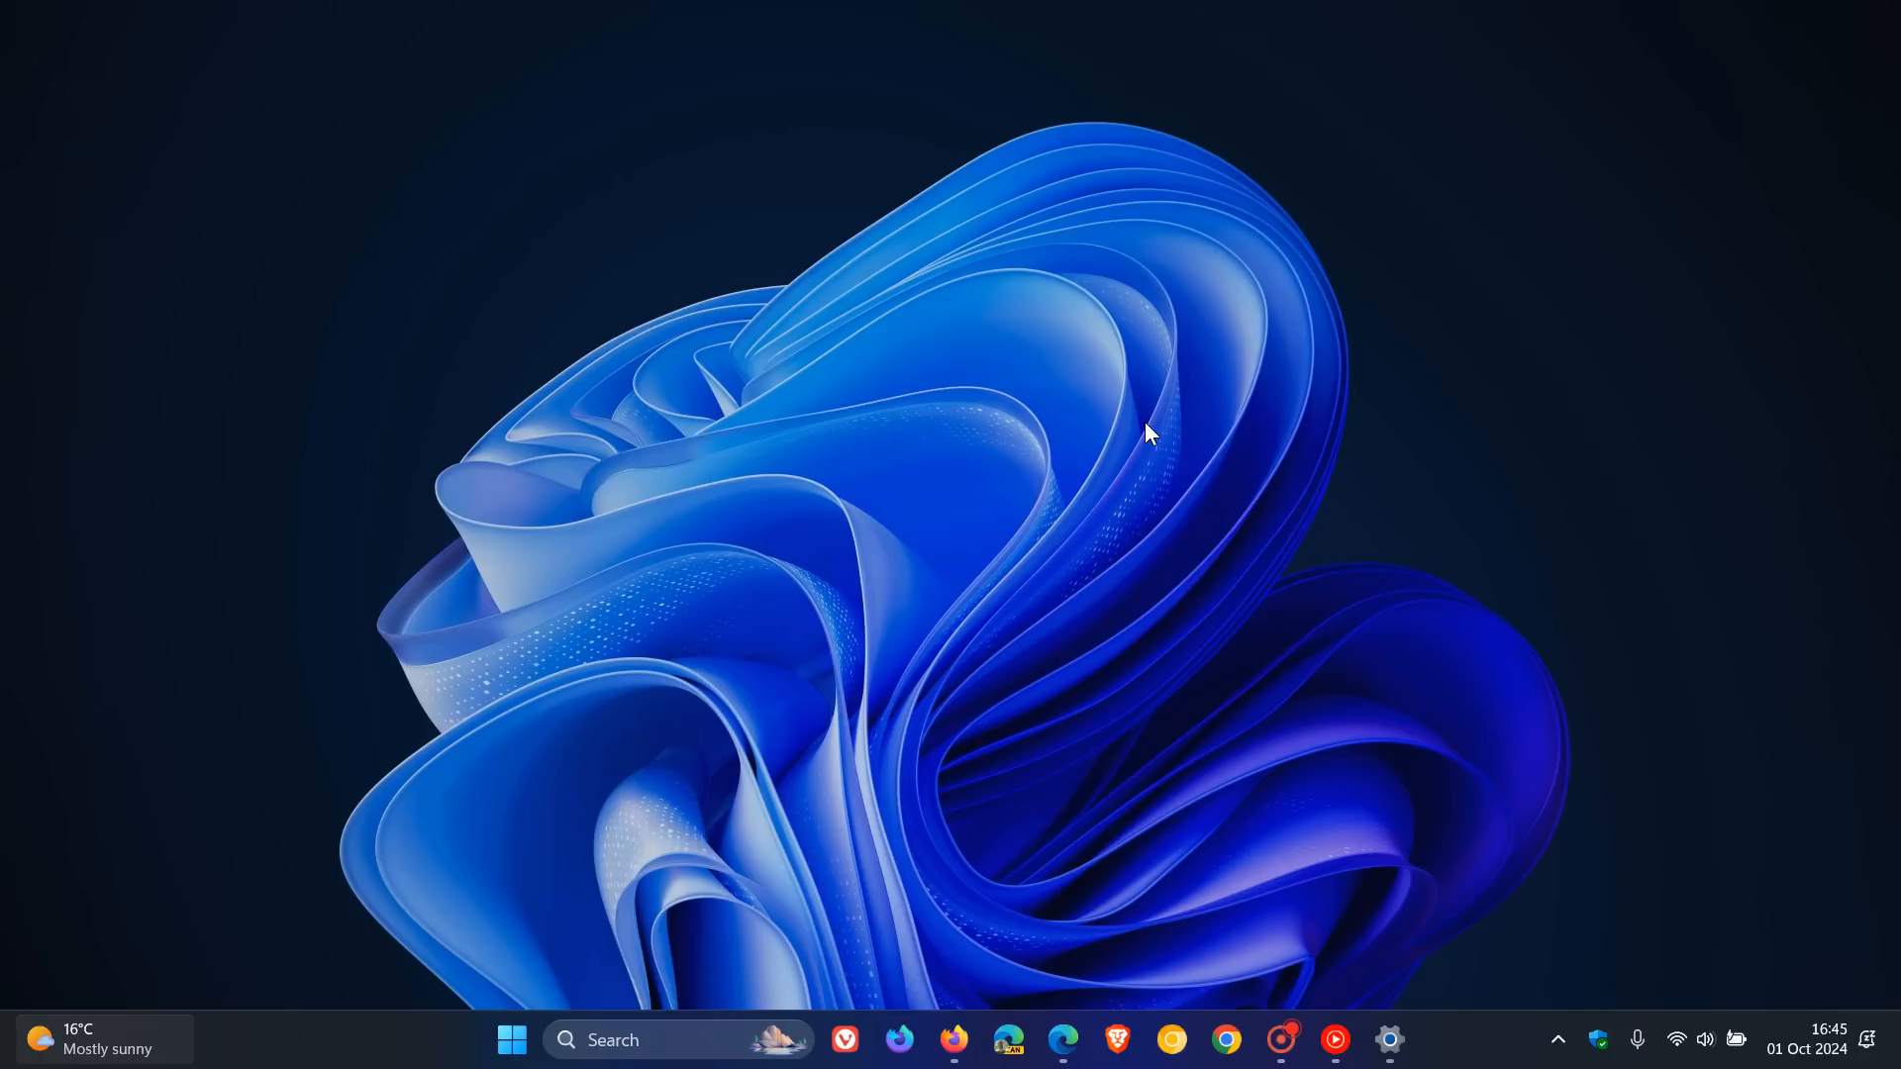
pyautogui.moveTo(1331, 576)
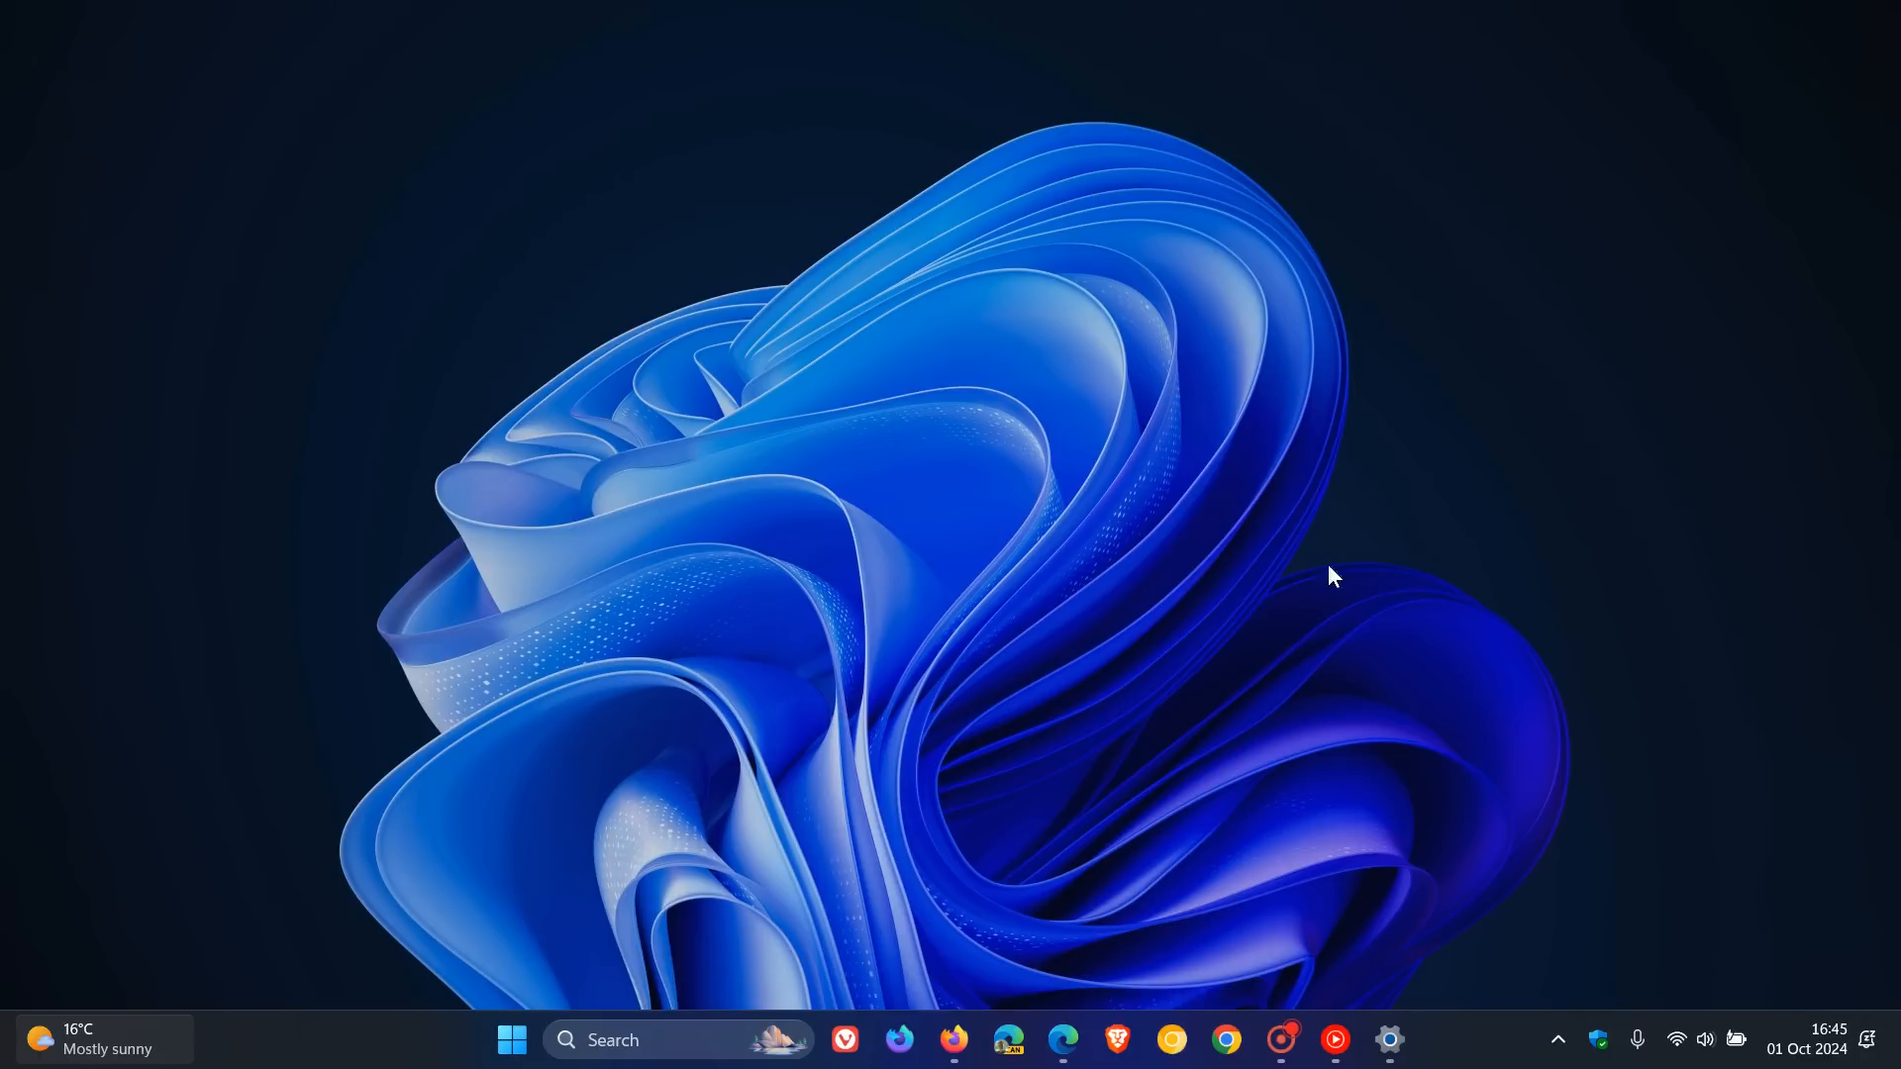
pyautogui.click(1390, 1040)
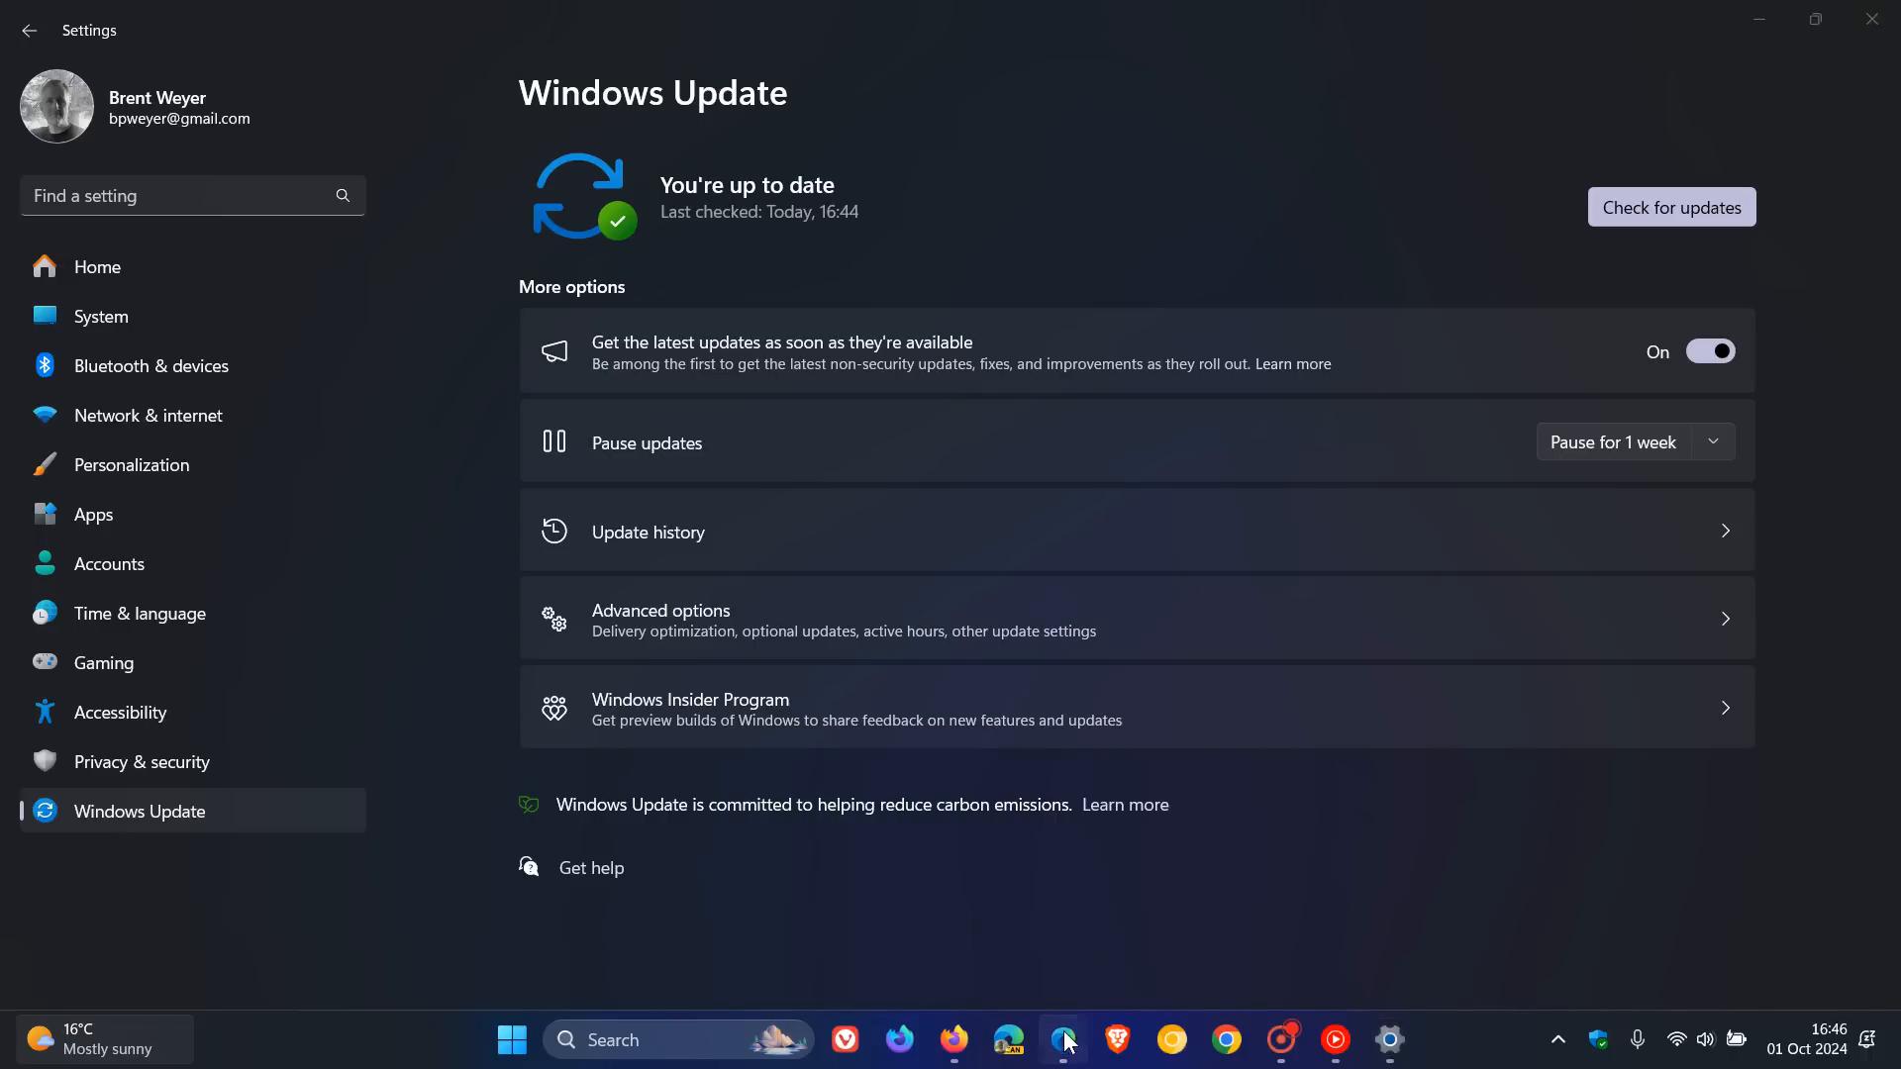
# Switch to Edge for another look at the Windows 11 download page.
pyautogui.click(1062, 1039)
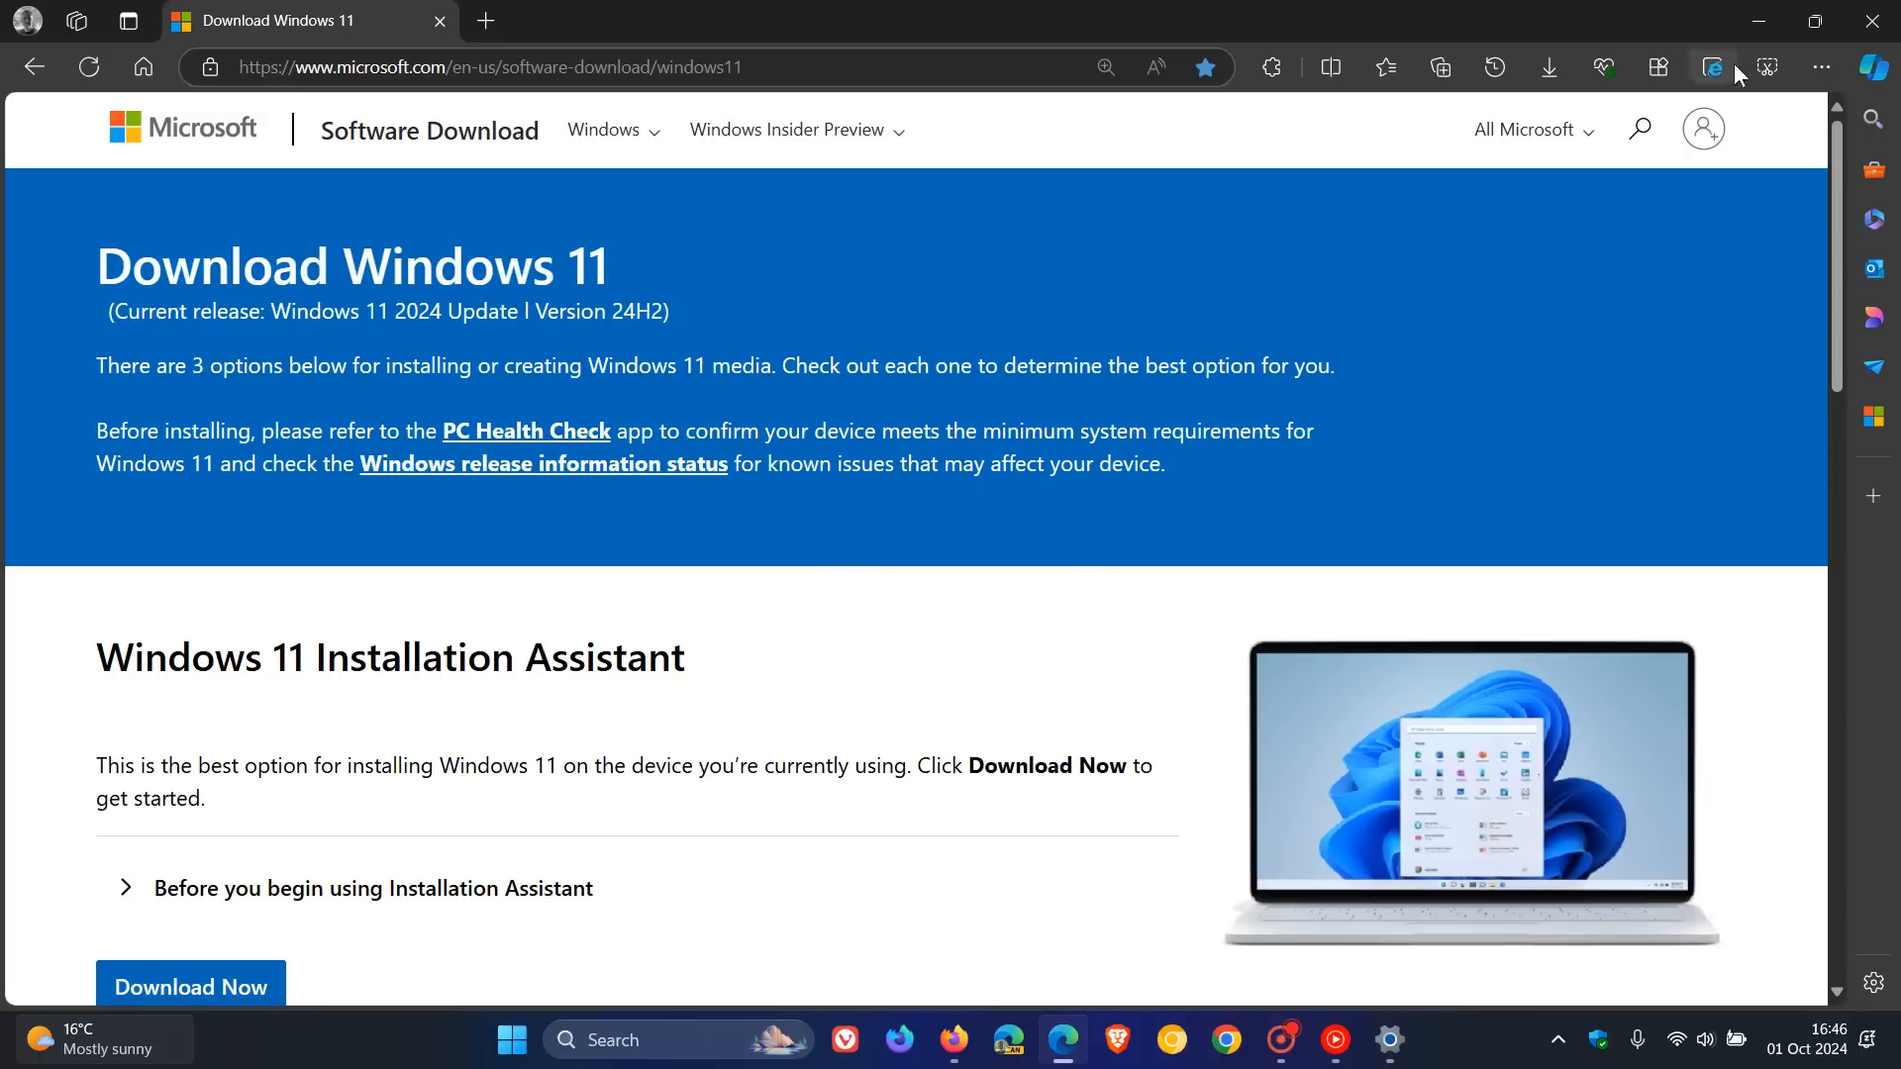
pyautogui.moveTo(1311, 408)
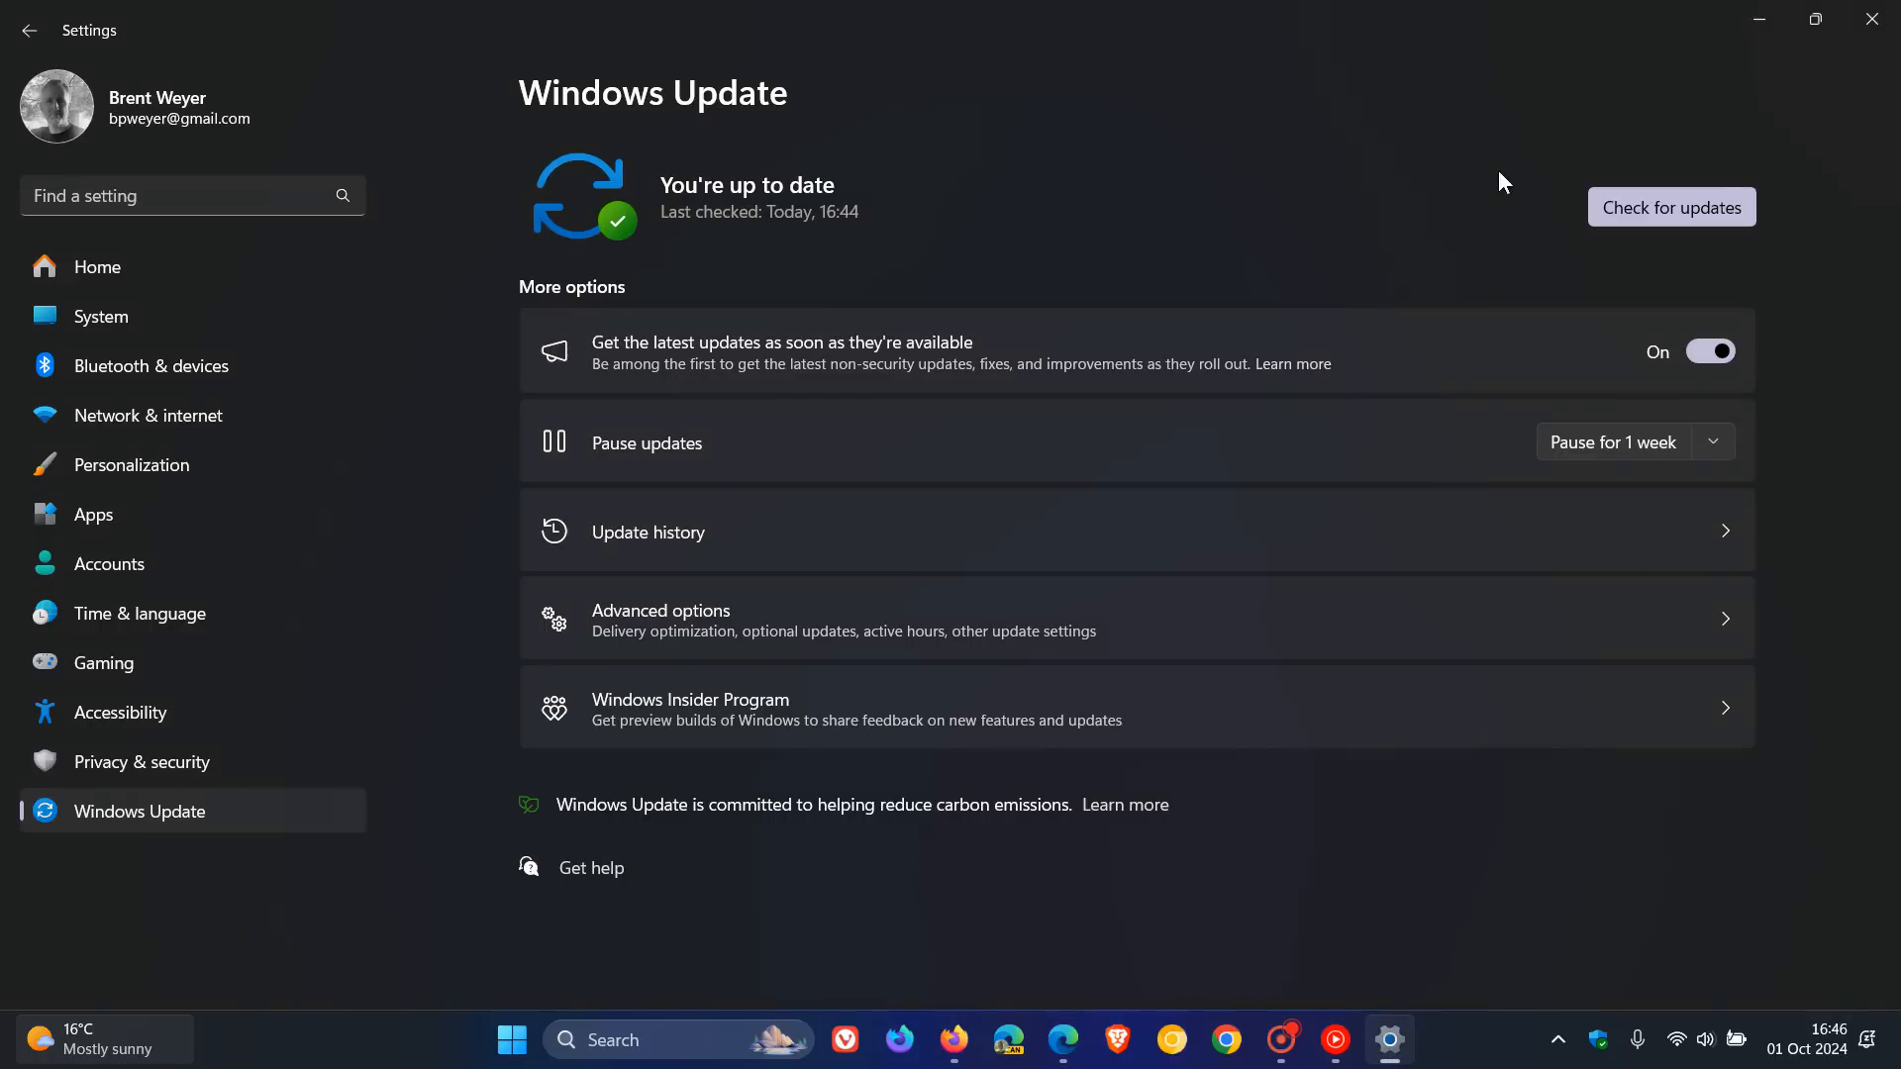
pyautogui.moveTo(1362, 632)
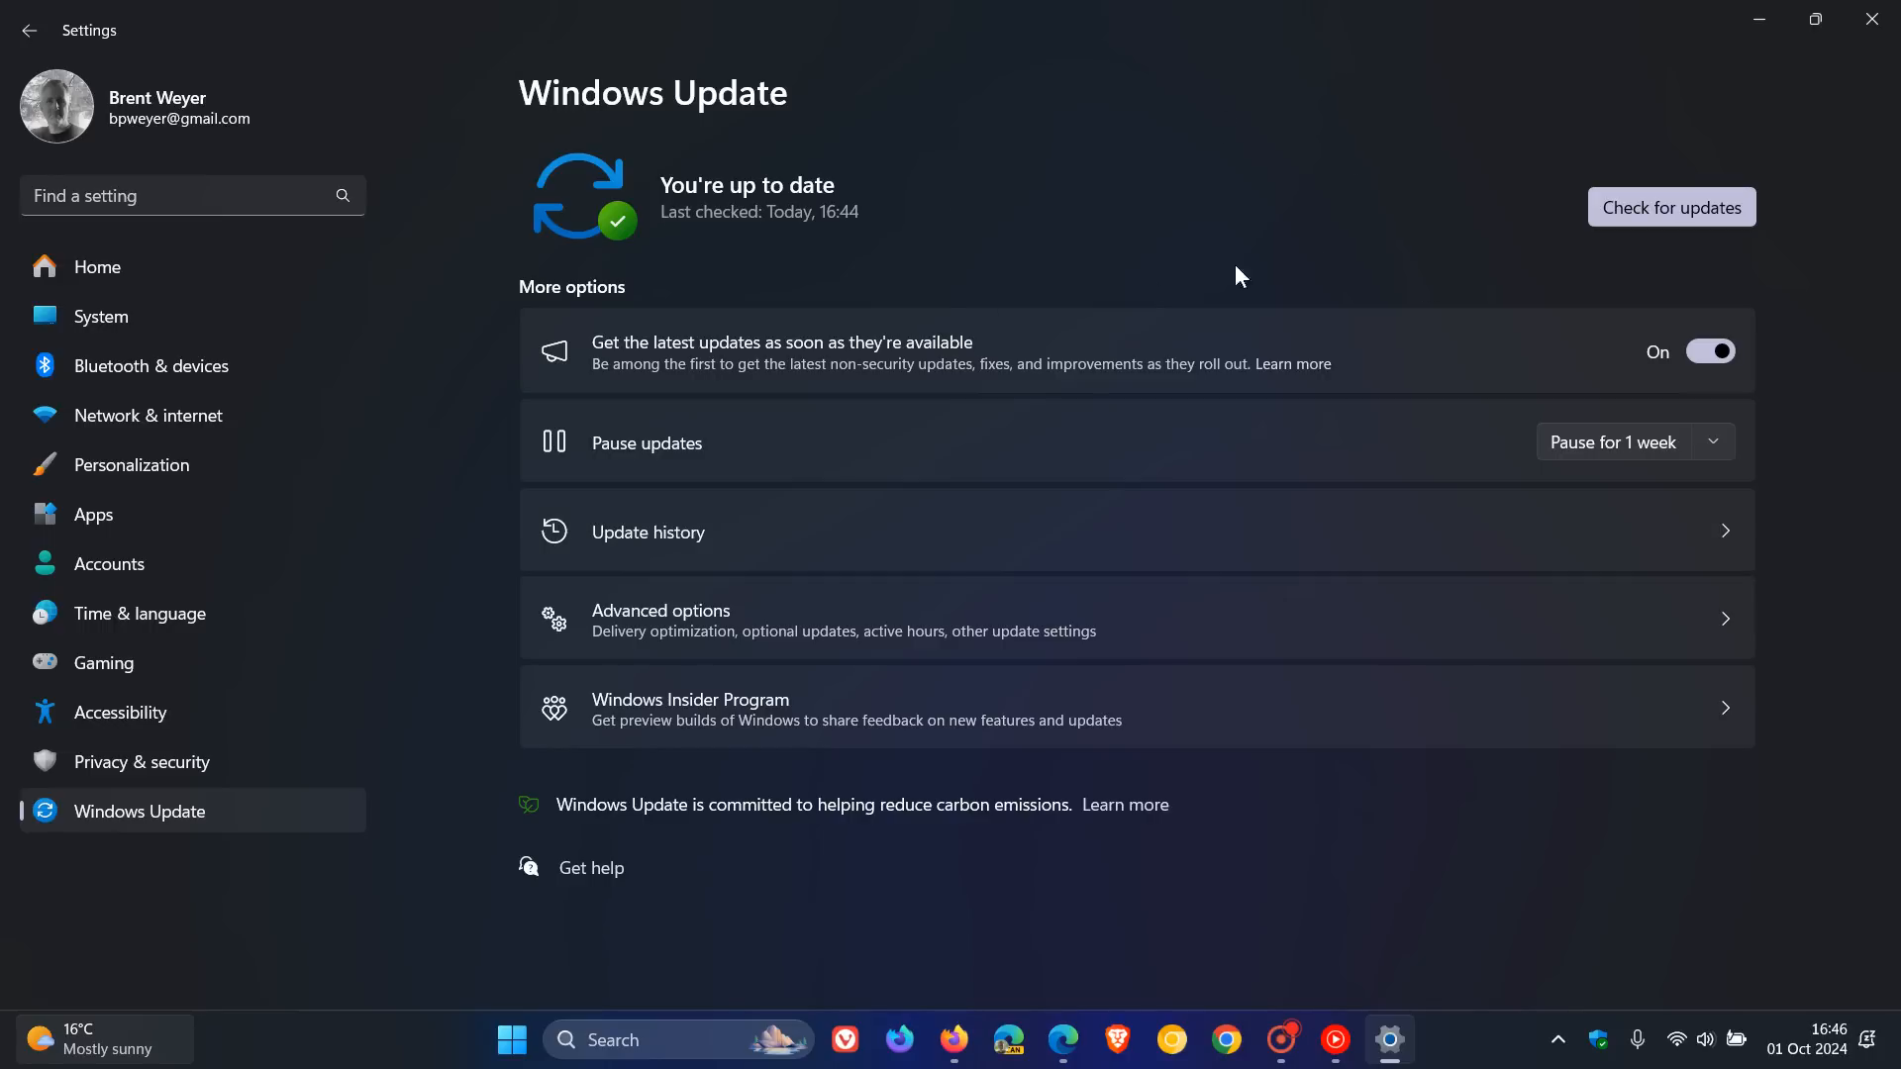
pyautogui.moveTo(1069, 301)
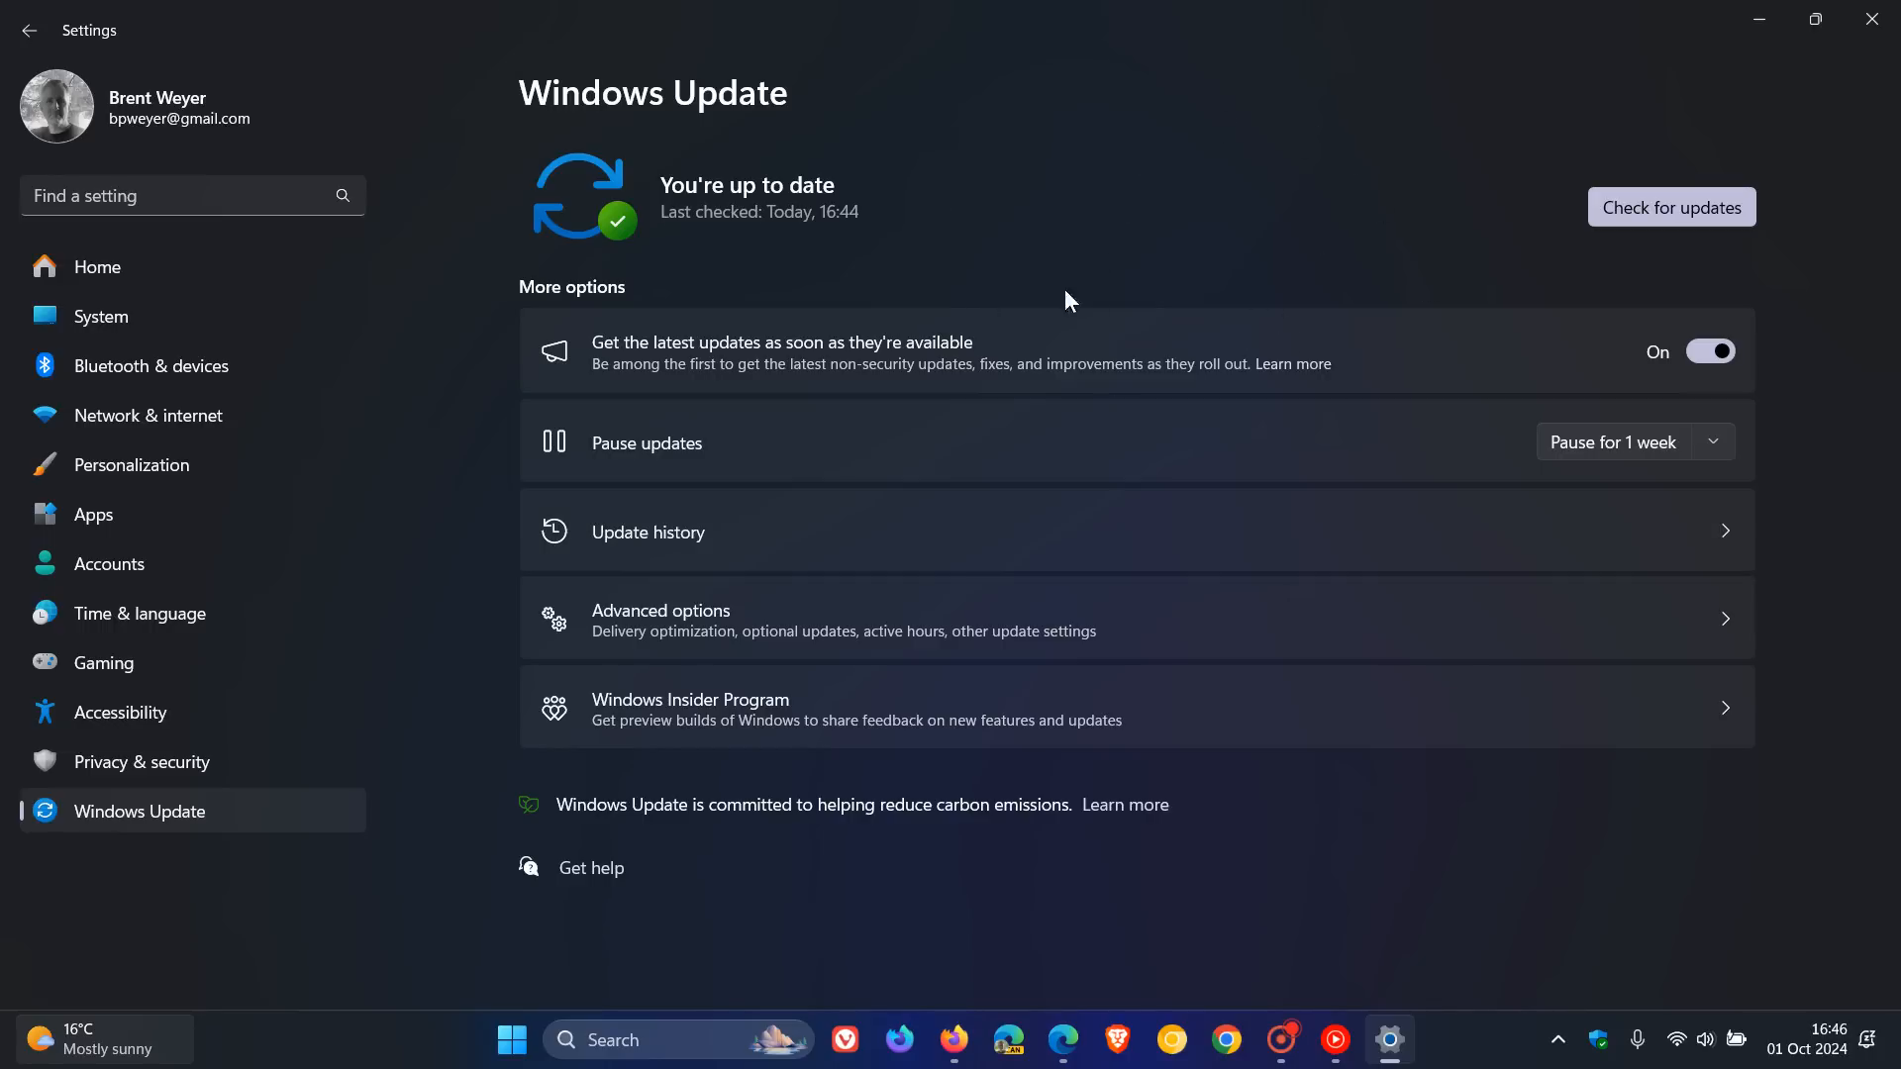
pyautogui.moveTo(1256, 249)
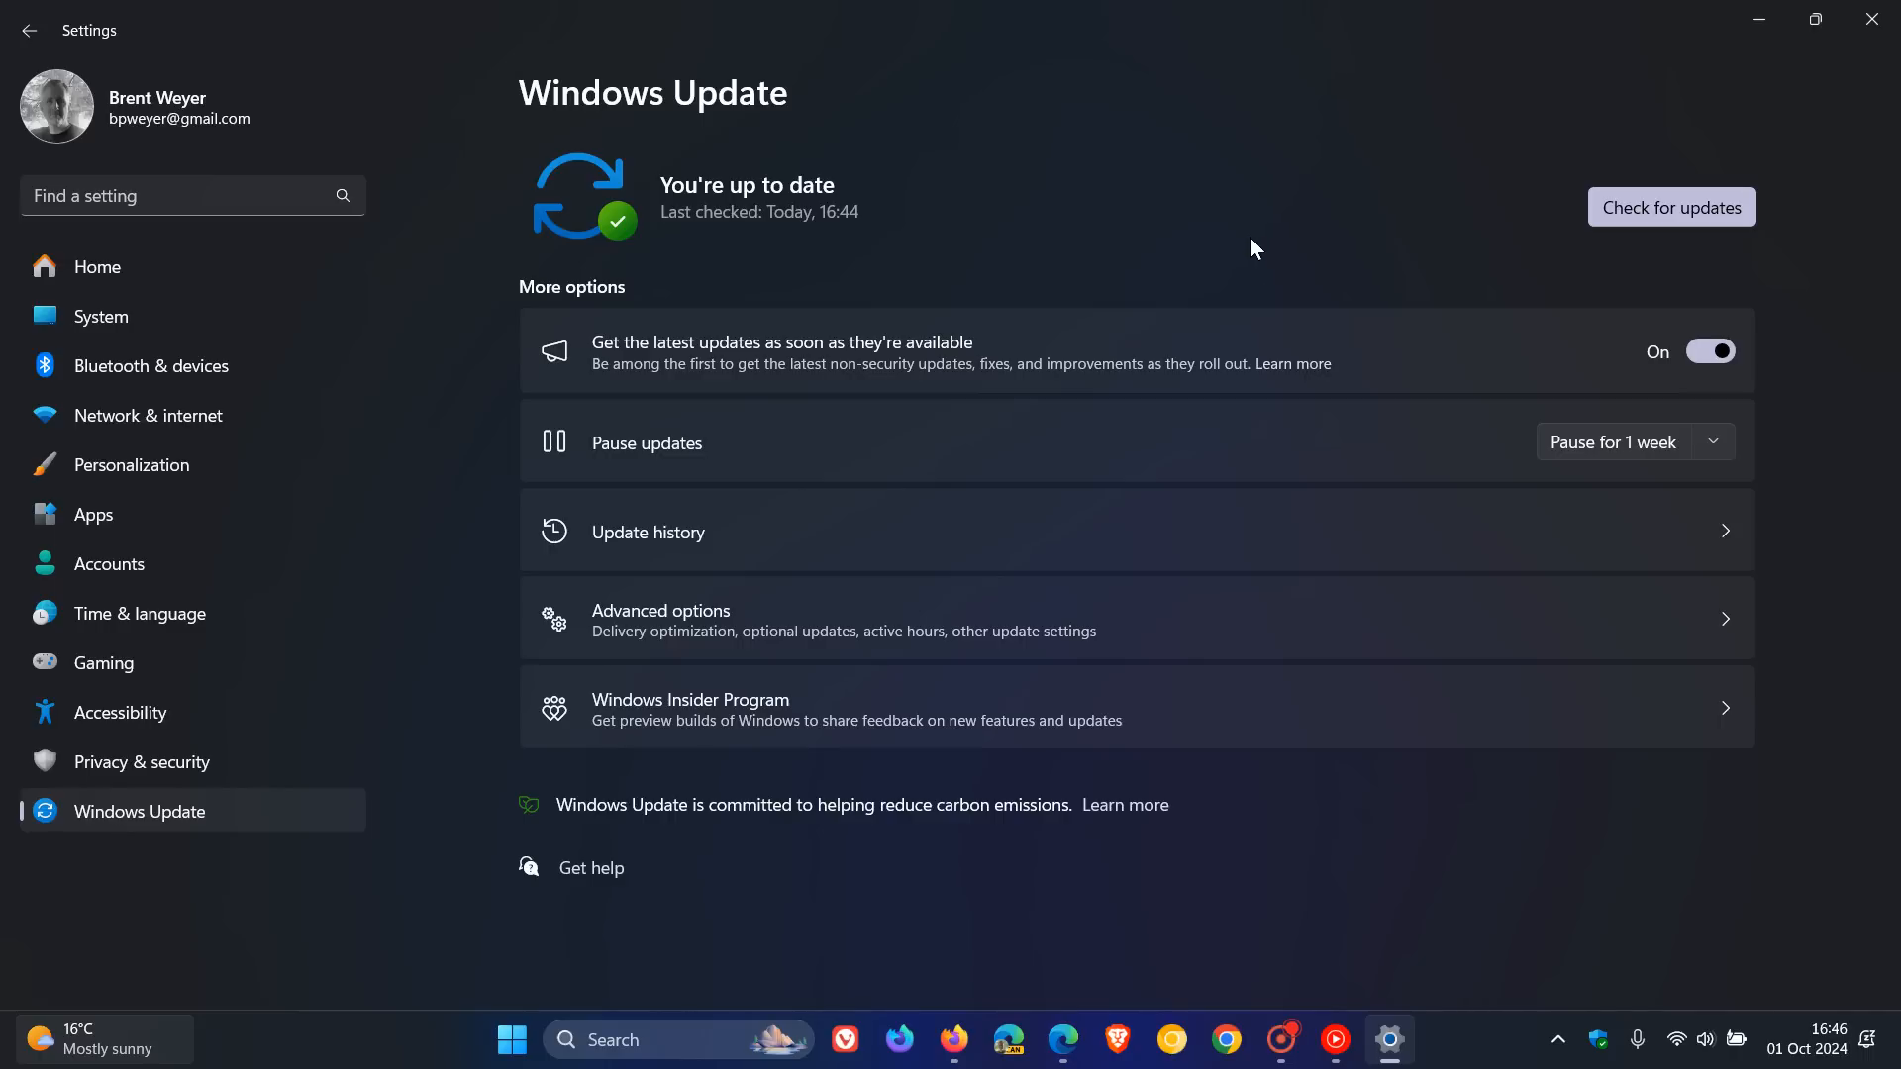
pyautogui.moveTo(1324, 224)
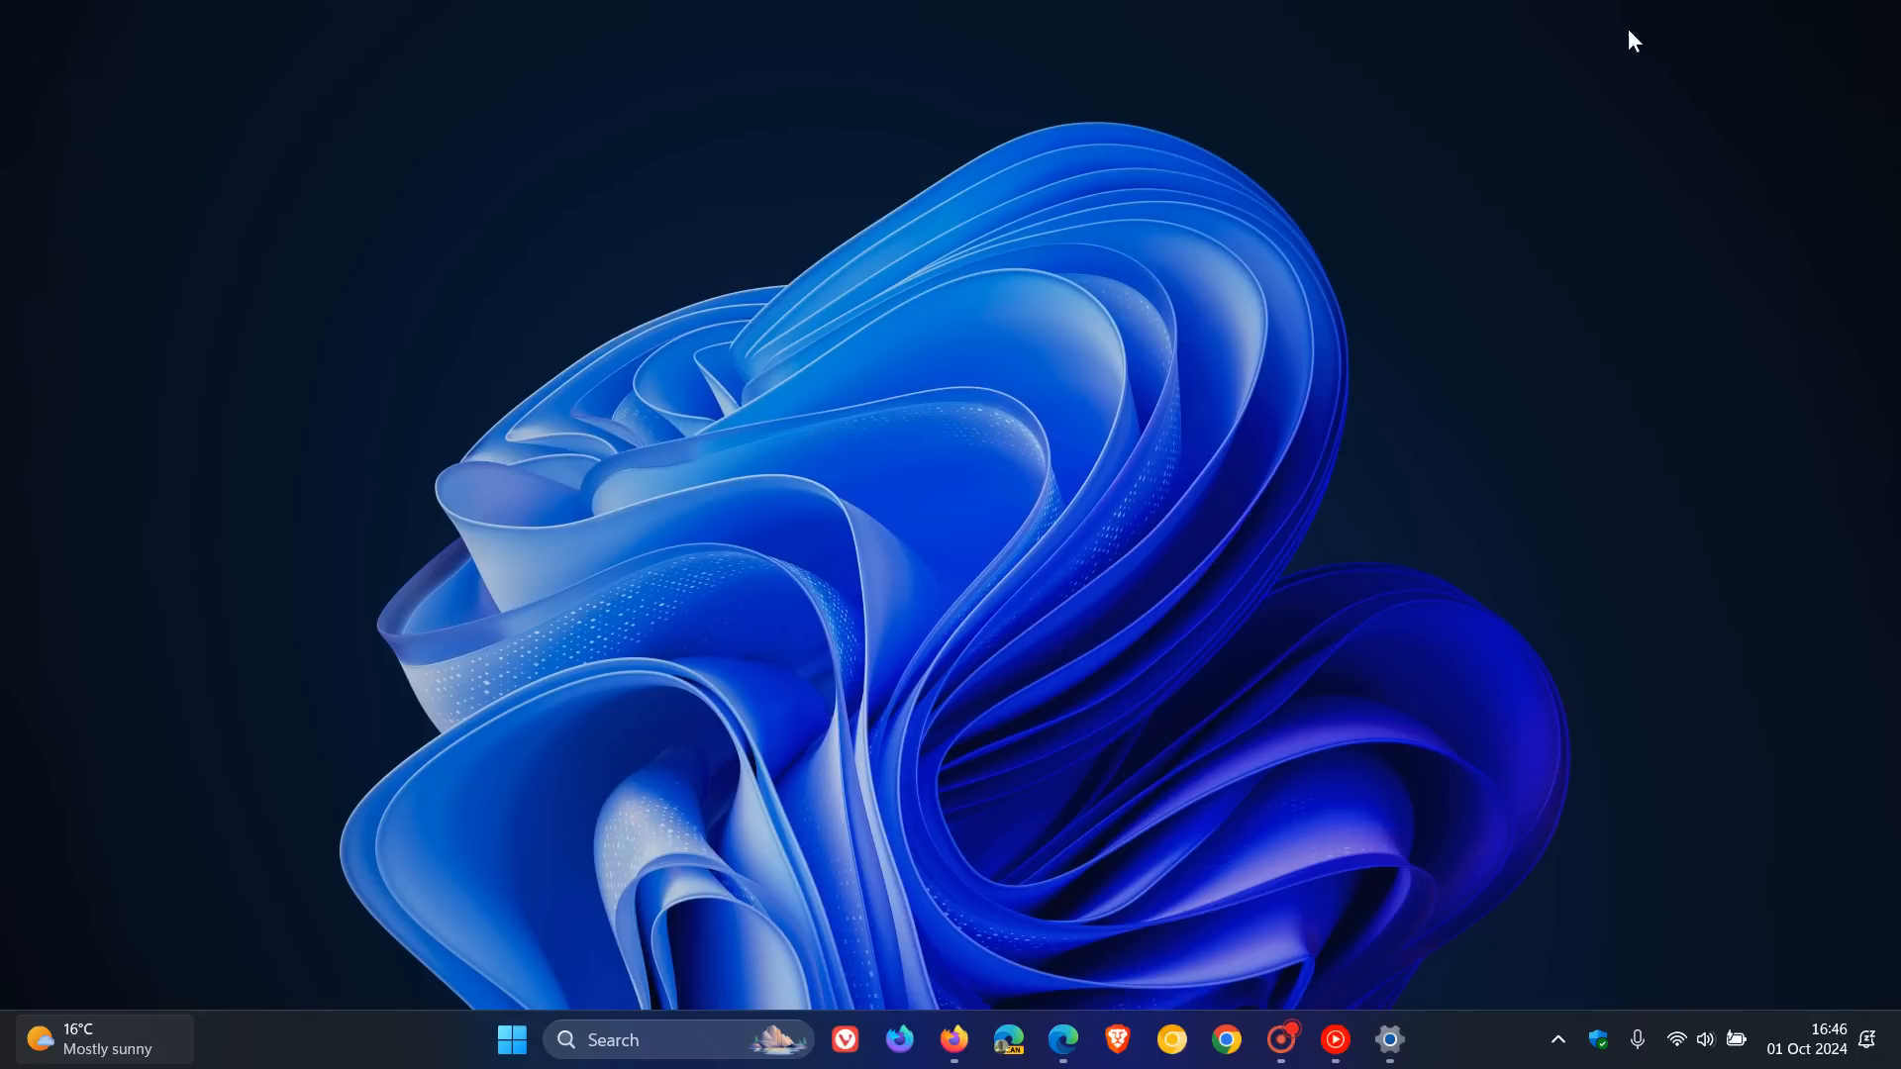
pyautogui.moveTo(1249, 435)
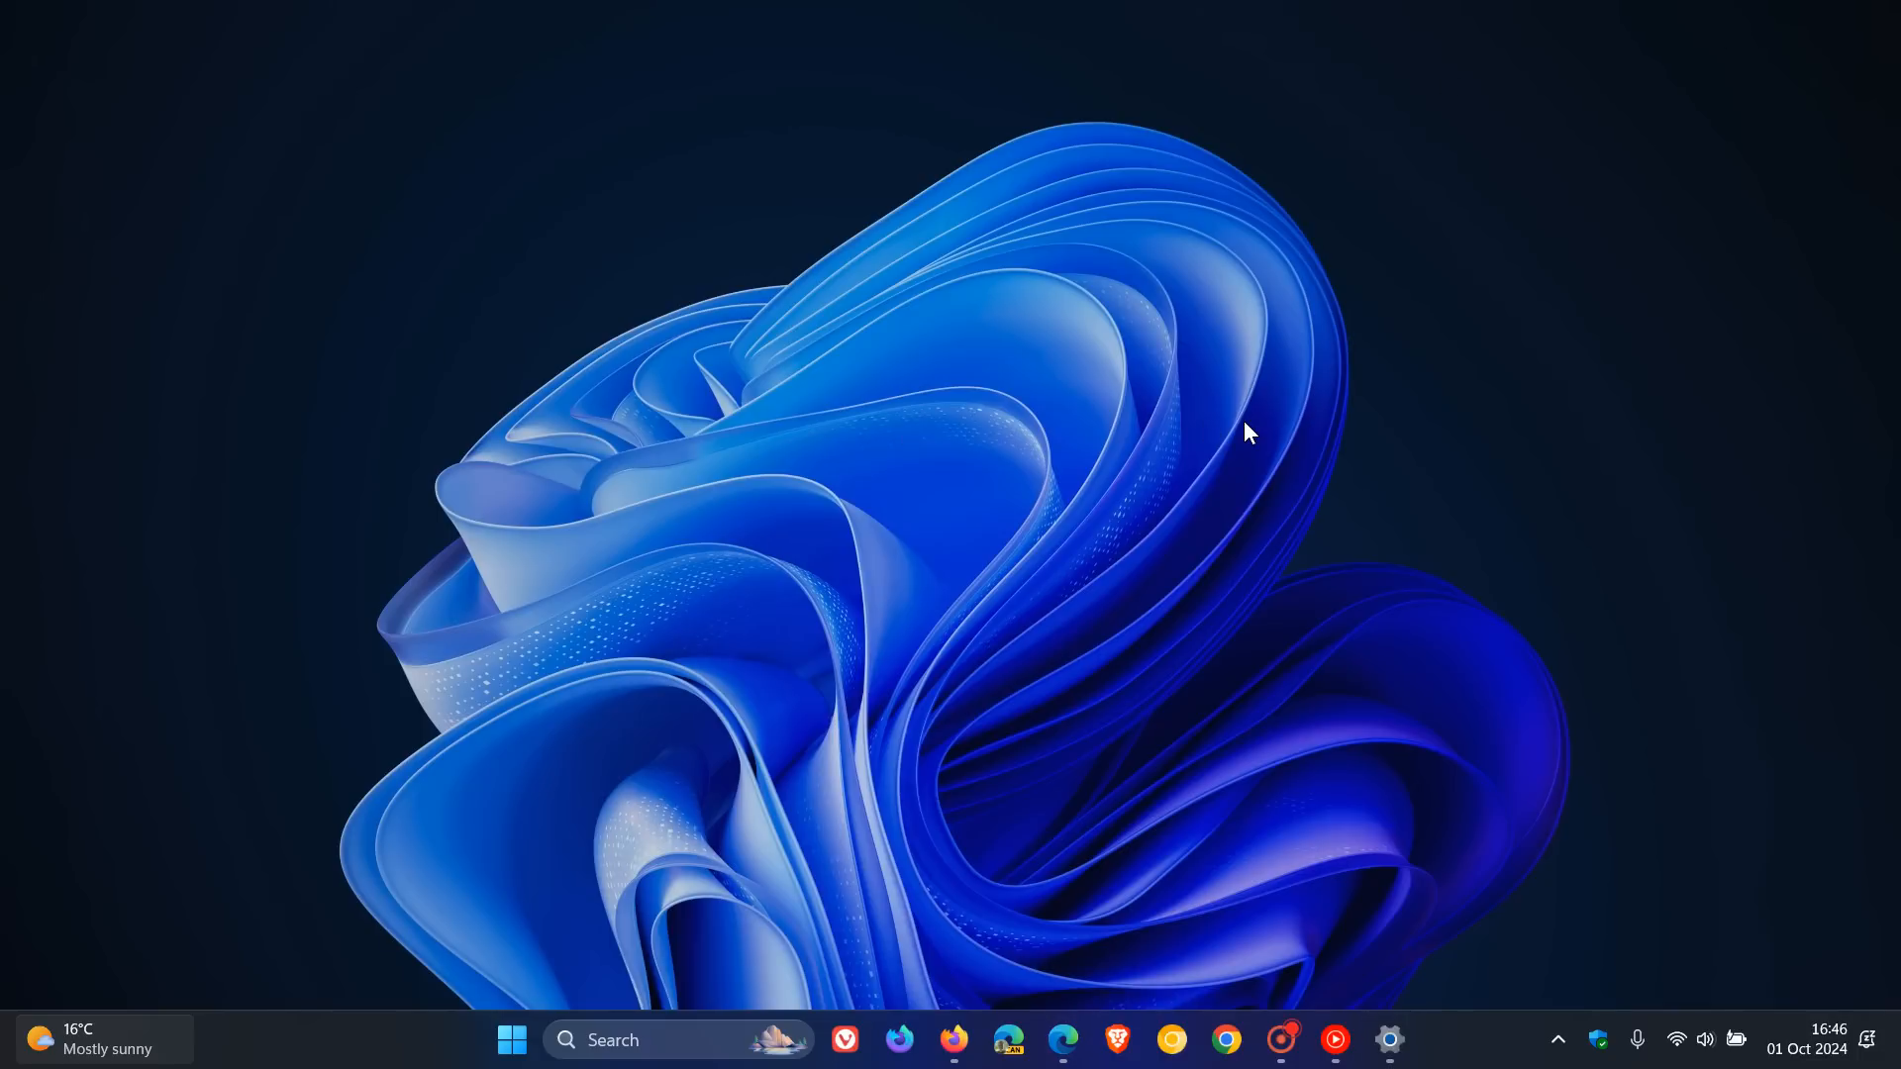